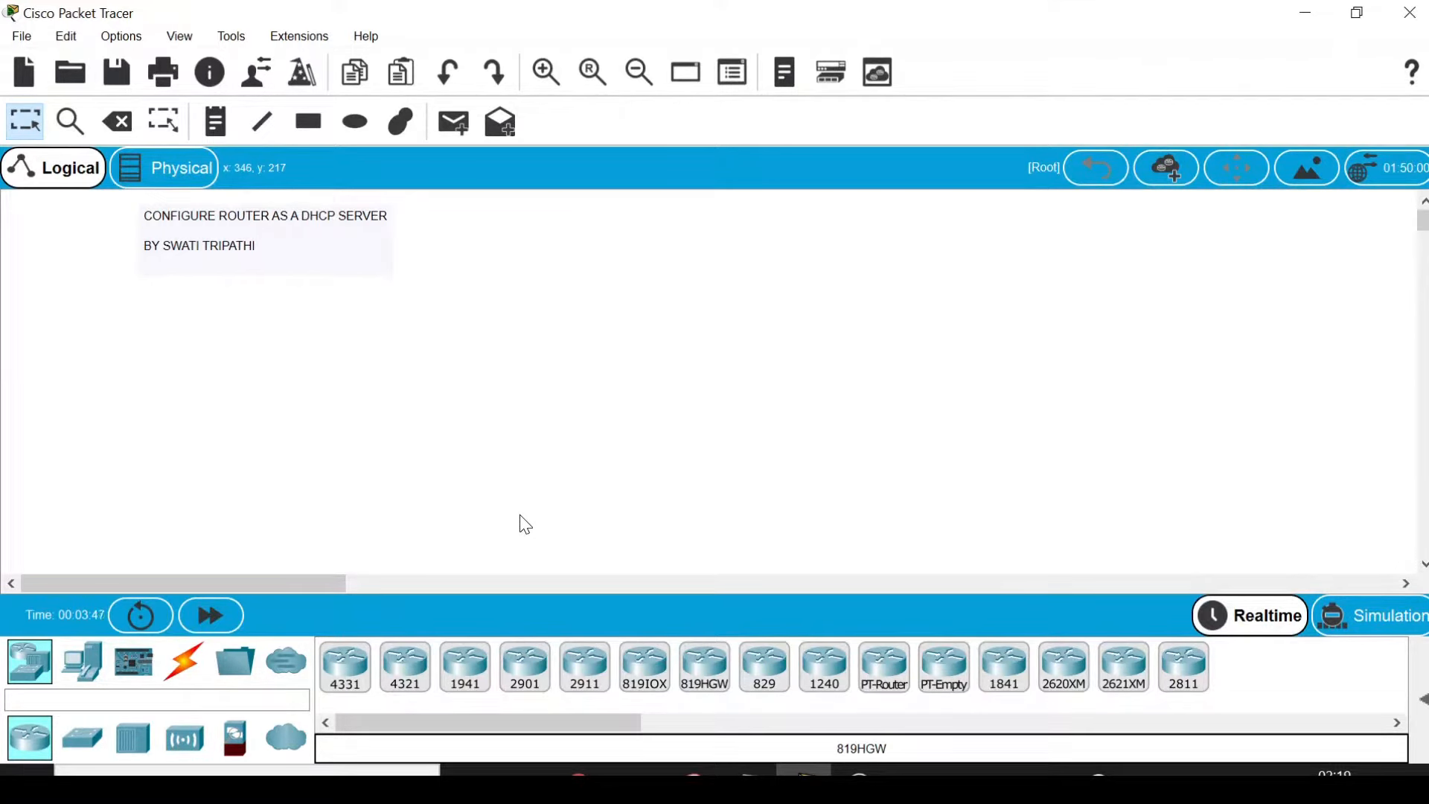
pyautogui.moveTo(337, 449)
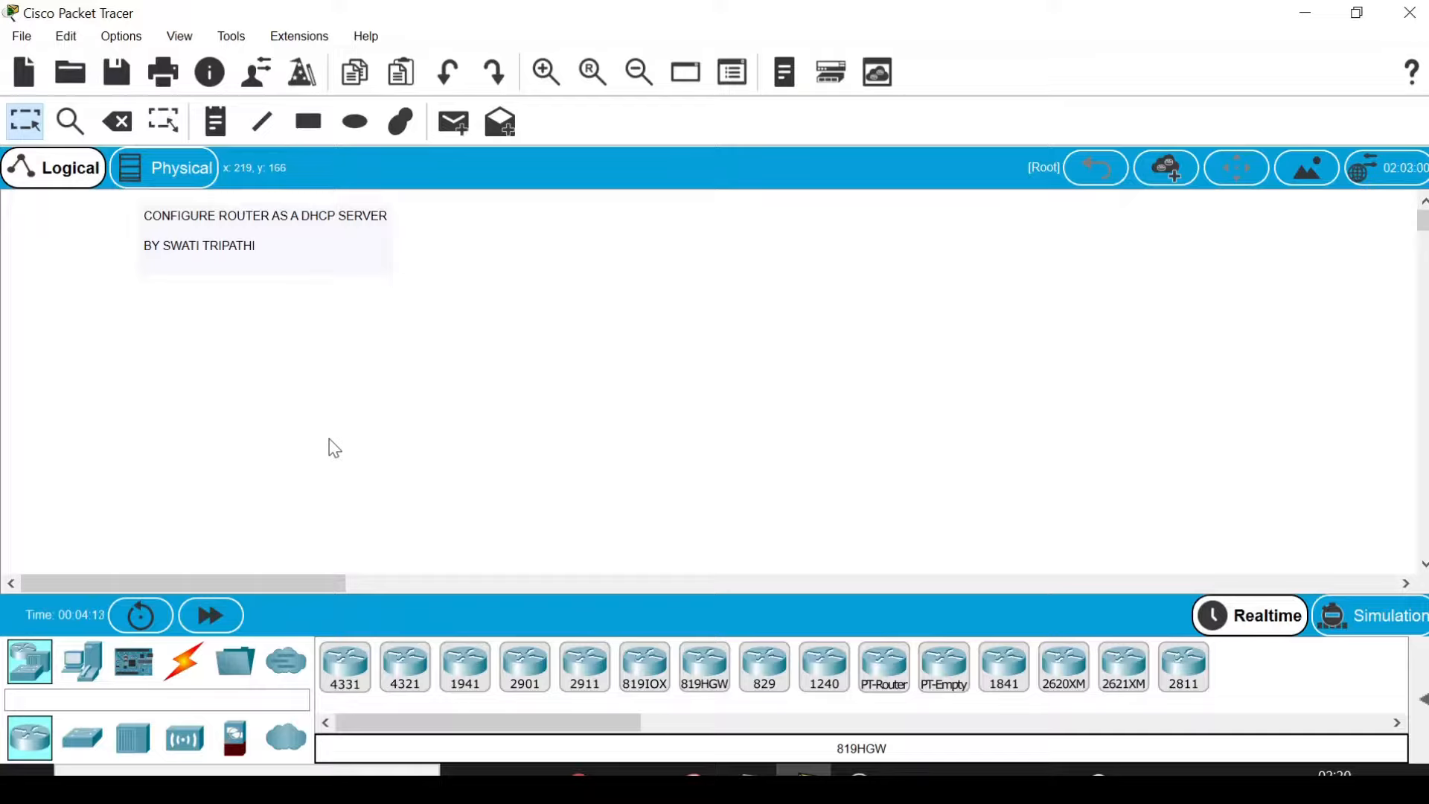
pyautogui.moveTo(283, 471)
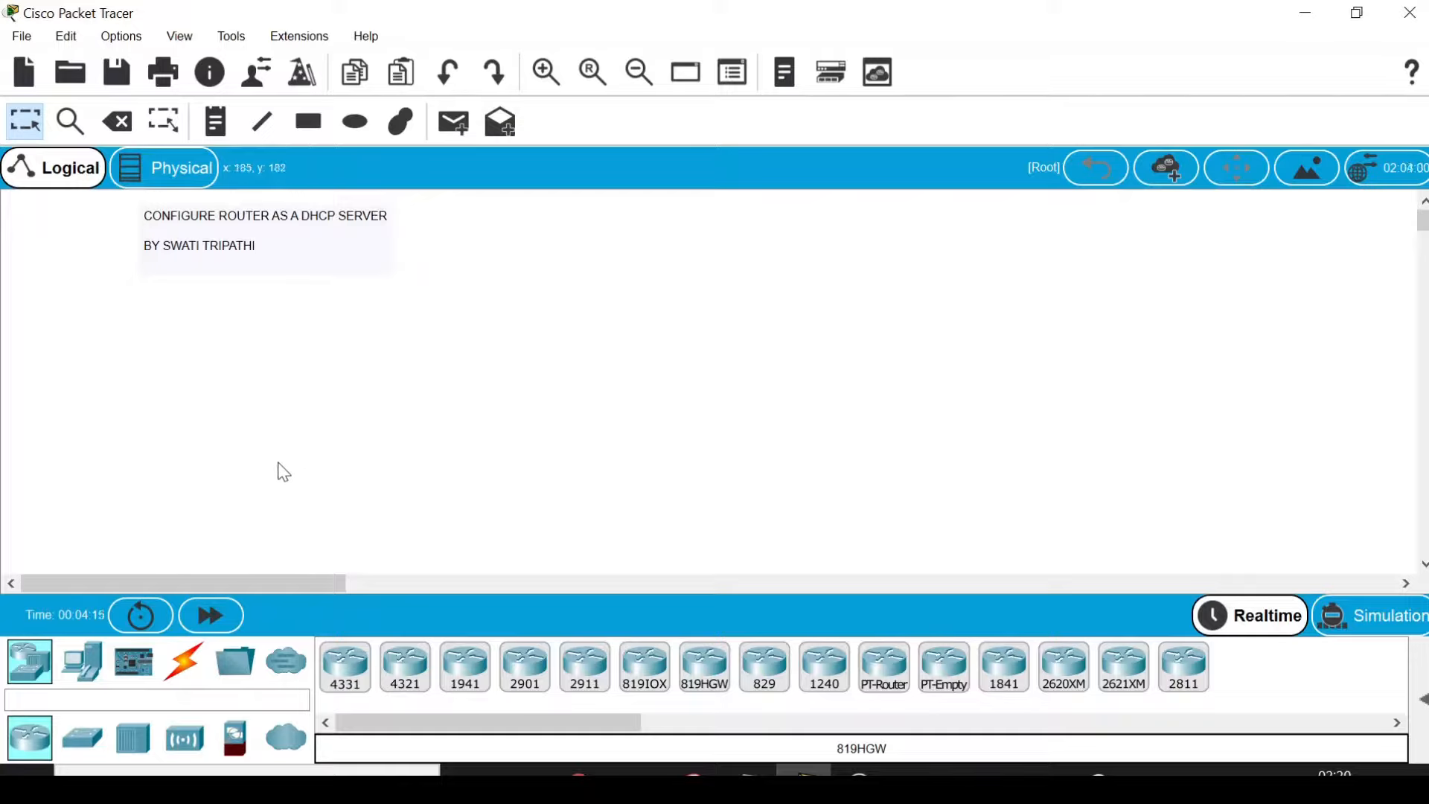
pyautogui.moveTo(57, 551)
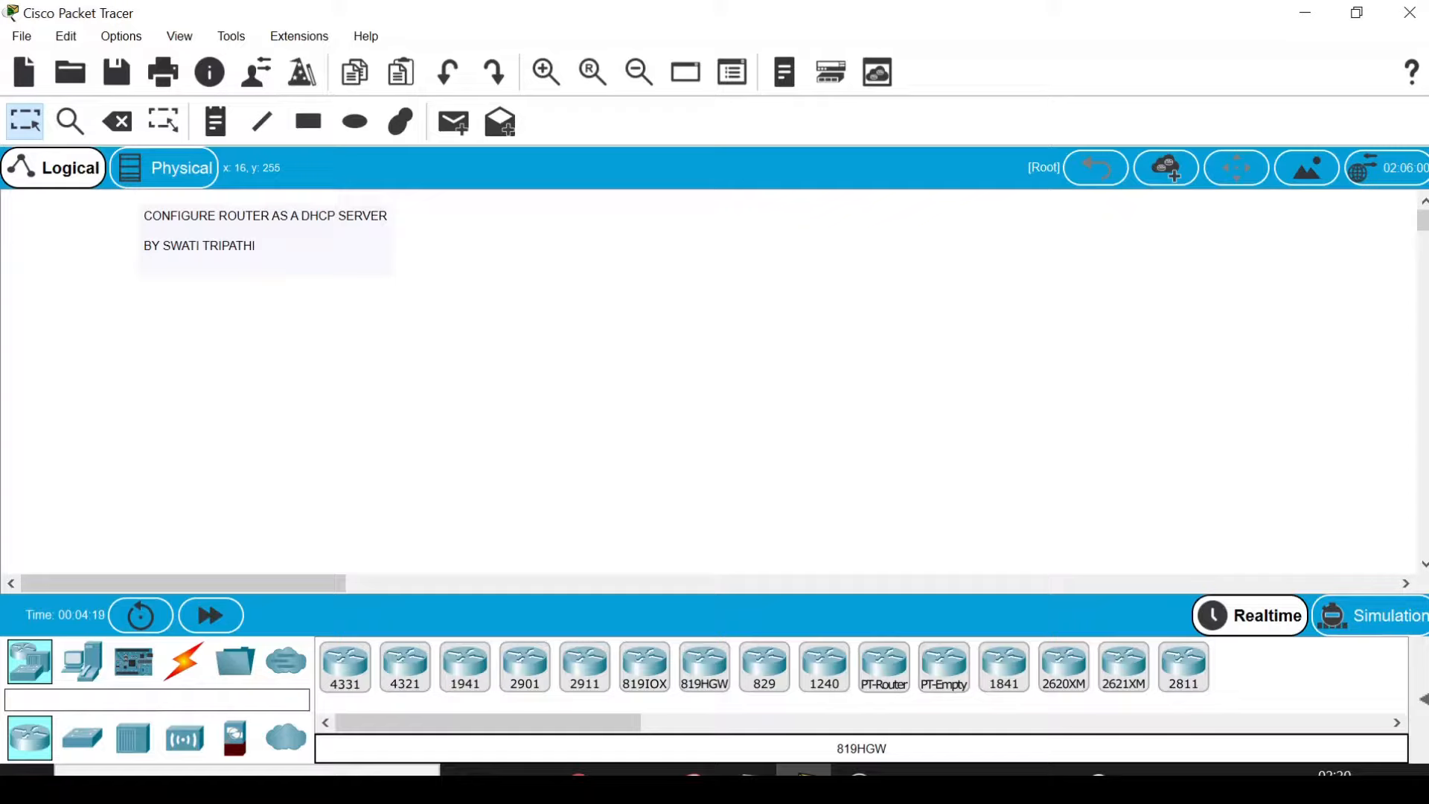
pyautogui.moveTo(30, 661)
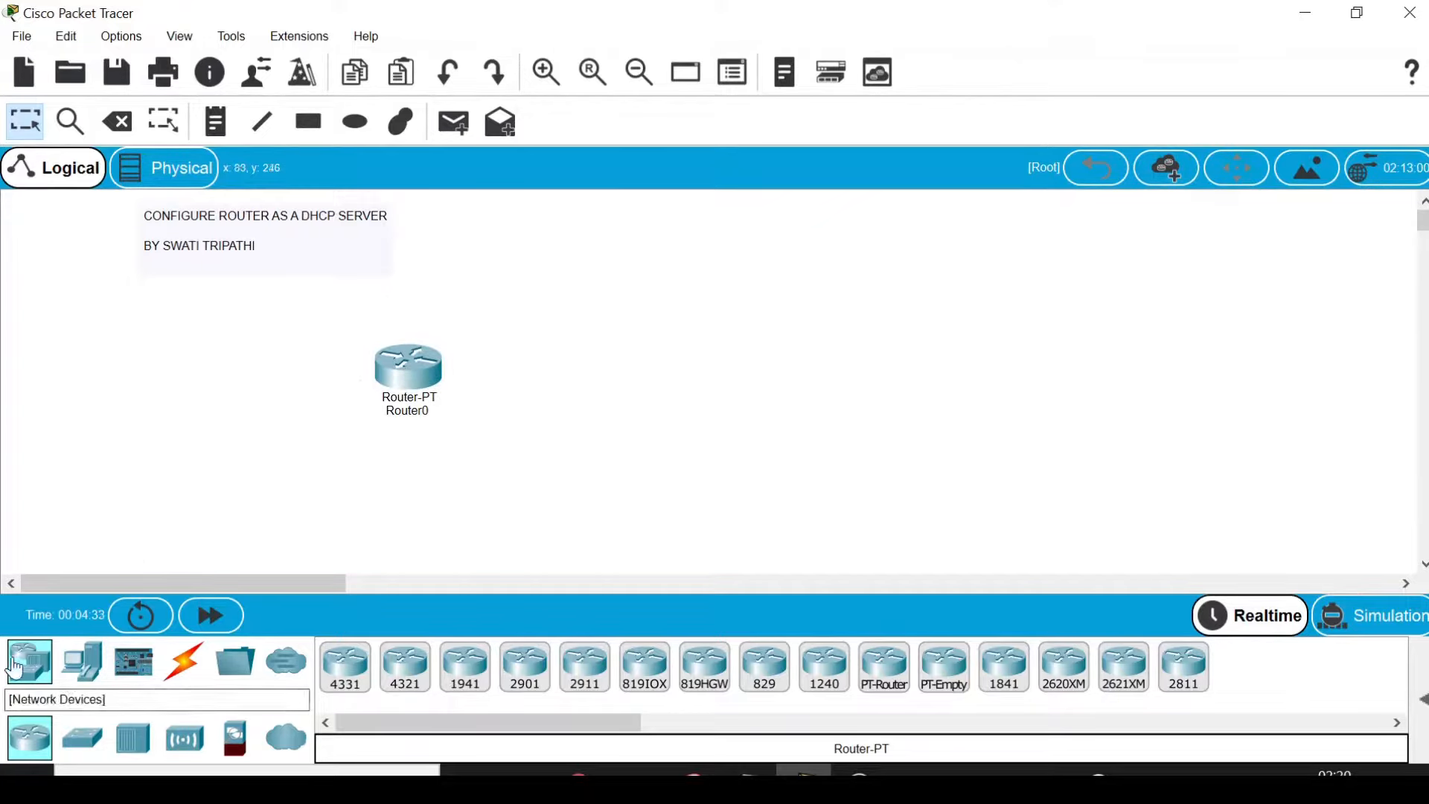
# Place a generic PT-Switch and two PCs, PC0 and PC1, beside Router0.
pyautogui.click(82, 738)
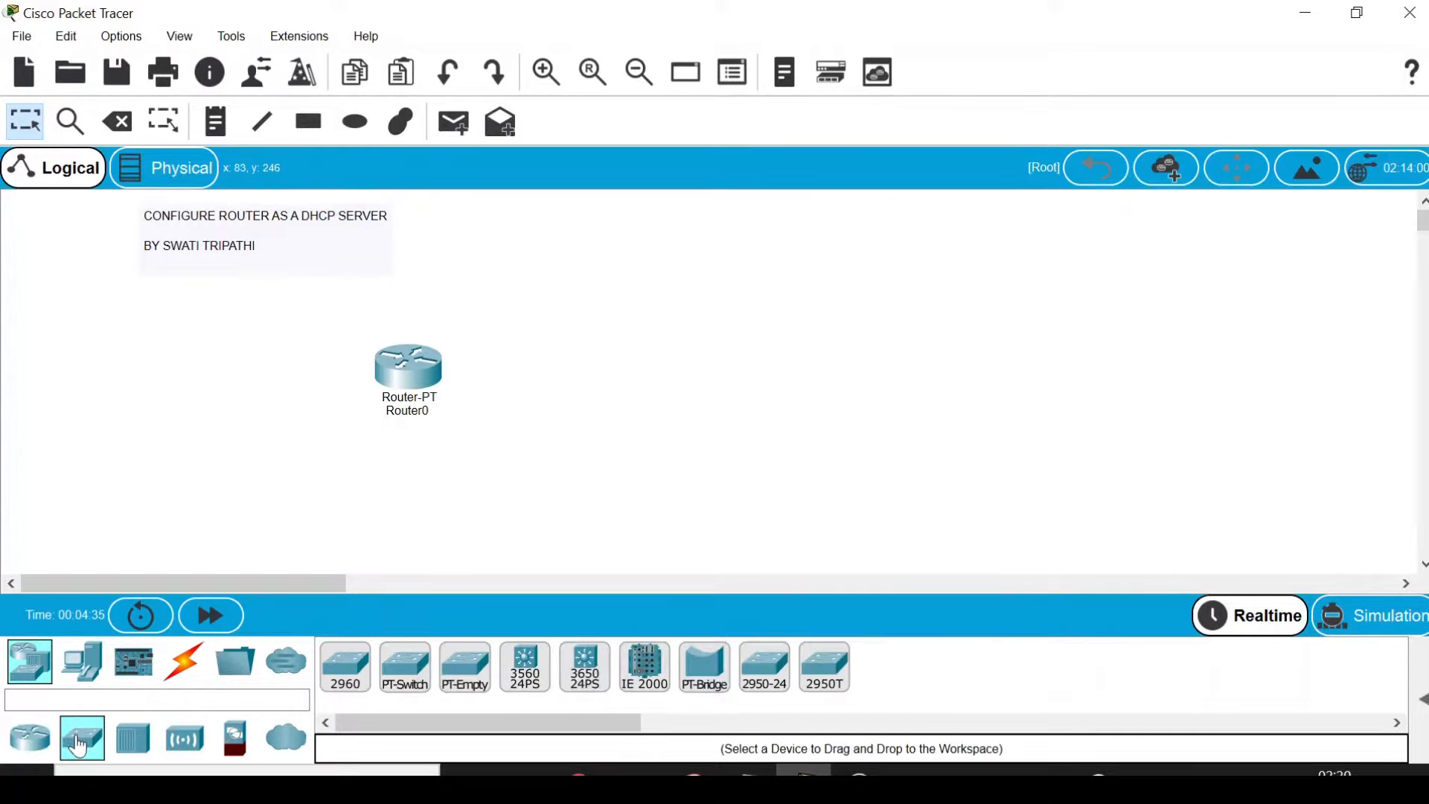
pyautogui.click(82, 738)
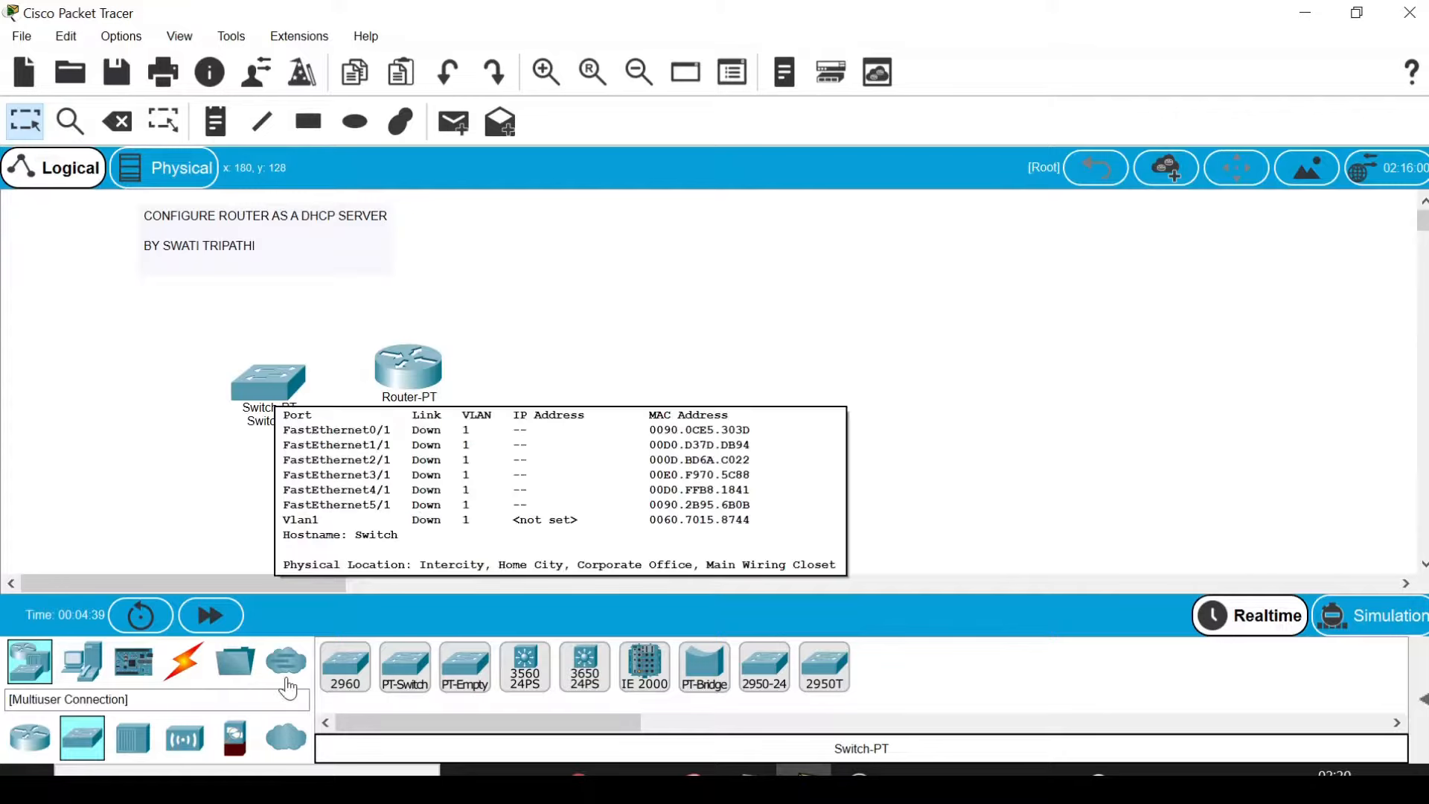
pyautogui.click(81, 661)
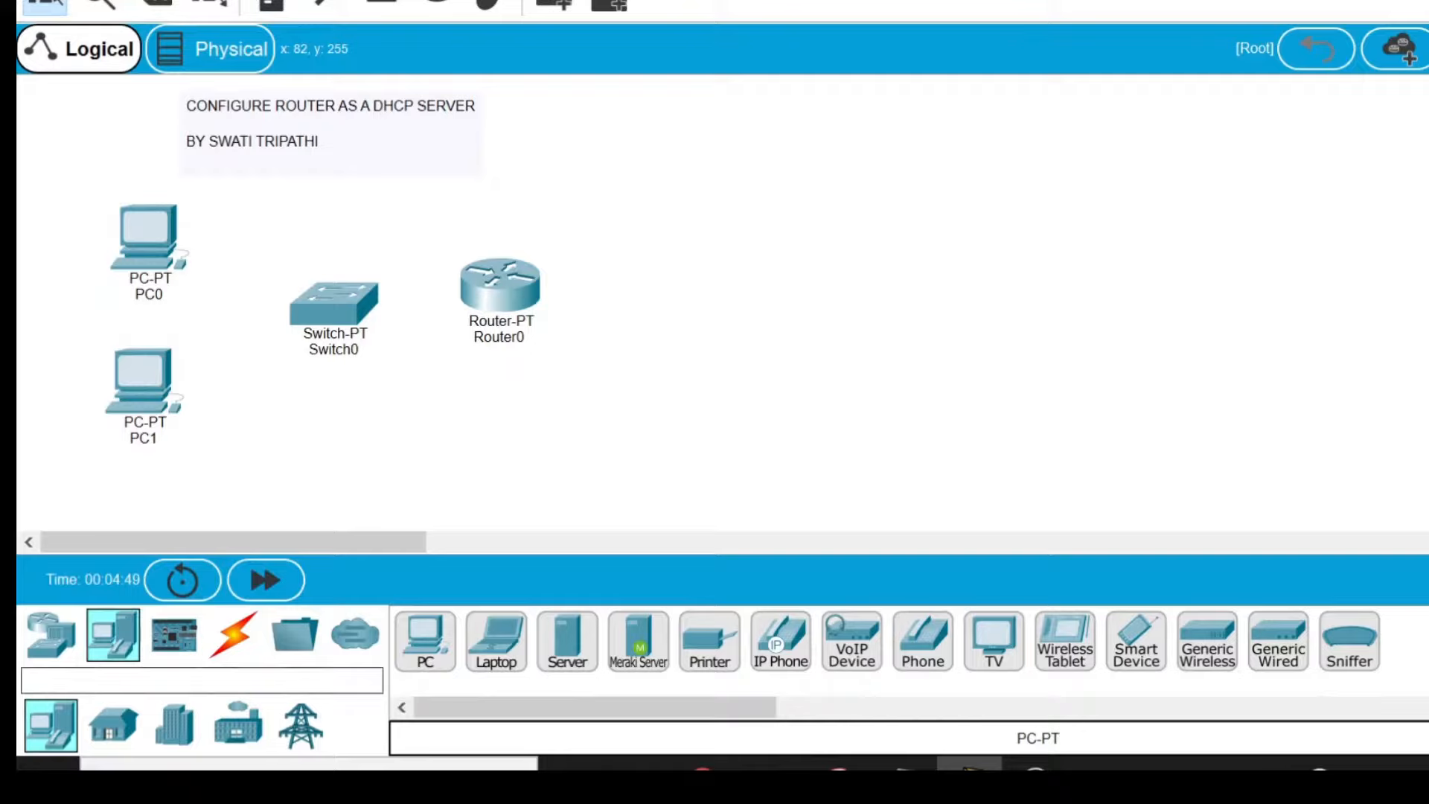
pyautogui.click(235, 635)
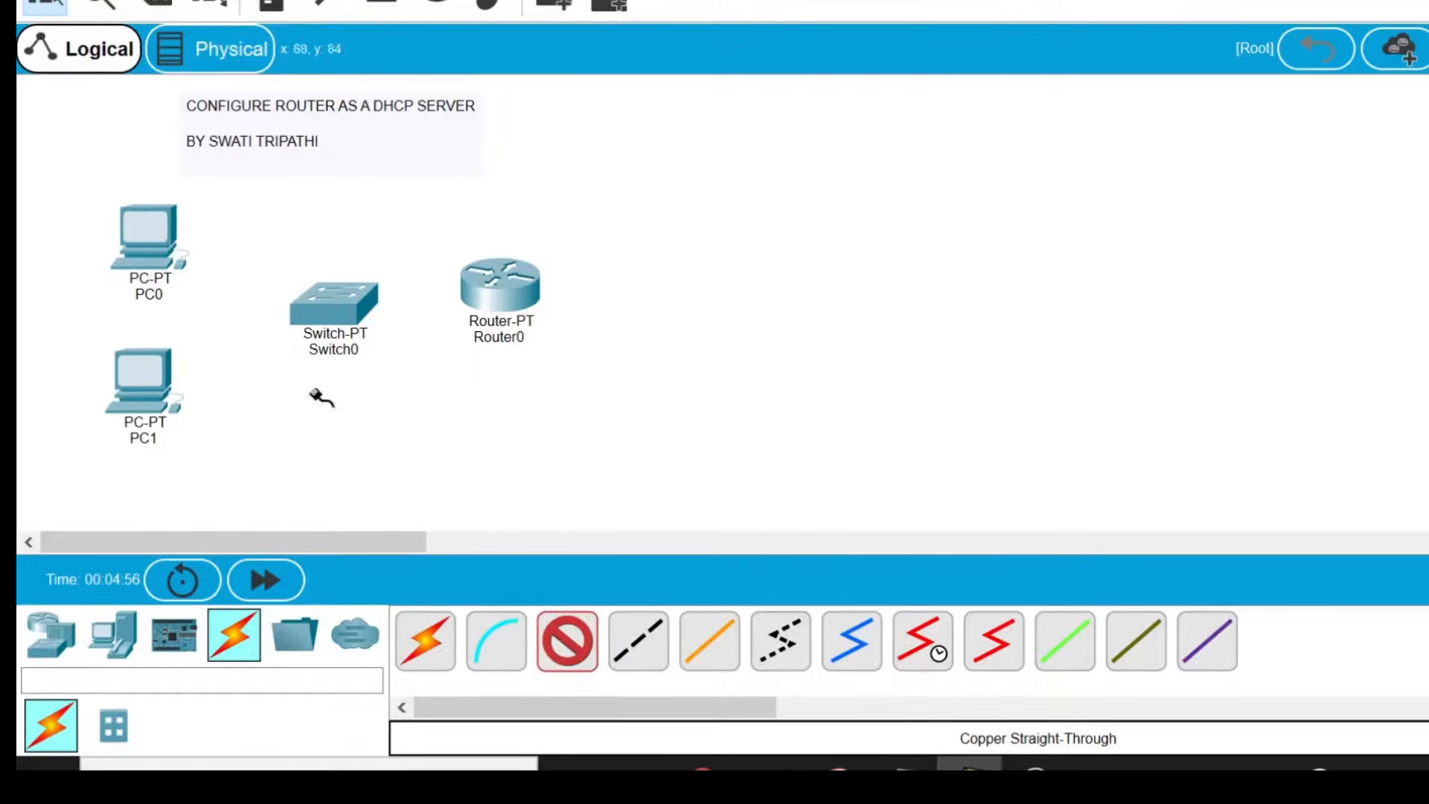
# Cable PC0 and PC1 FastEthernet0 to Switch0 with straight-through copper cables.
pyautogui.click(148, 239)
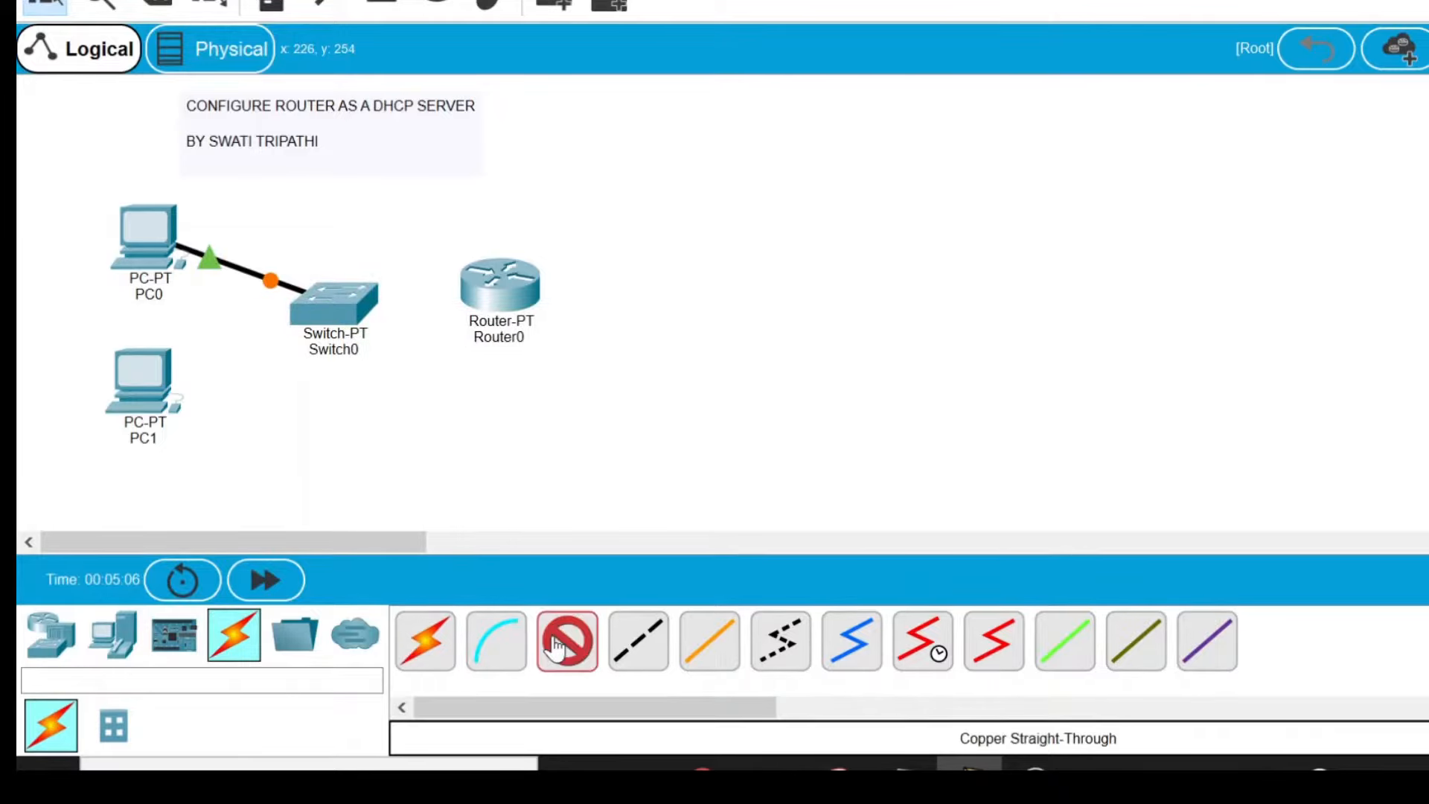
pyautogui.click(142, 382)
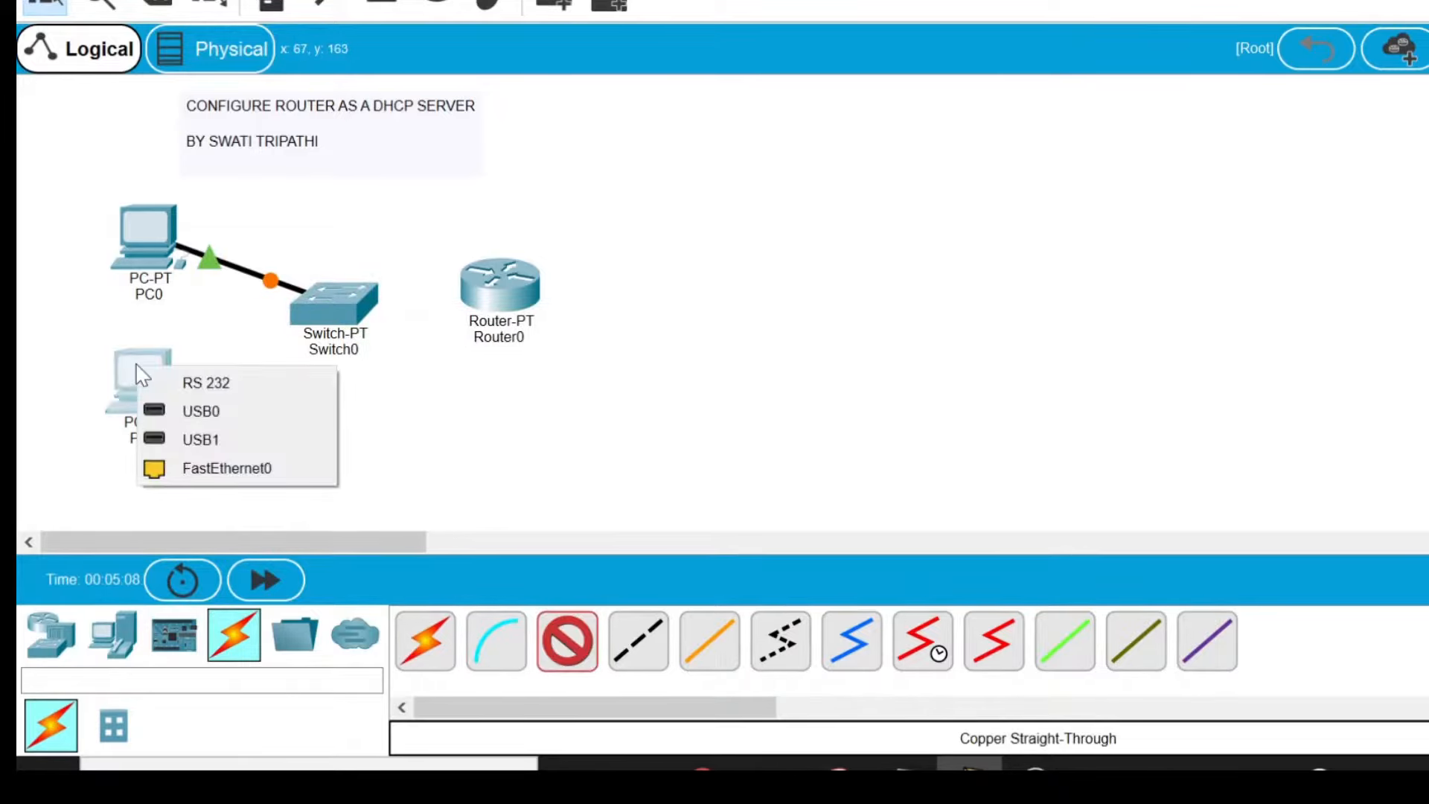
pyautogui.click(227, 467)
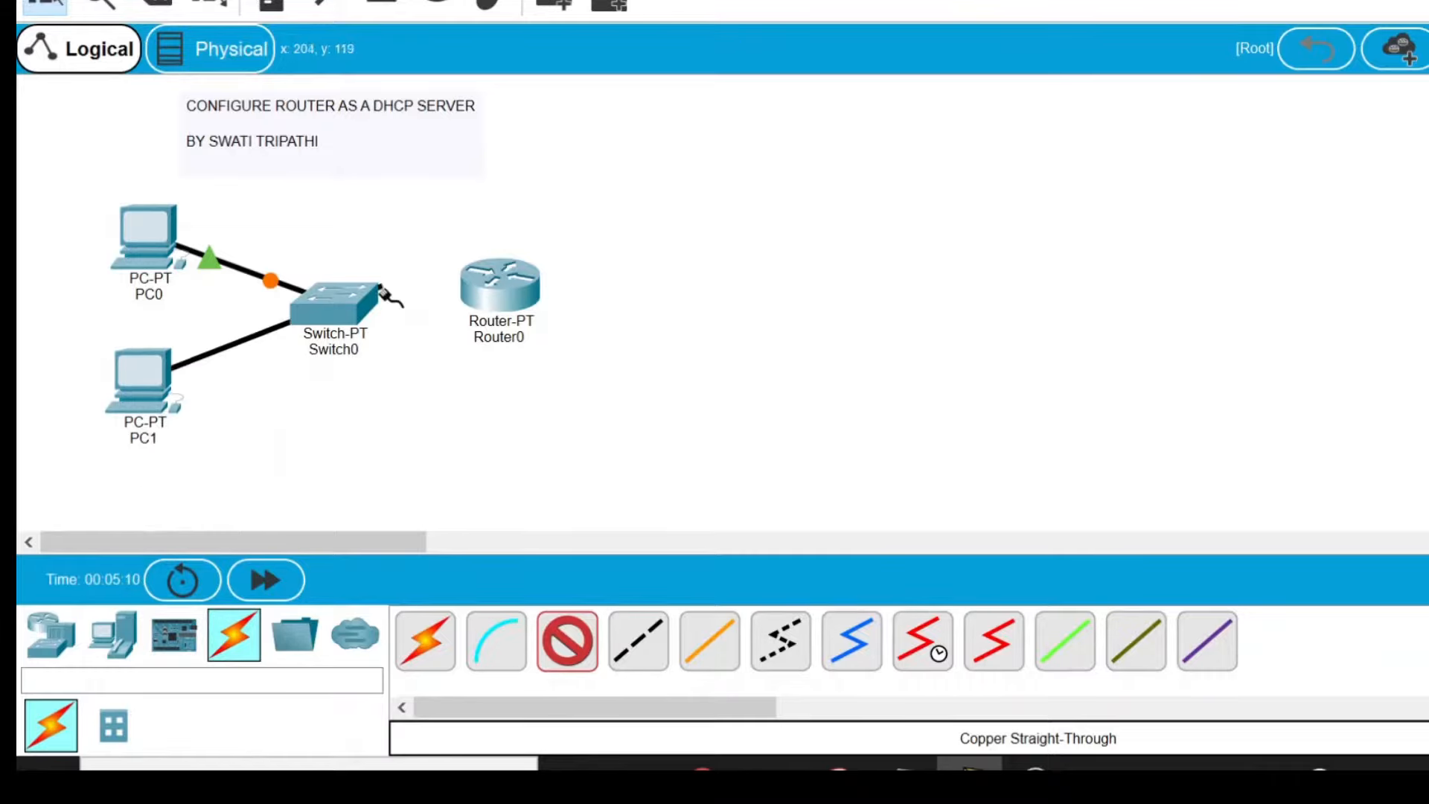
pyautogui.click(337, 292)
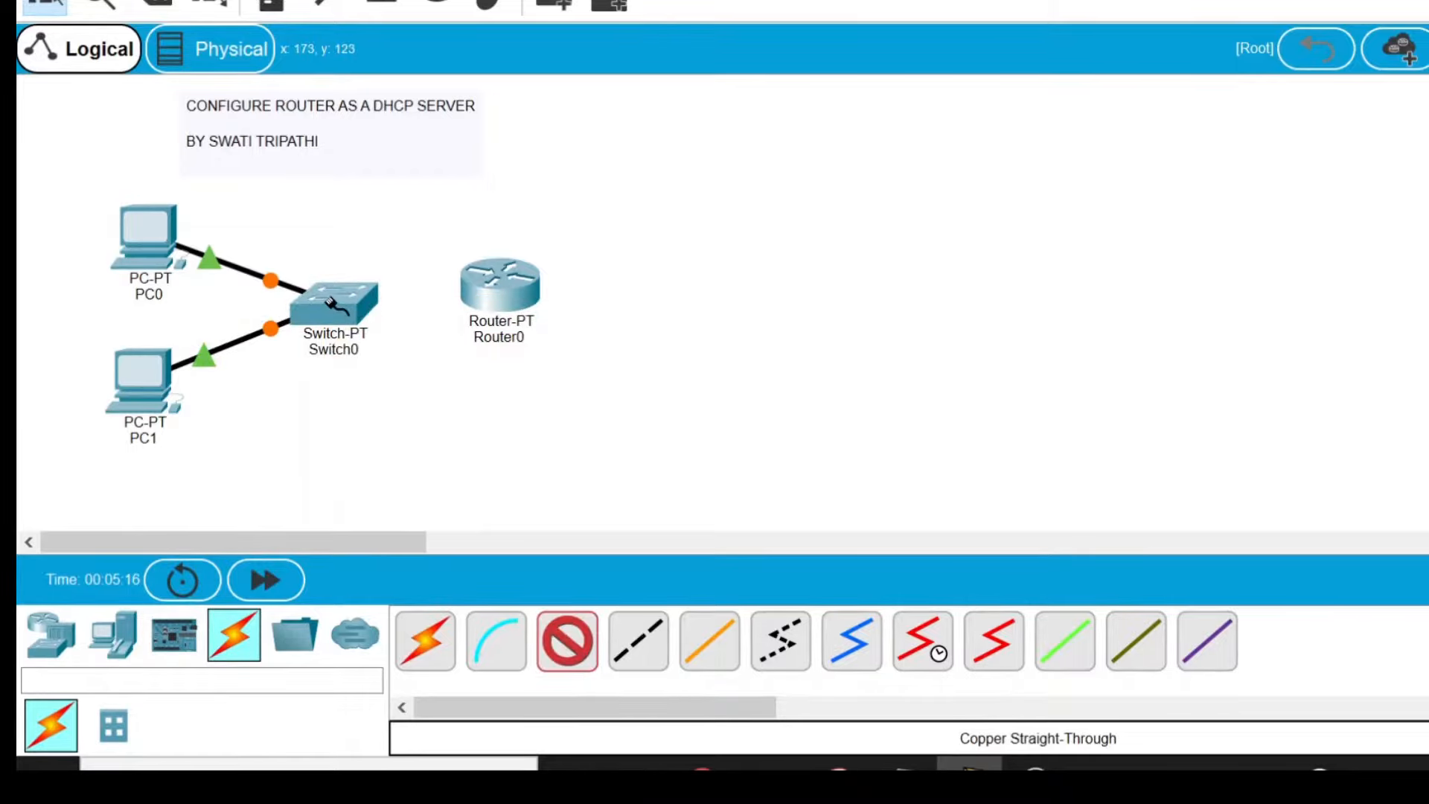
# Link Switch0 FastEthernet2/1 to Router0 FastEthernet0/0 and nudge Router0 right.
pyautogui.click(333, 292)
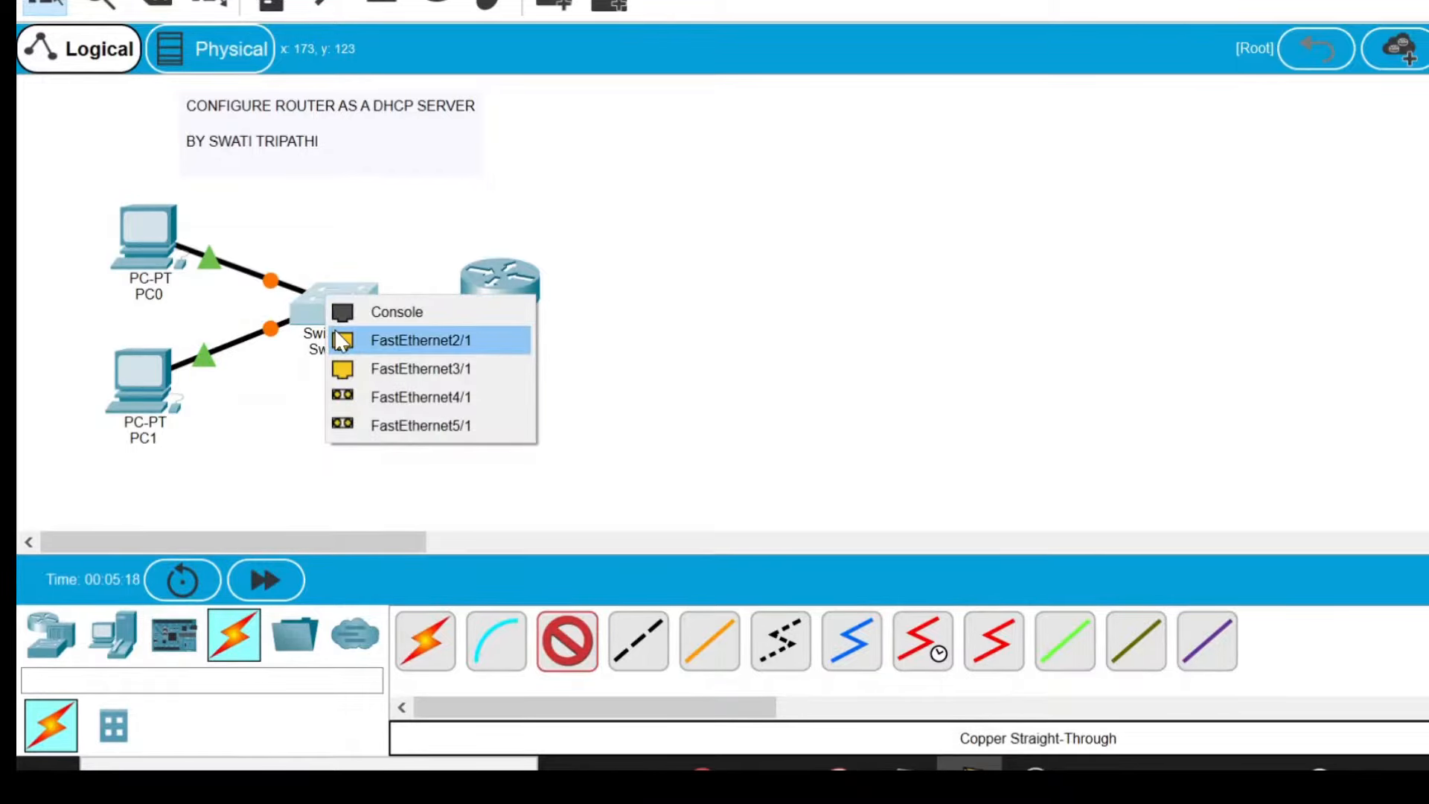
pyautogui.click(499, 278)
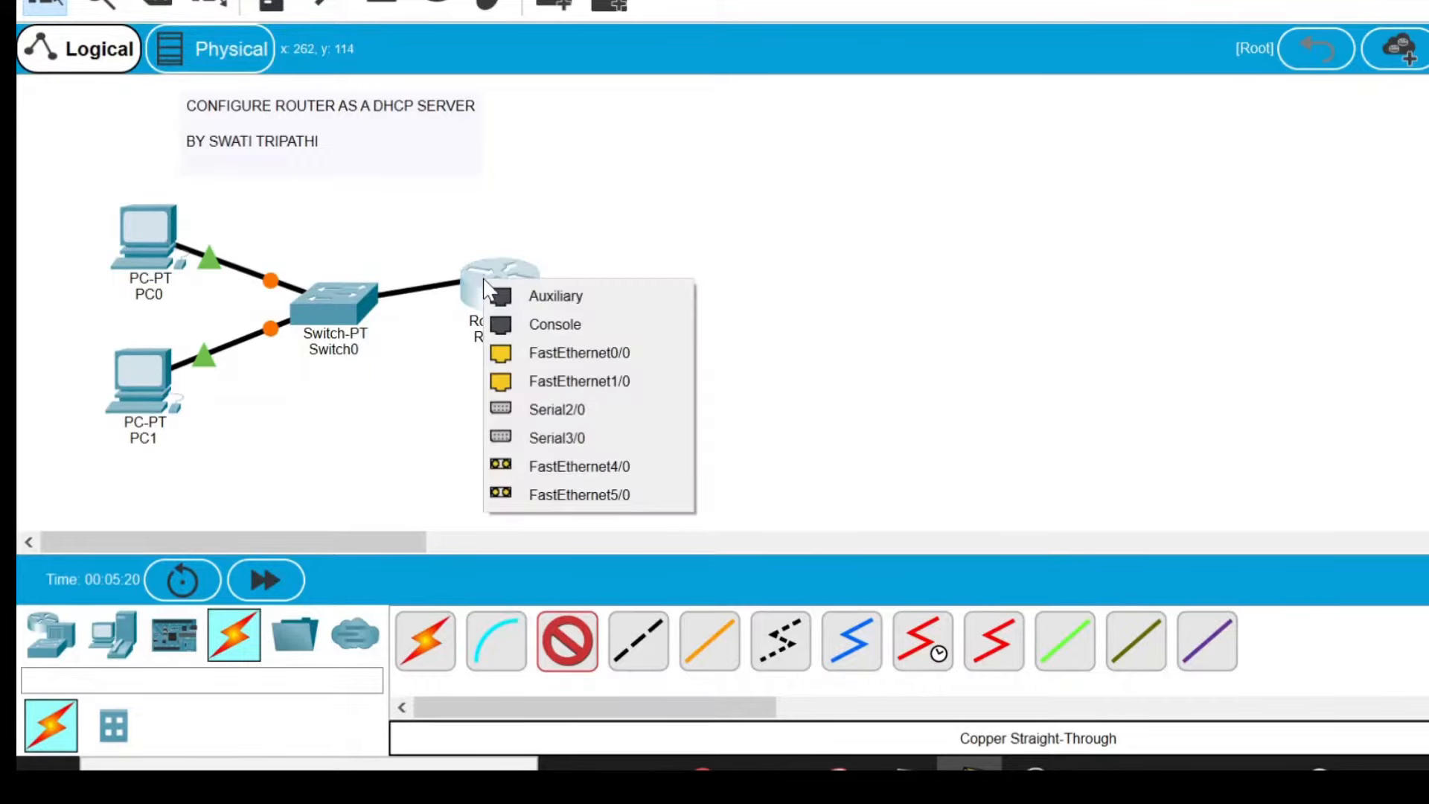
pyautogui.moveTo(579, 353)
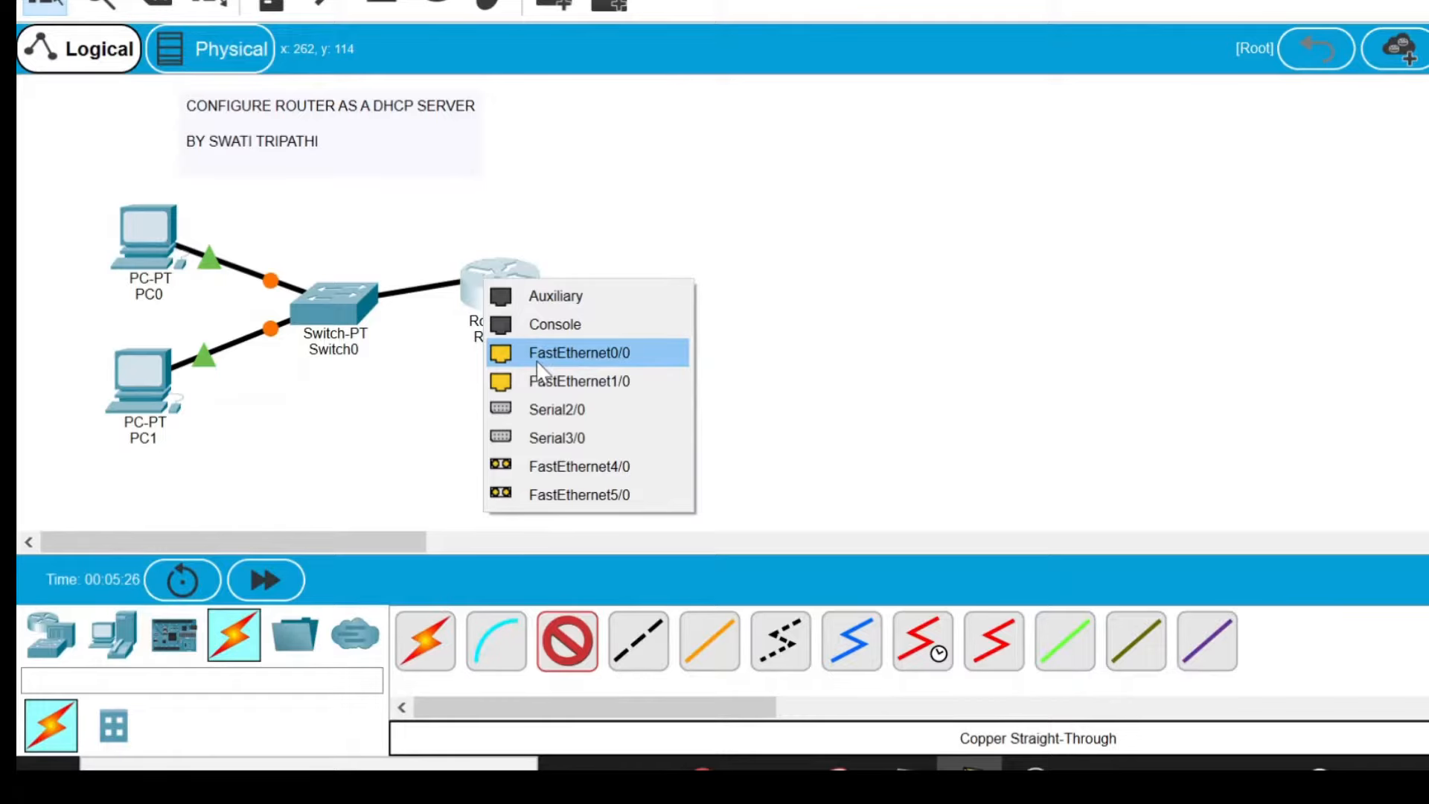
pyautogui.moveTo(579, 364)
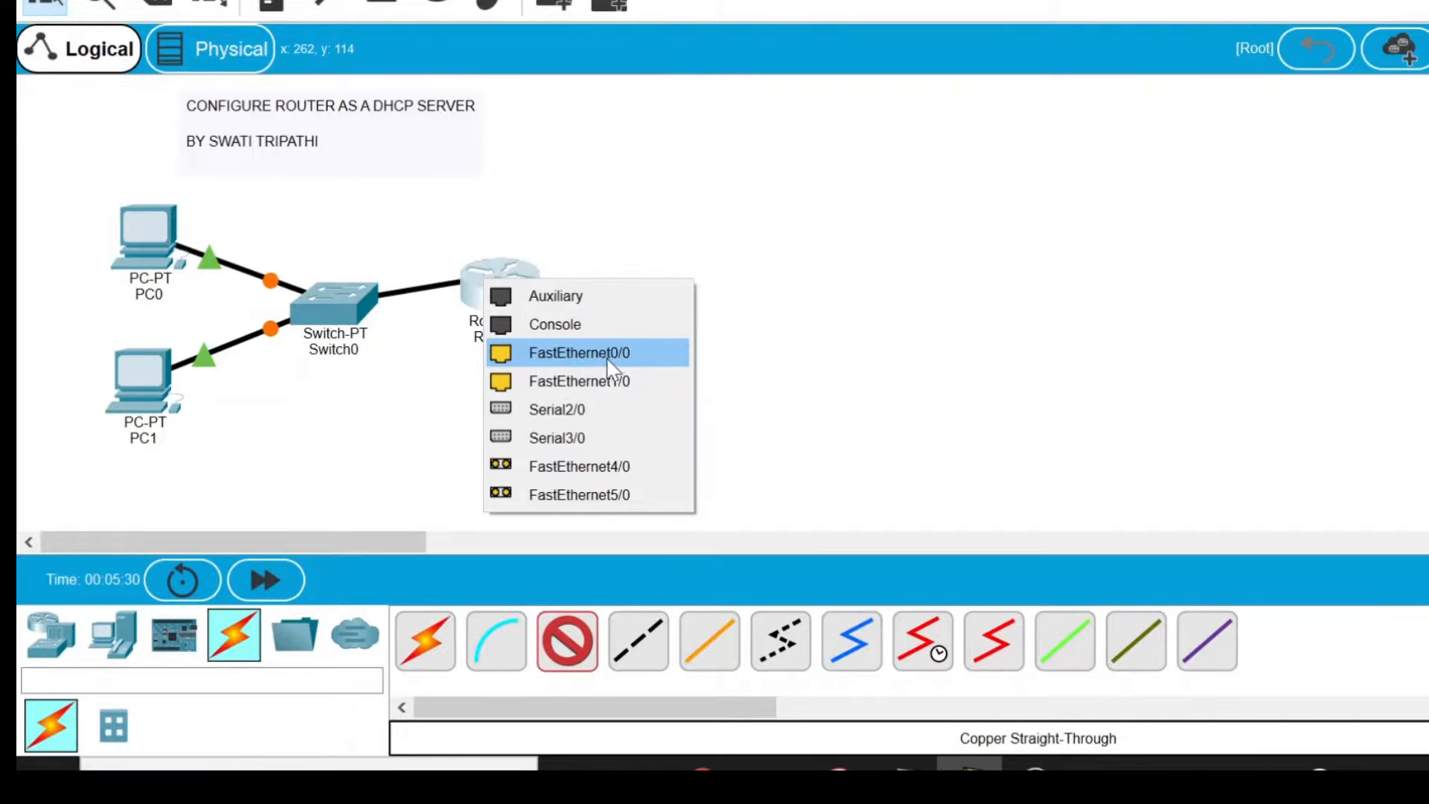
pyautogui.moveTo(645, 370)
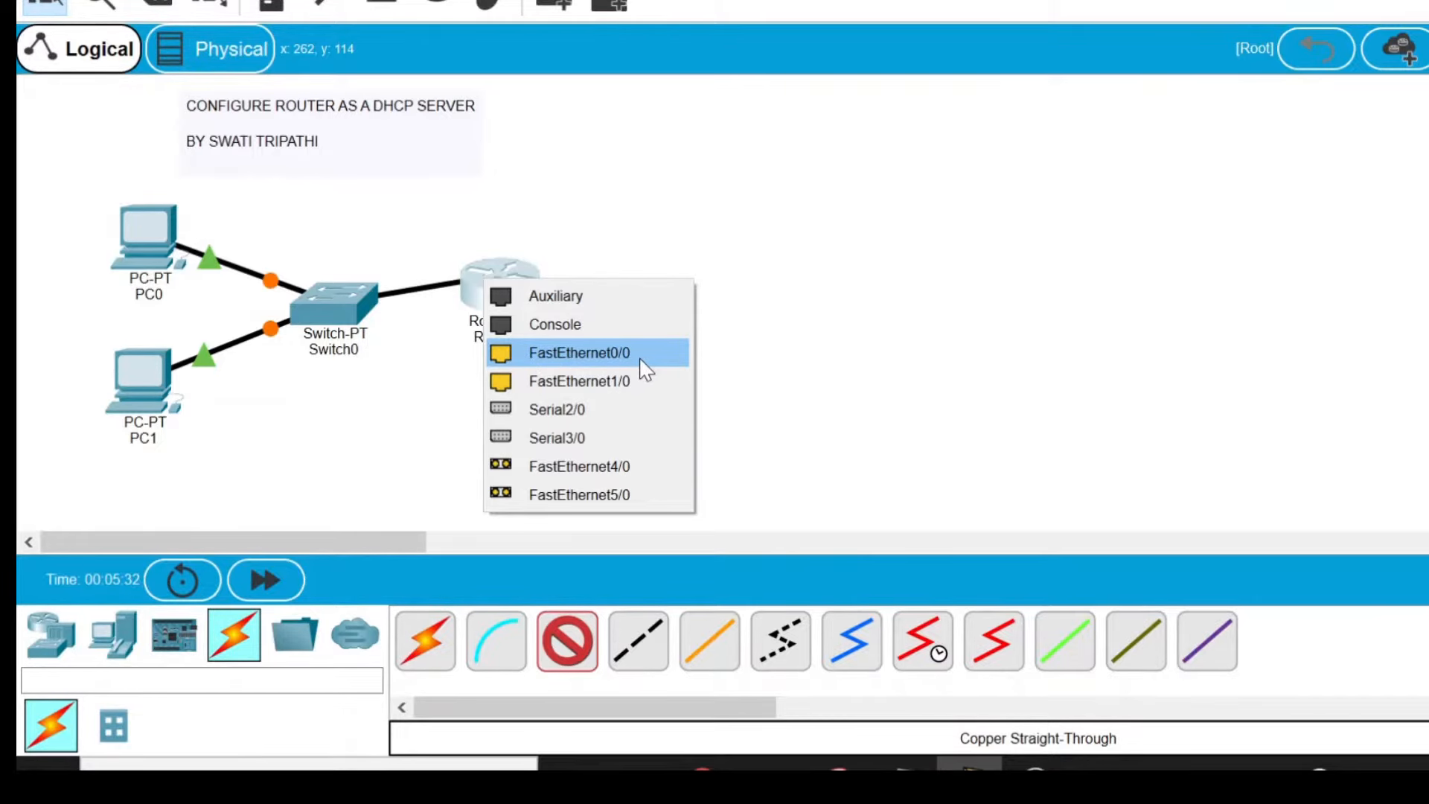
pyautogui.click(579, 353)
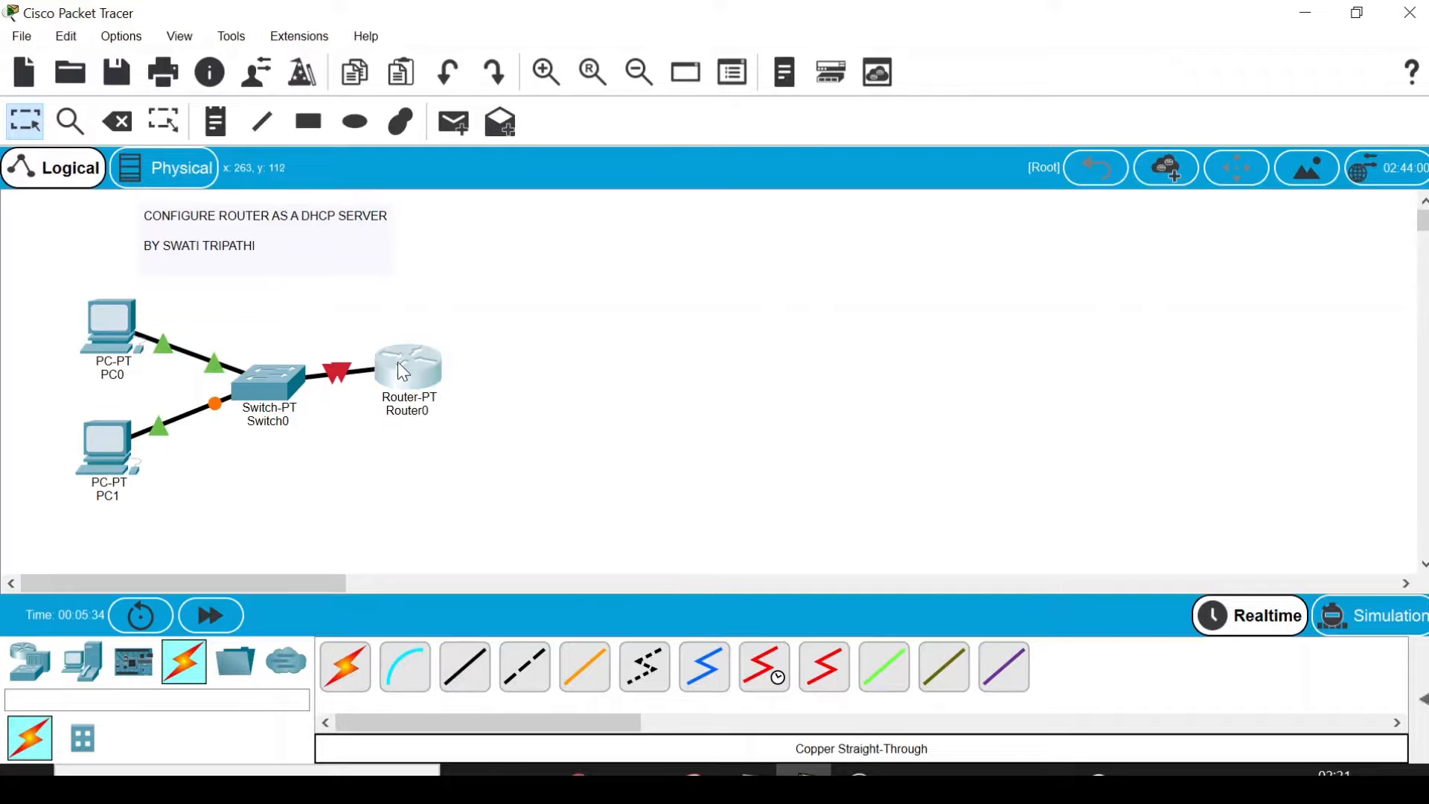
pyautogui.moveTo(407, 370); pyautogui.dragTo(424, 374)
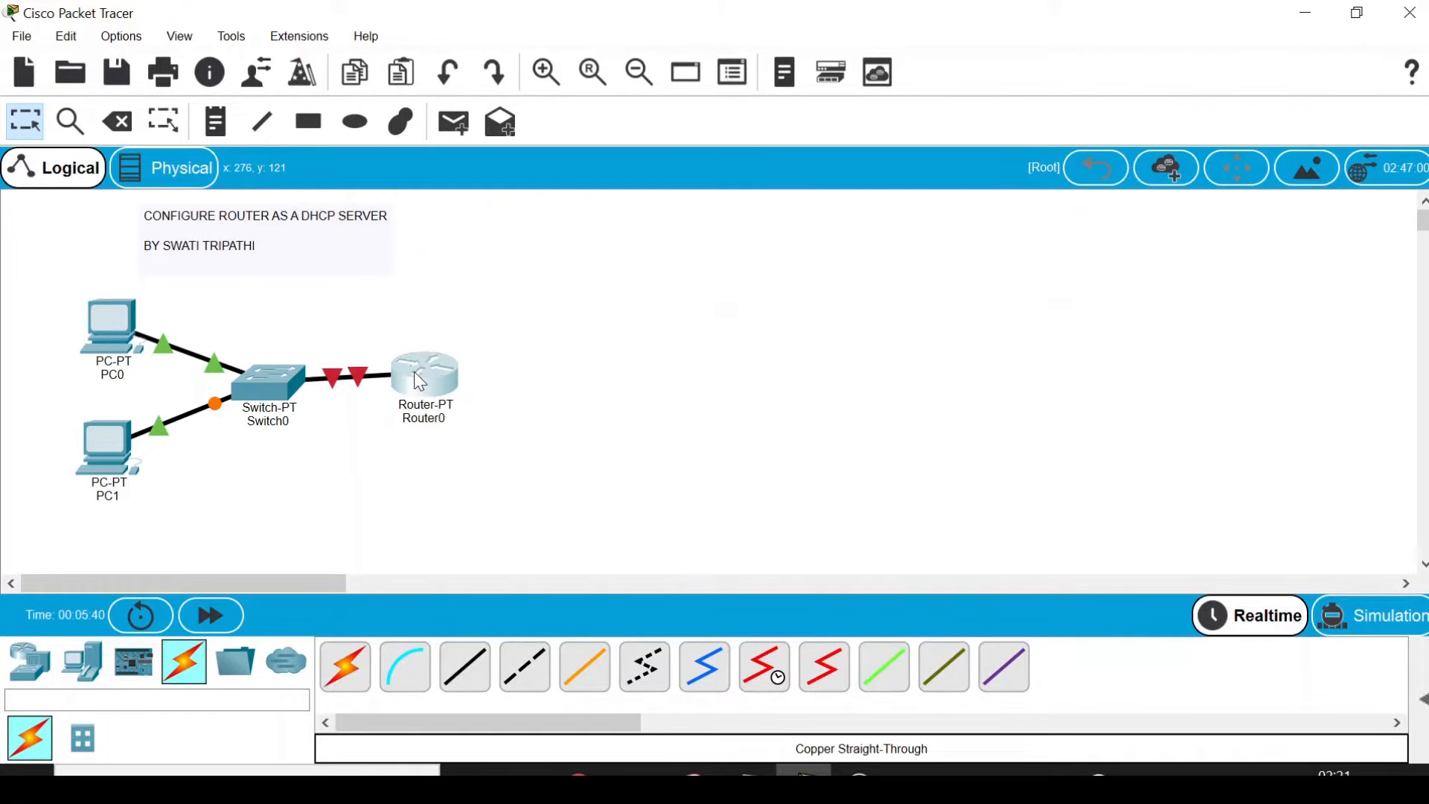
pyautogui.click(424, 374)
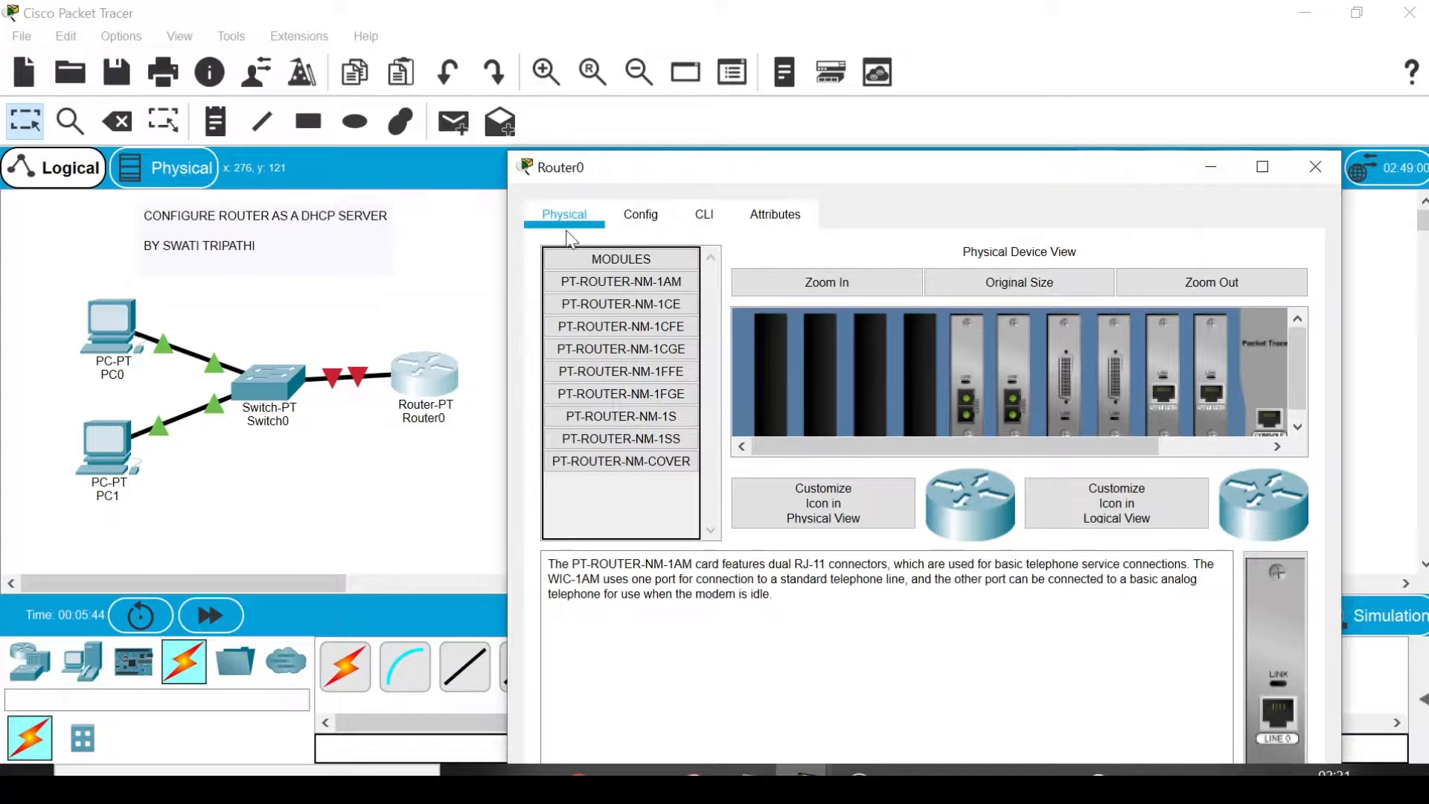
# In Router0's CLI, answer 'n' to the setup dialog and enter privileged mode with 'en'.
pyautogui.click(703, 214)
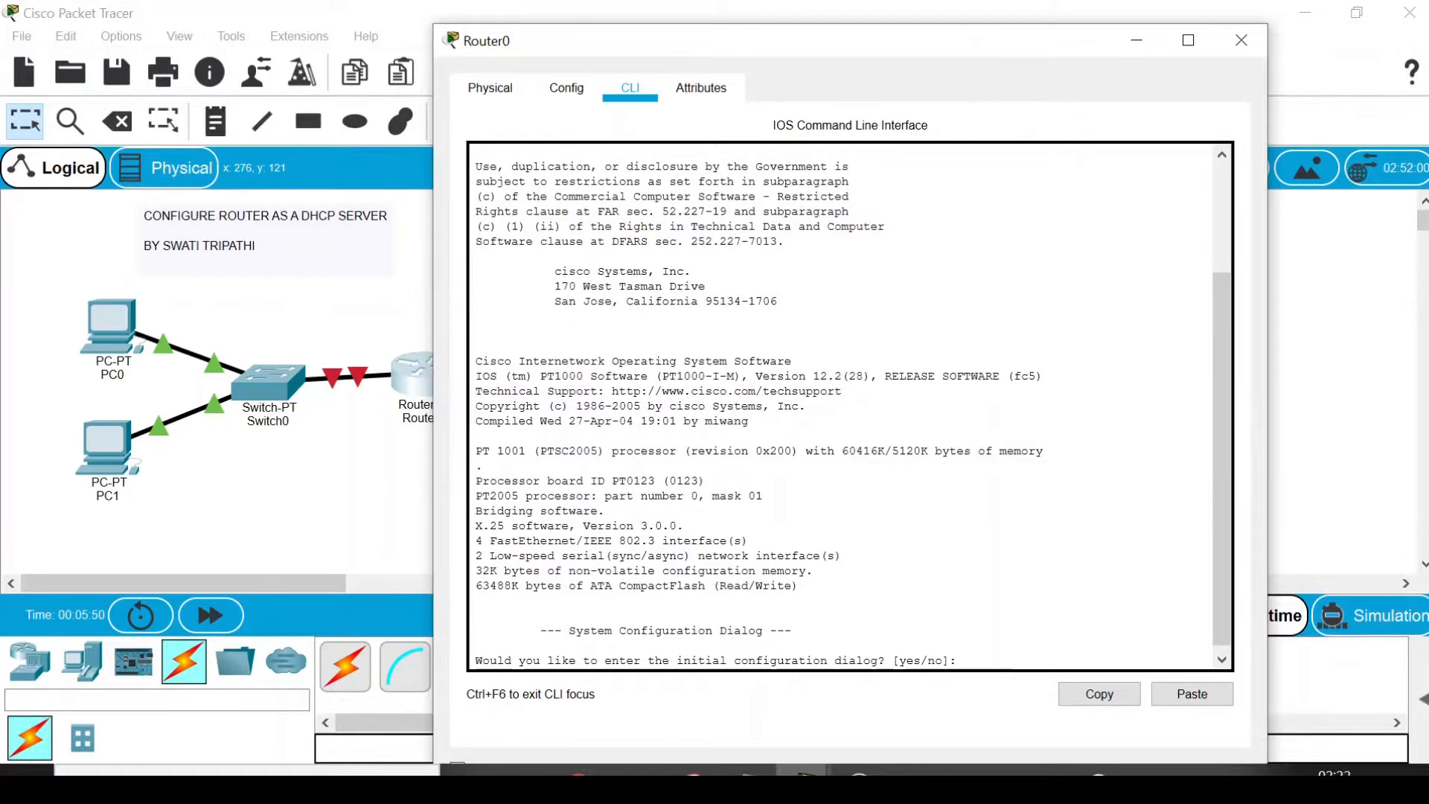
pyautogui.write('no')
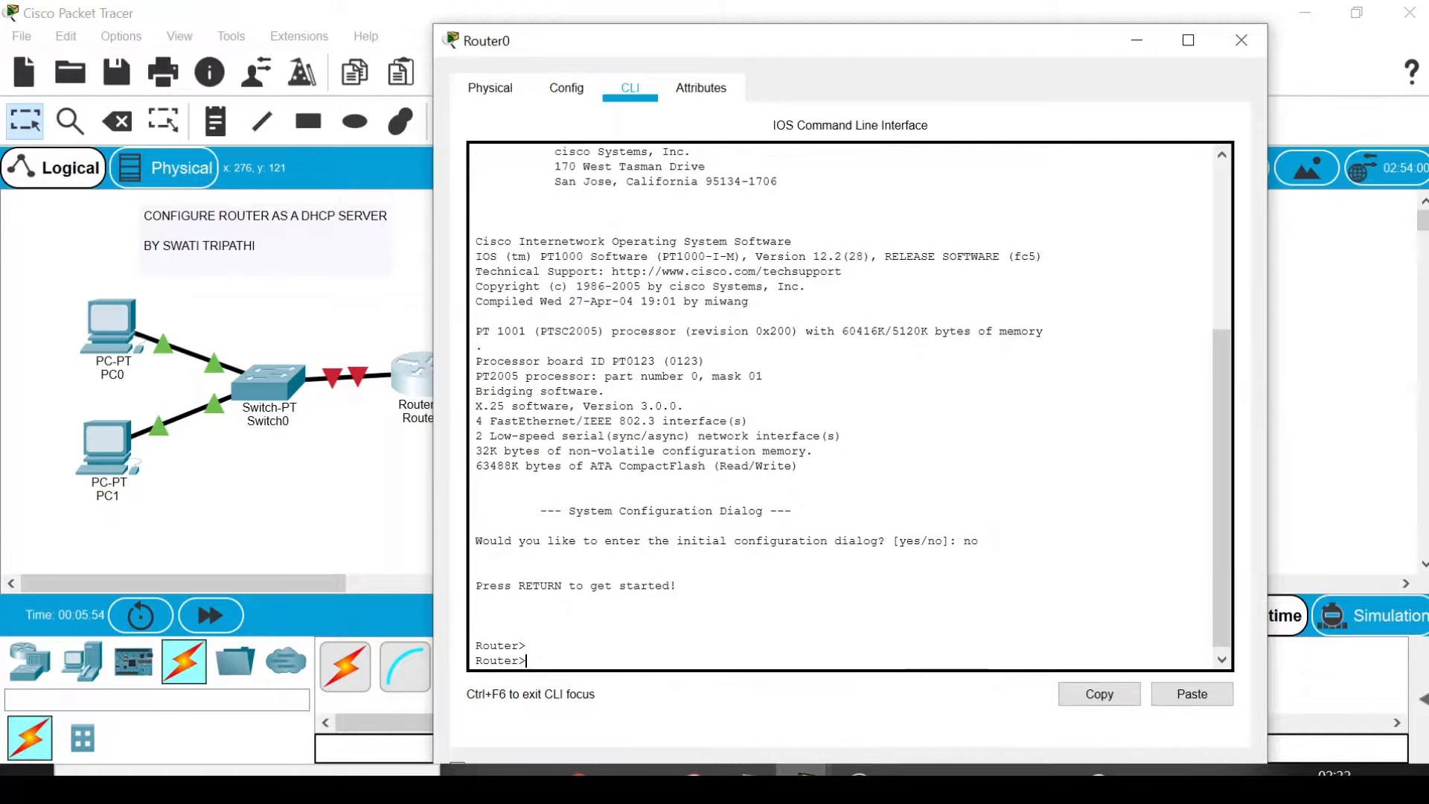
pyautogui.press('enter')
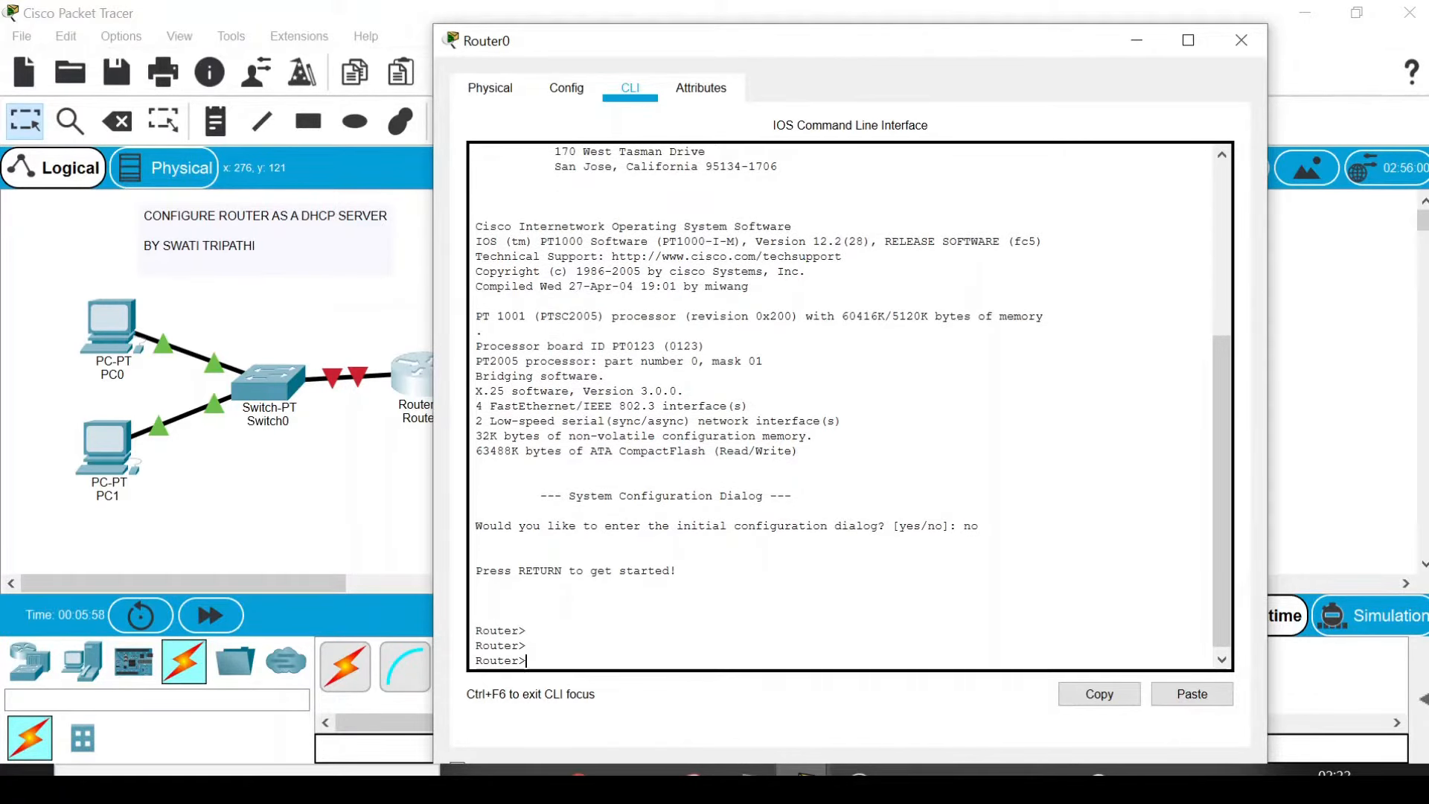
pyautogui.write('en')
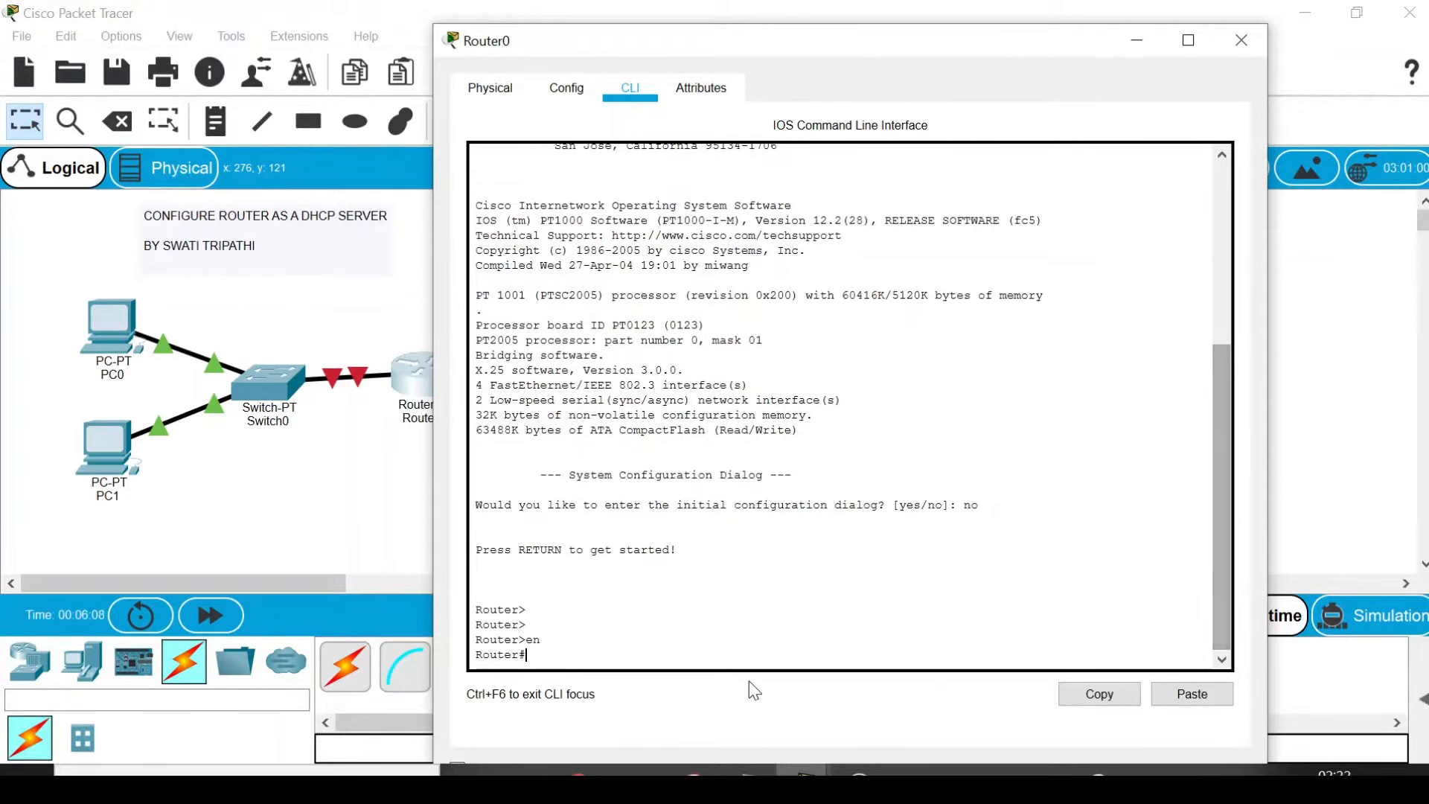
# Enter global configuration with 'conf t' and start the 'int fa0/0' command.
pyautogui.write('c')
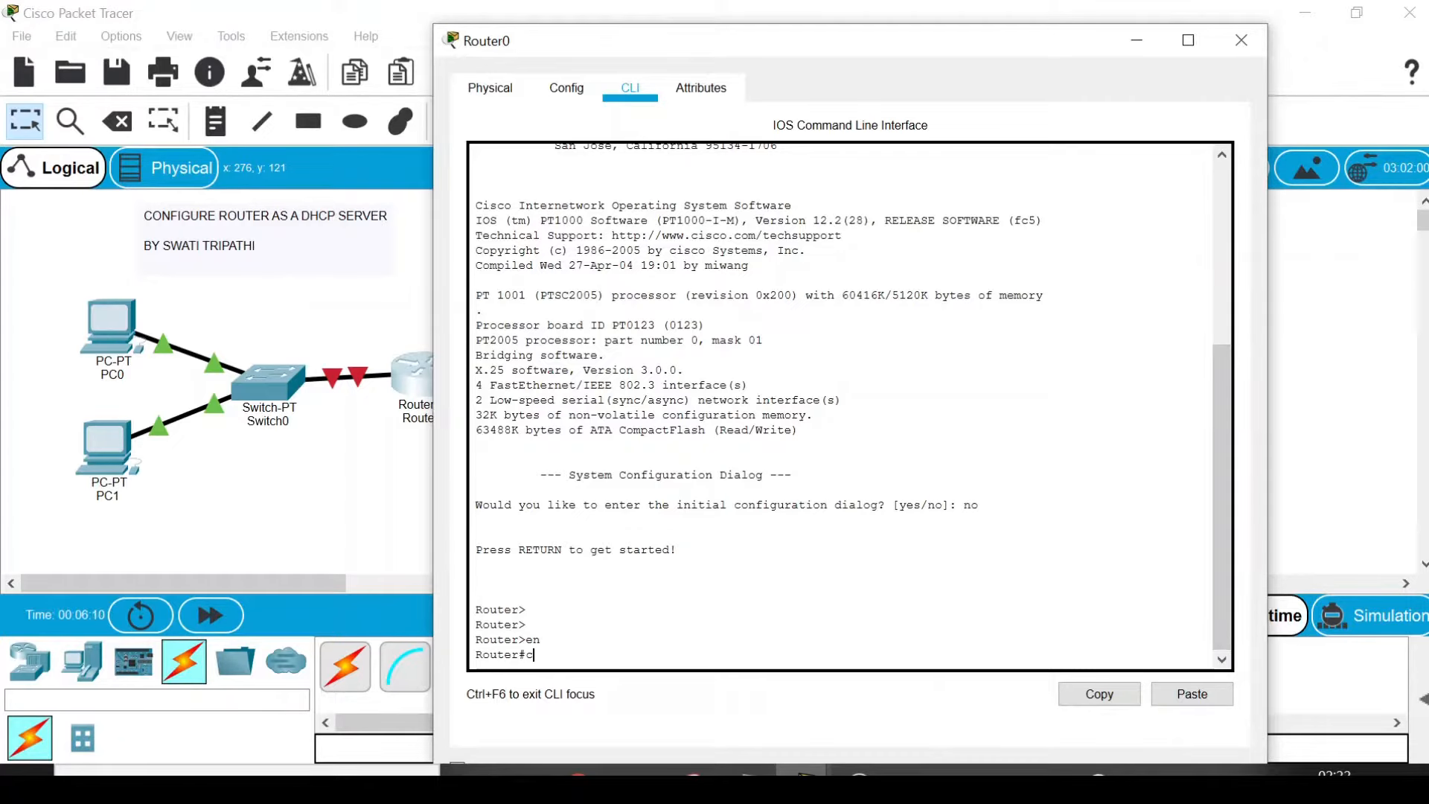
pyautogui.write('onf')
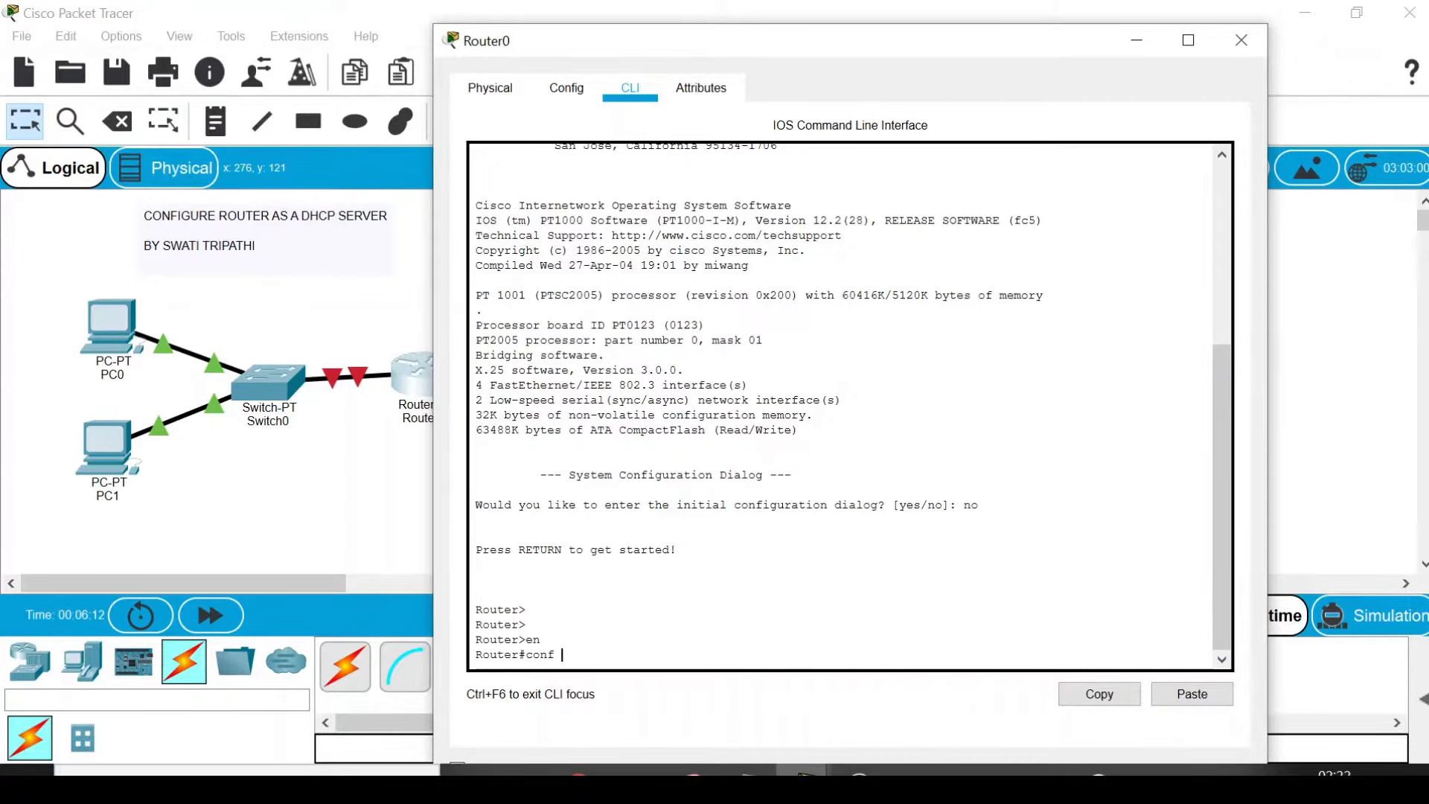
pyautogui.write('t')
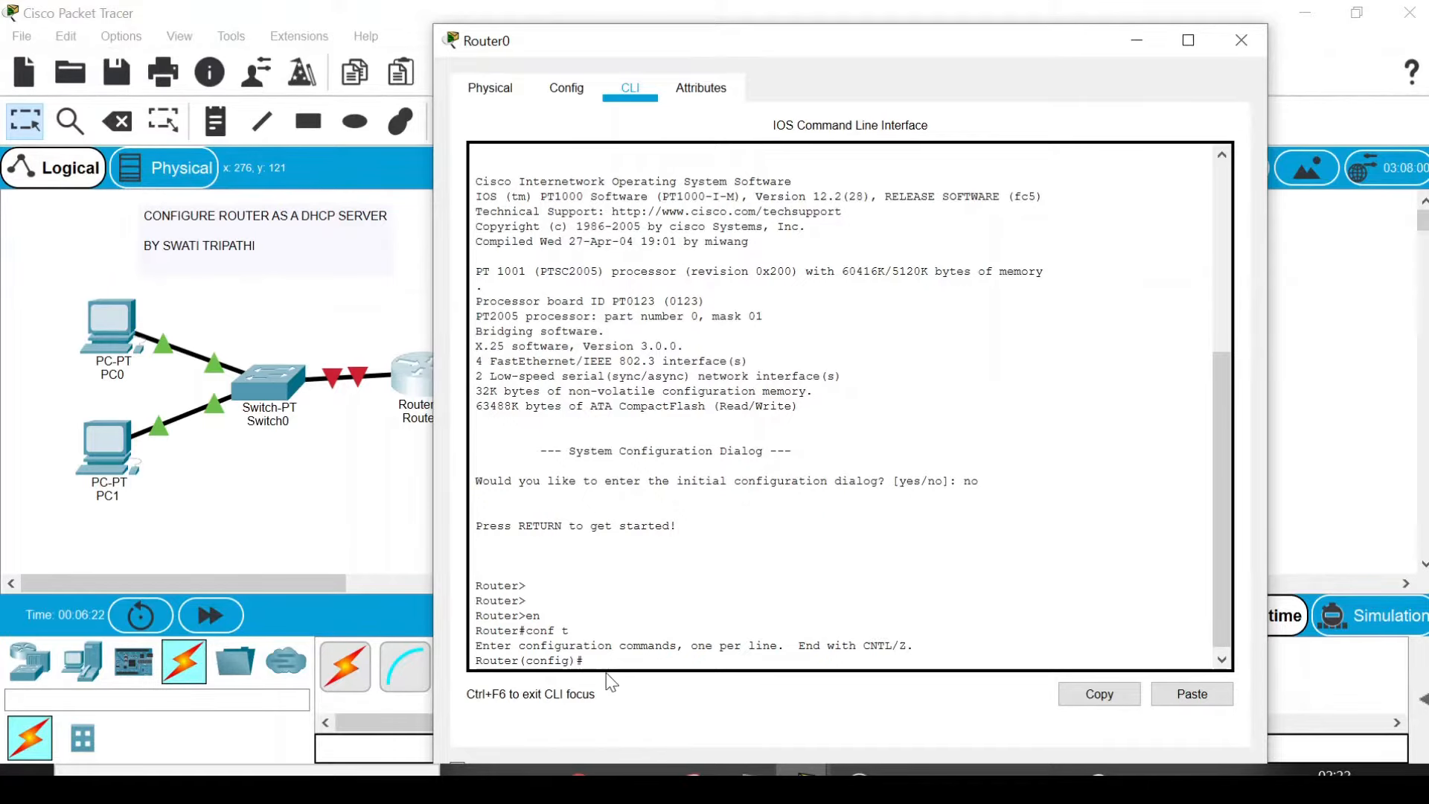
pyautogui.moveTo(654, 695)
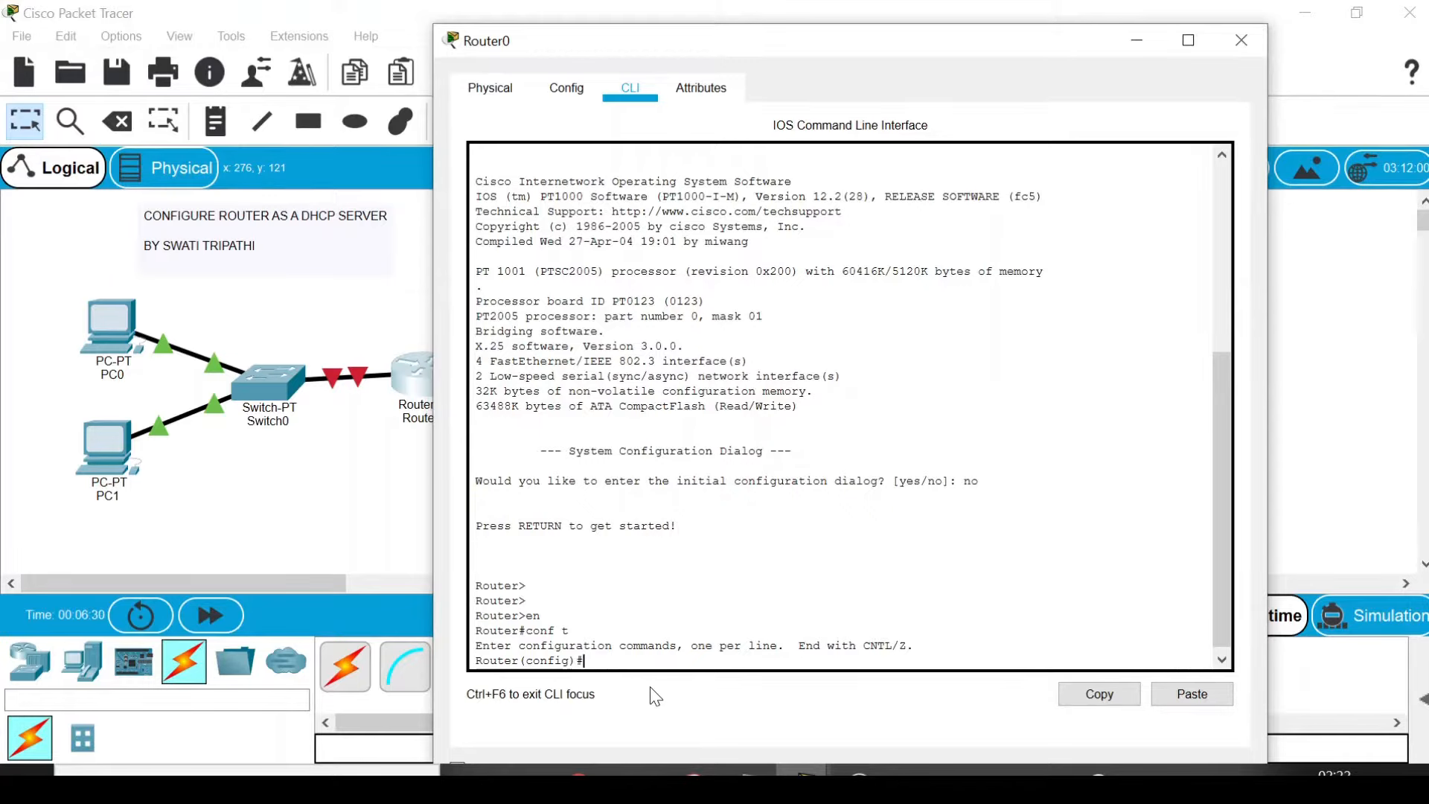
pyautogui.write('int fa0/')
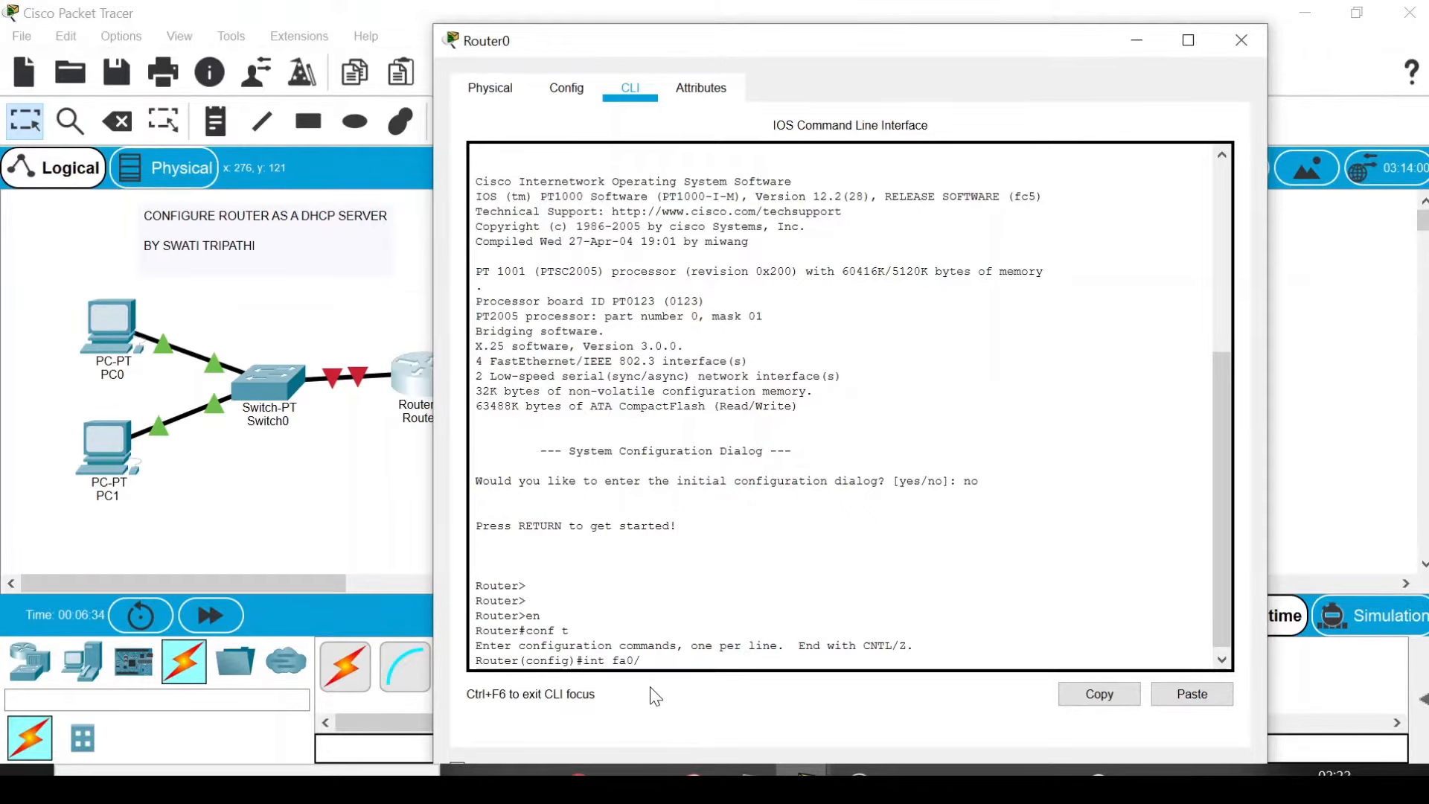
pyautogui.write('0')
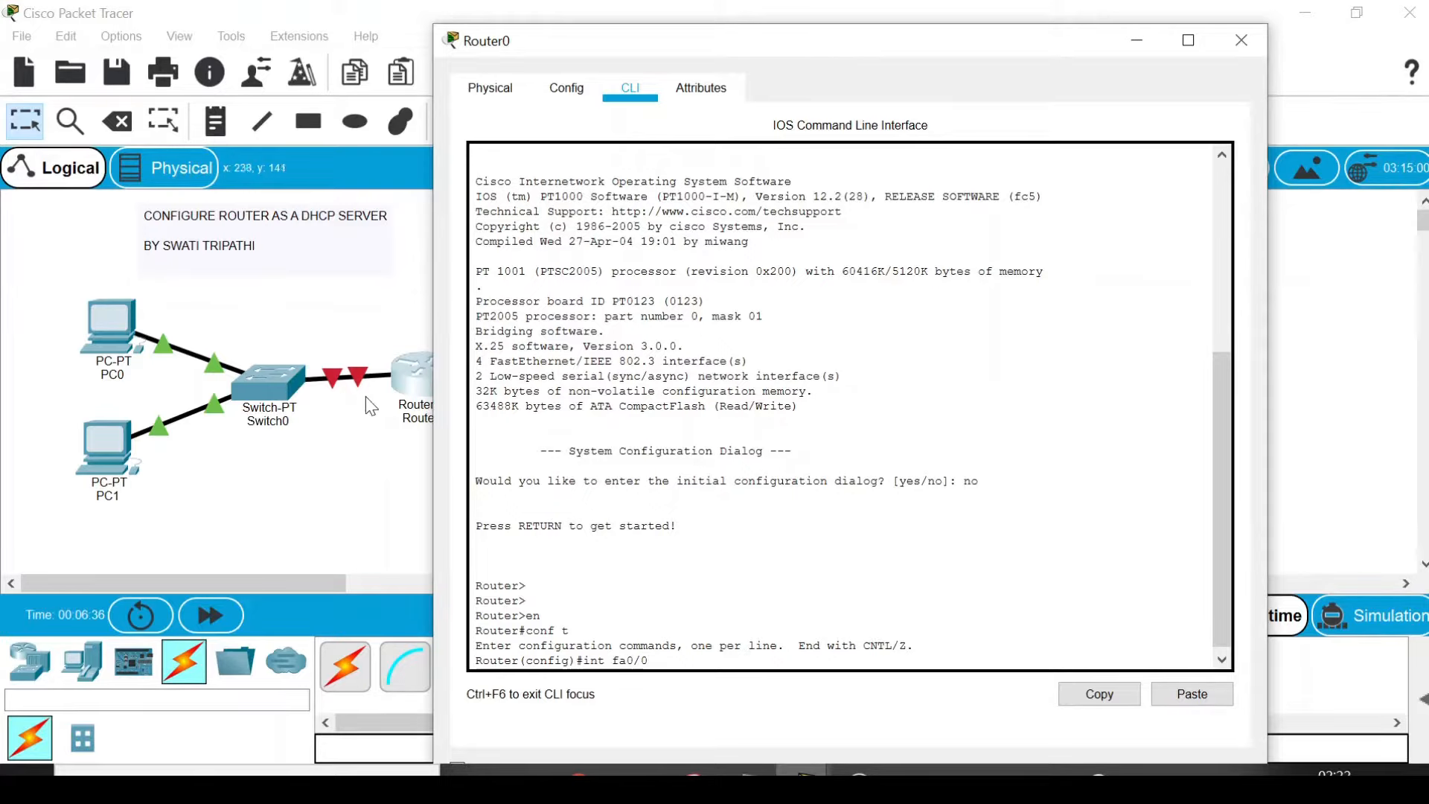
pyautogui.moveTo(413, 381)
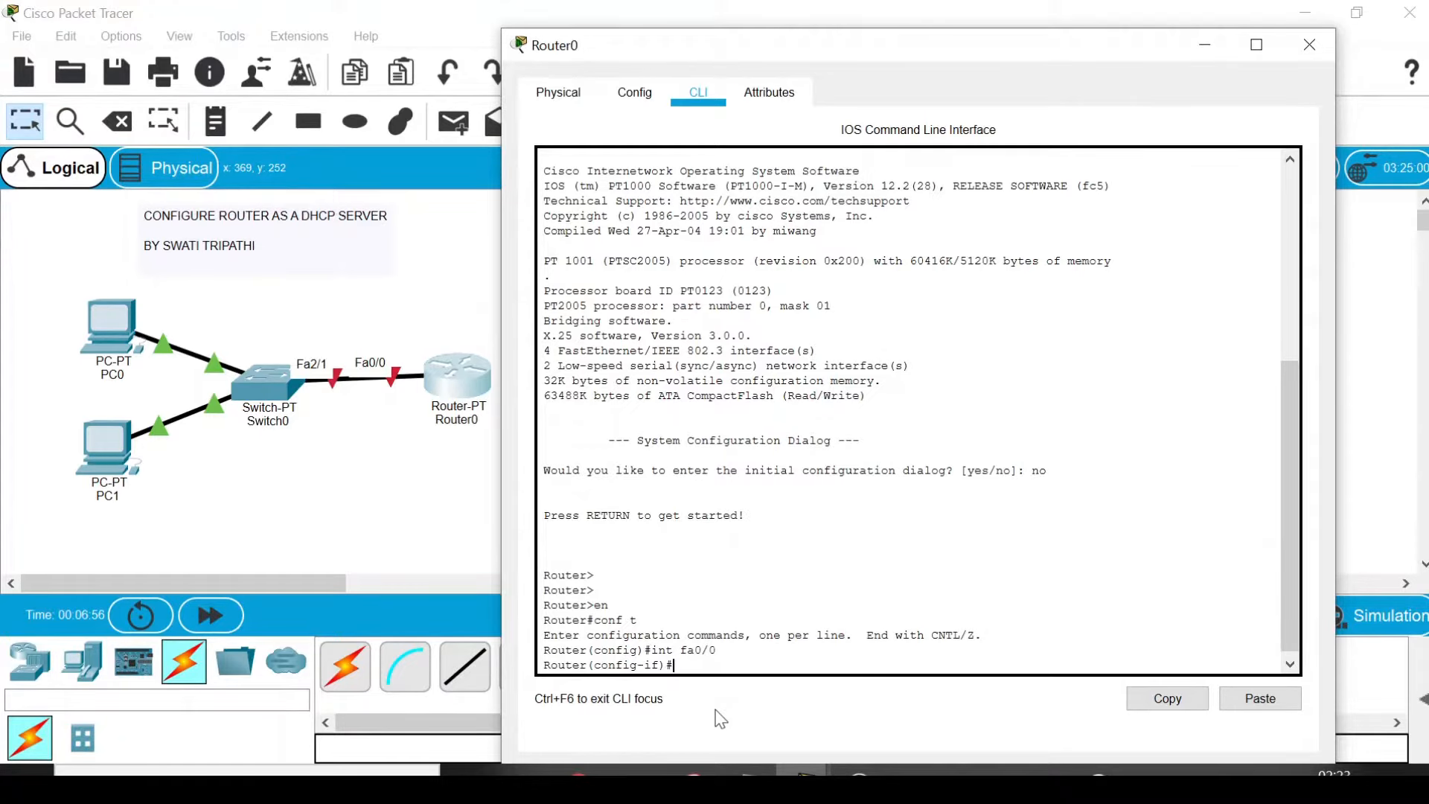
# Assign fa0/0 the address 192.168.1.1 with mask 255.255.255.0.
pyautogui.write('i')
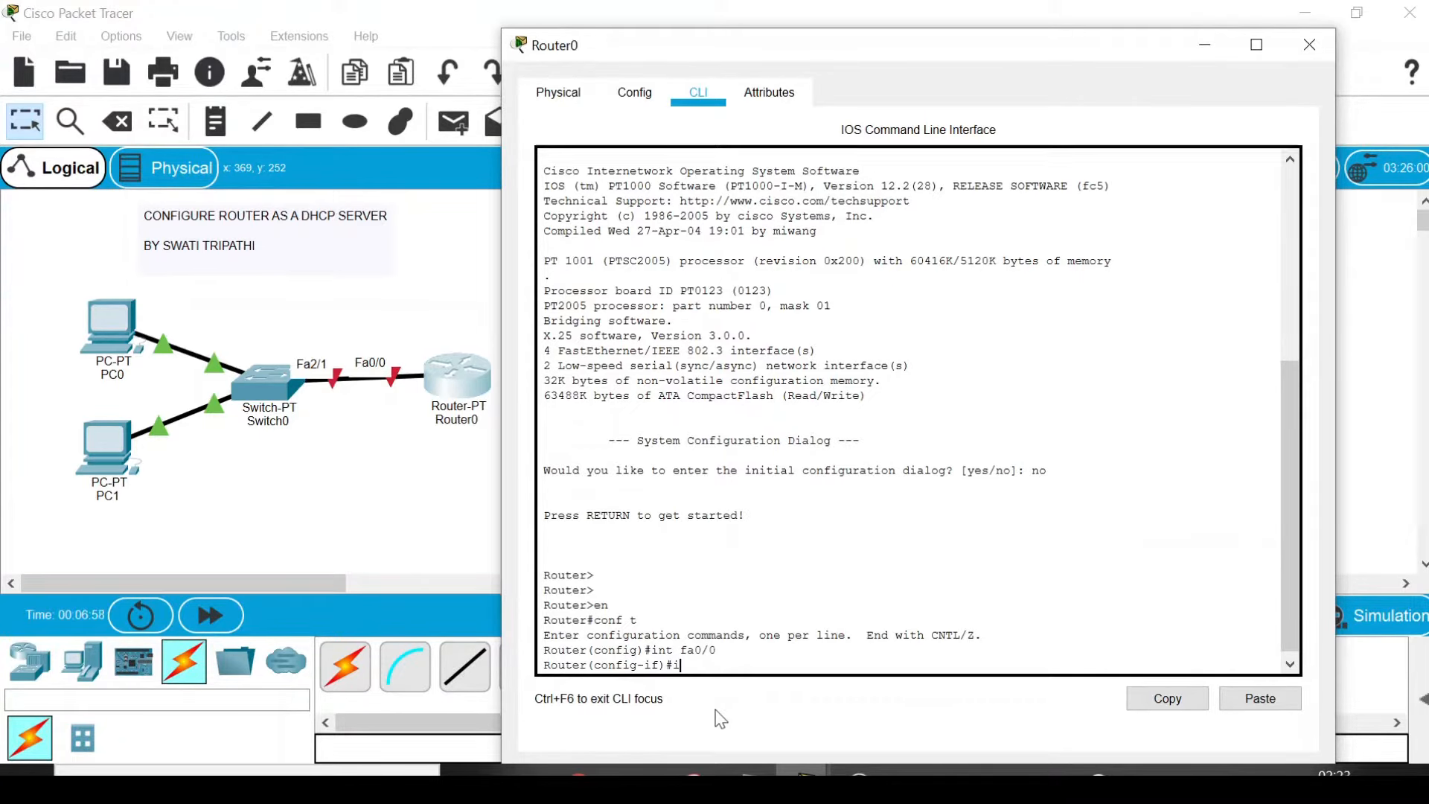
pyautogui.write('p add')
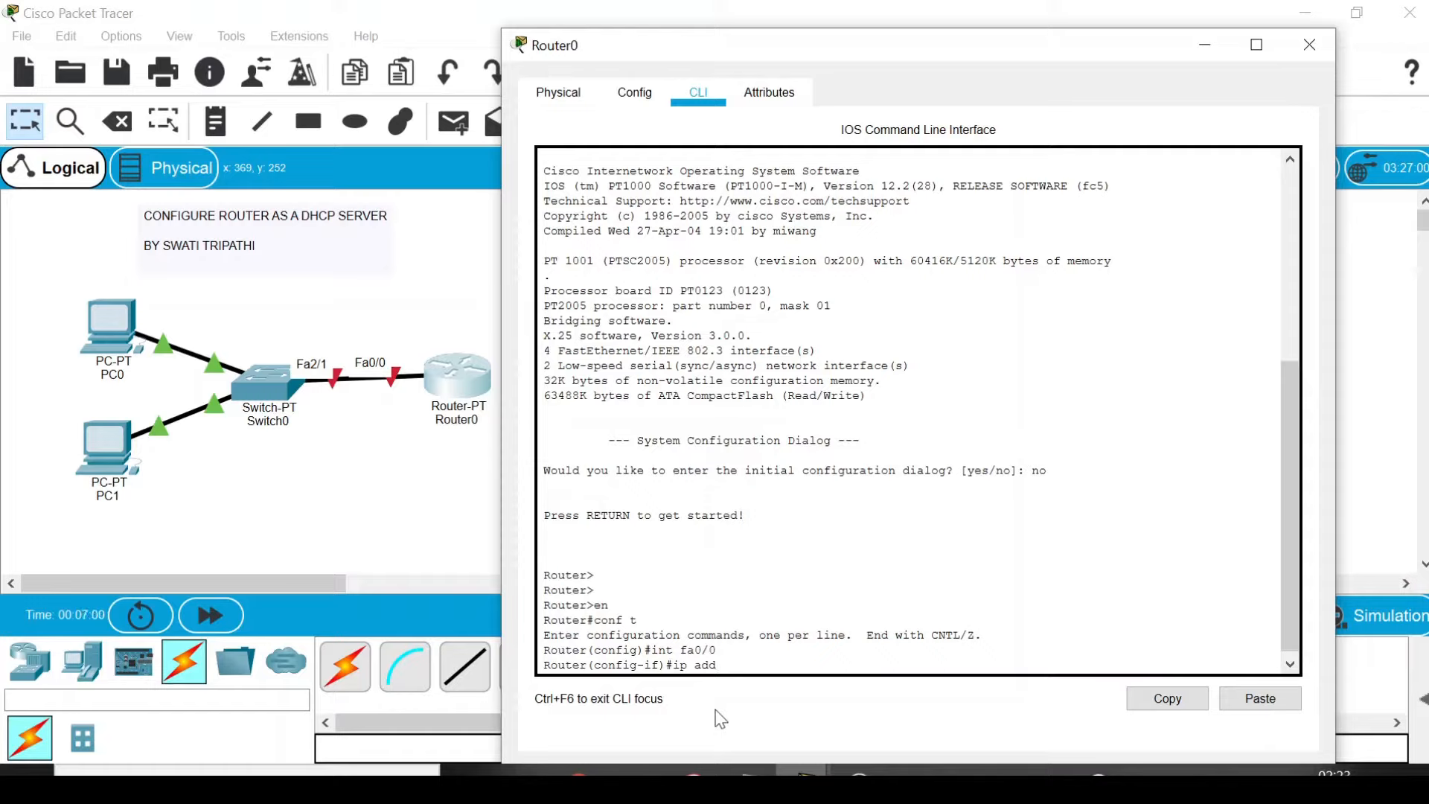
pyautogui.write('192.')
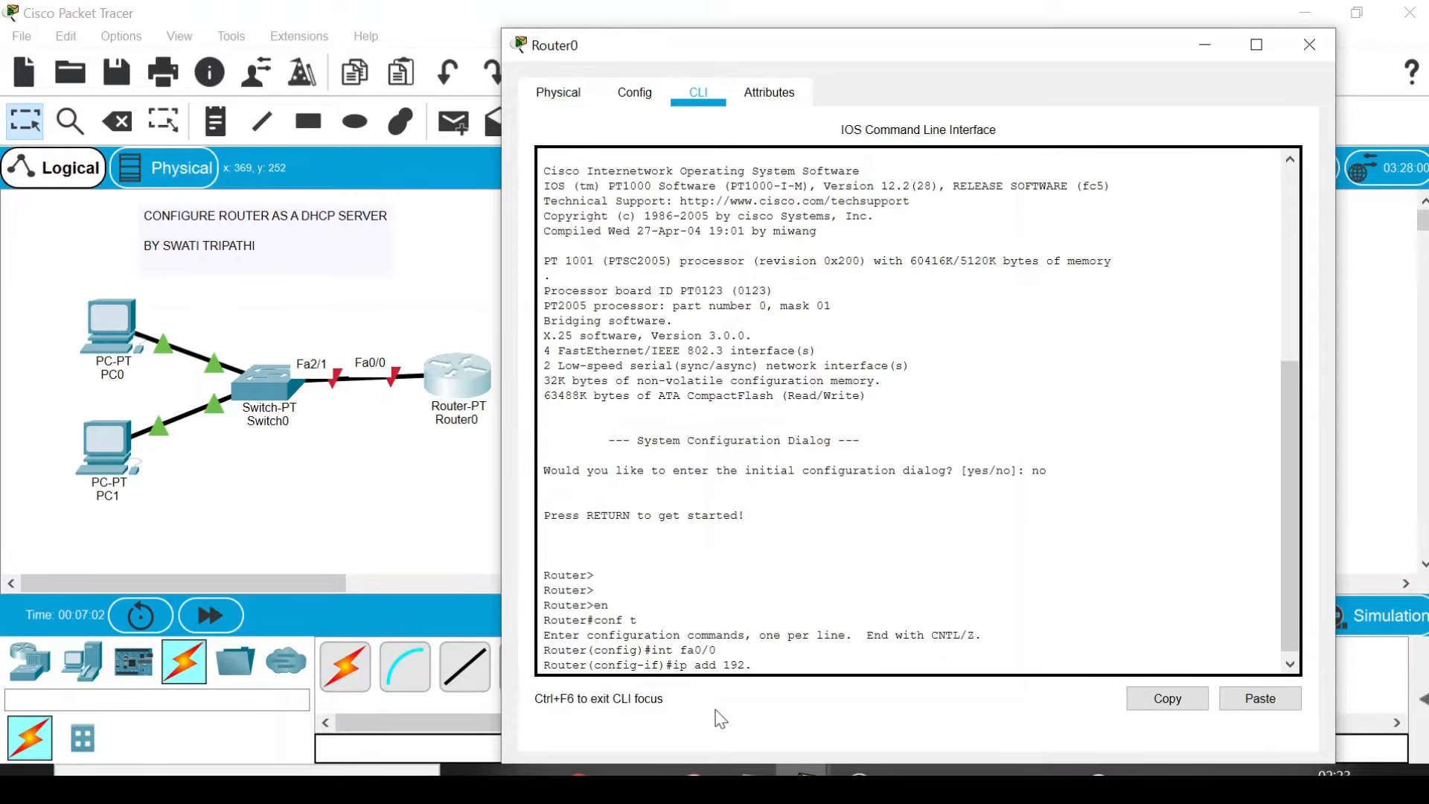
pyautogui.write('168.1.')
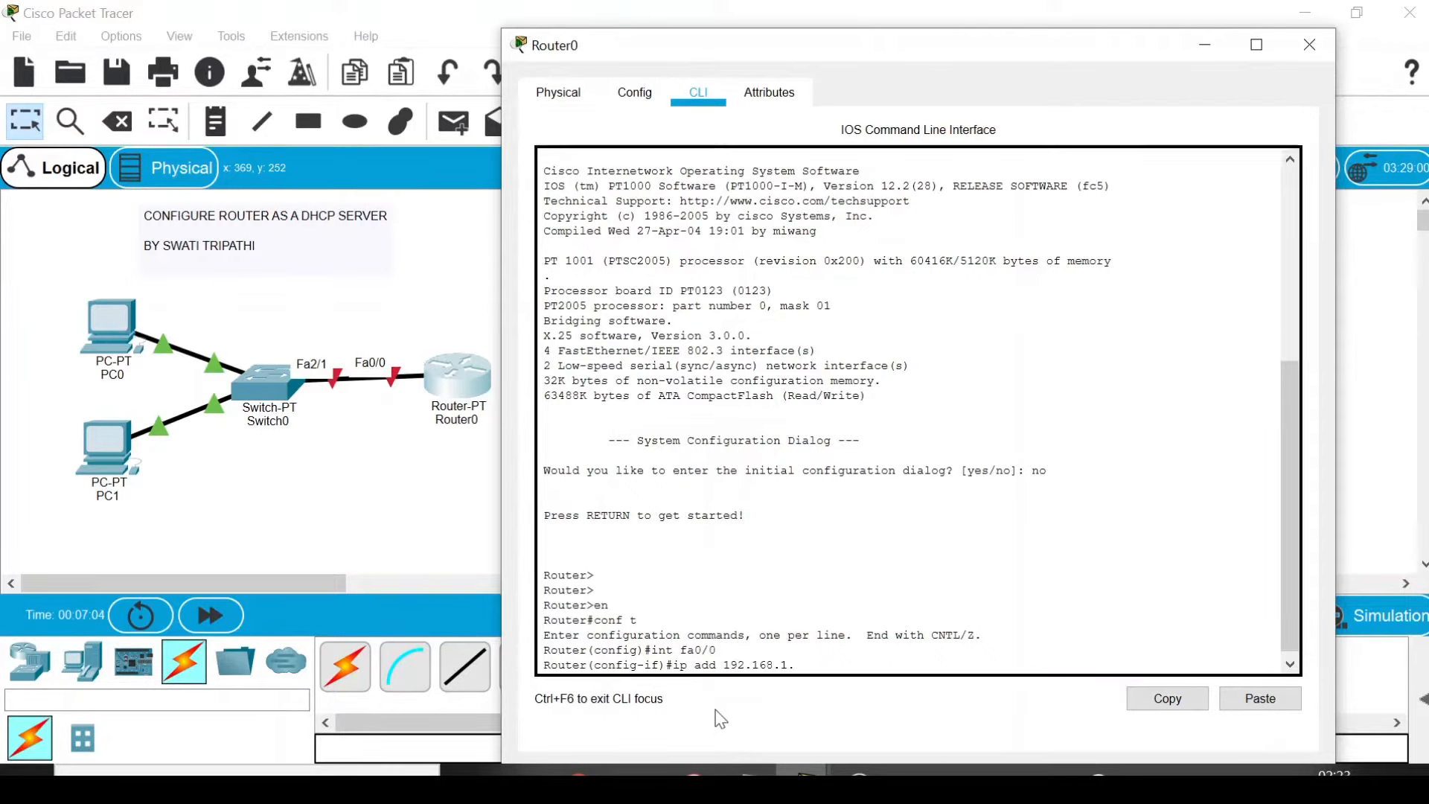
pyautogui.write('1 2')
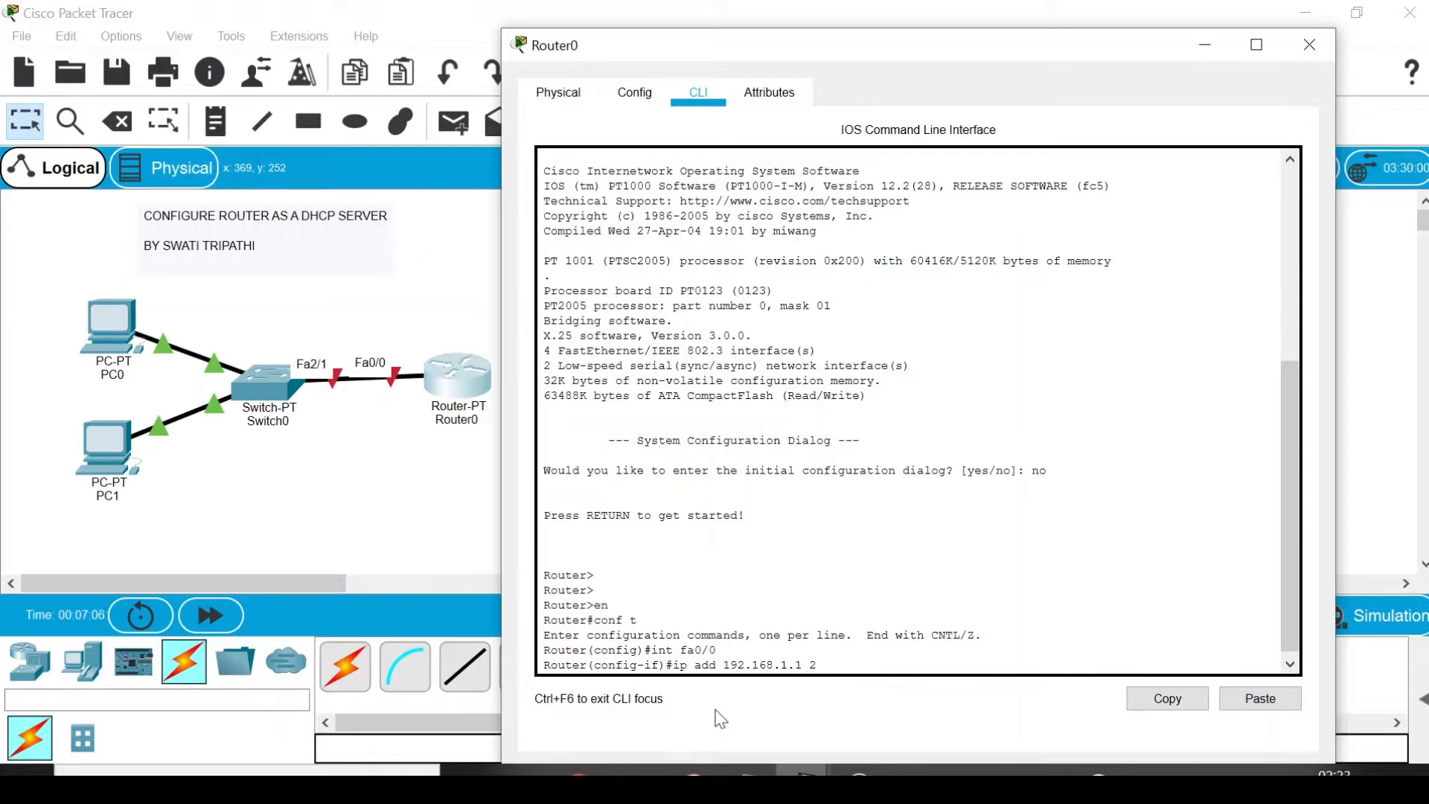
pyautogui.write('255.255')
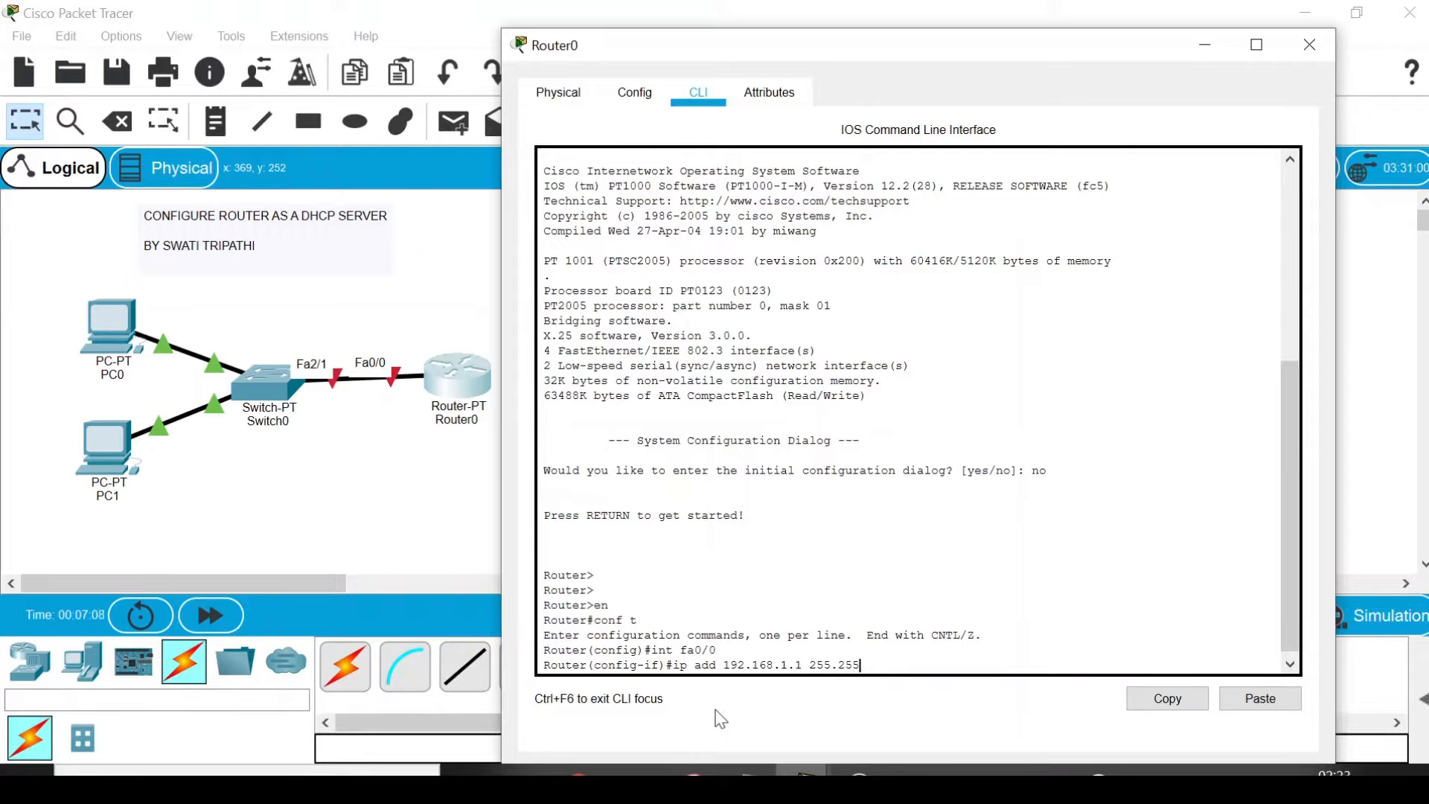
pyautogui.write('.255.0')
pyautogui.write('n')
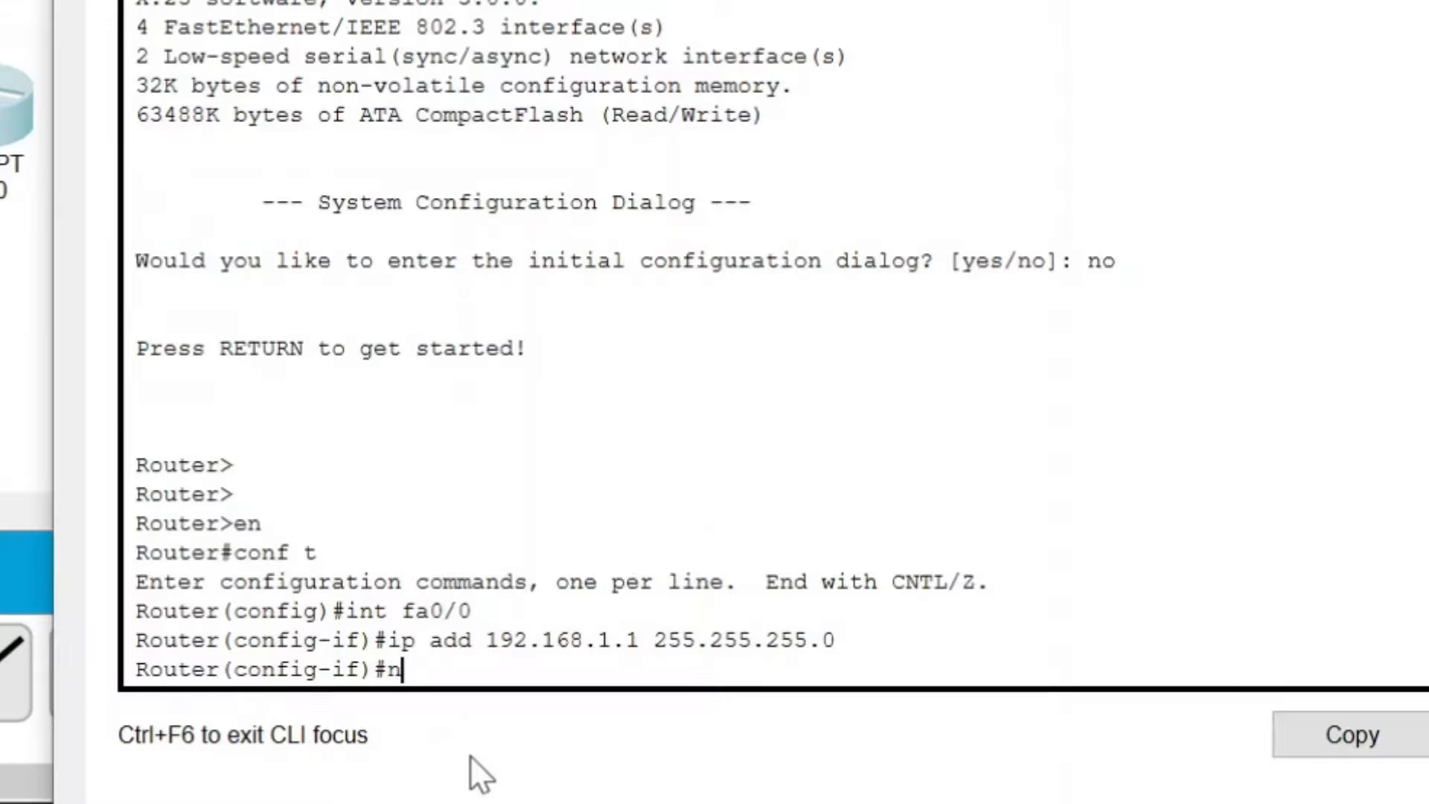
# Bring the interface up with 'no shutdown'.
pyautogui.write('o shutd')
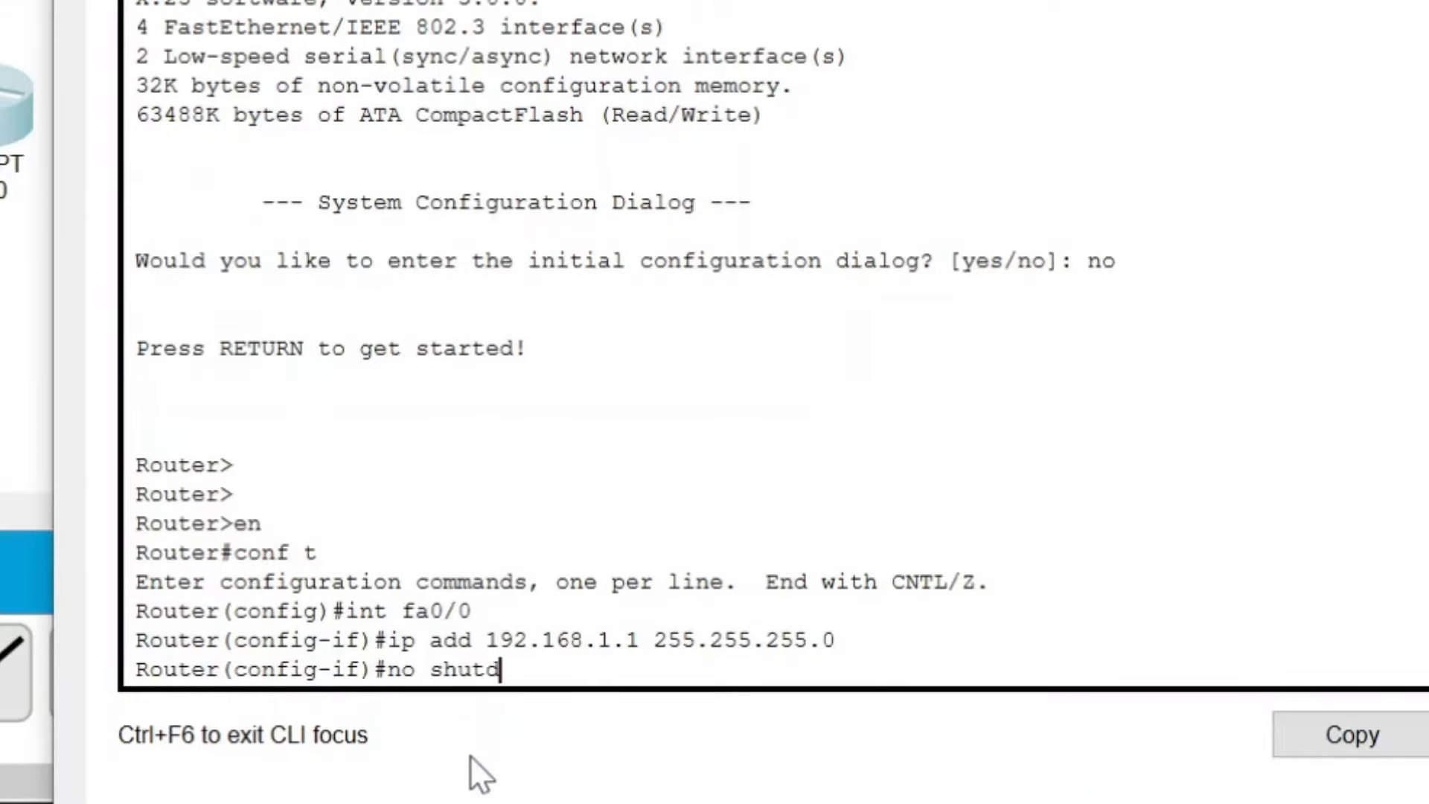
pyautogui.write('own')
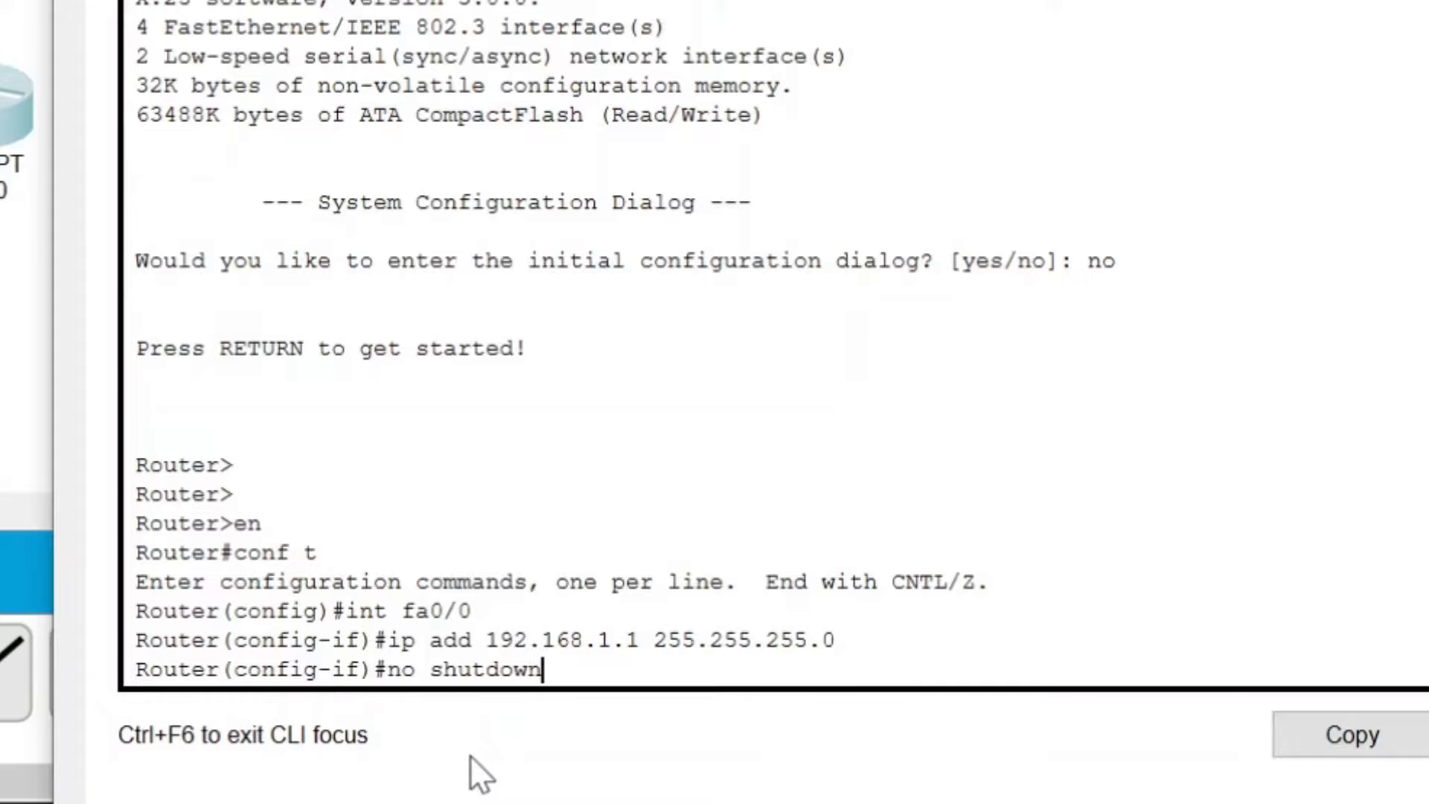
pyautogui.press('enter')
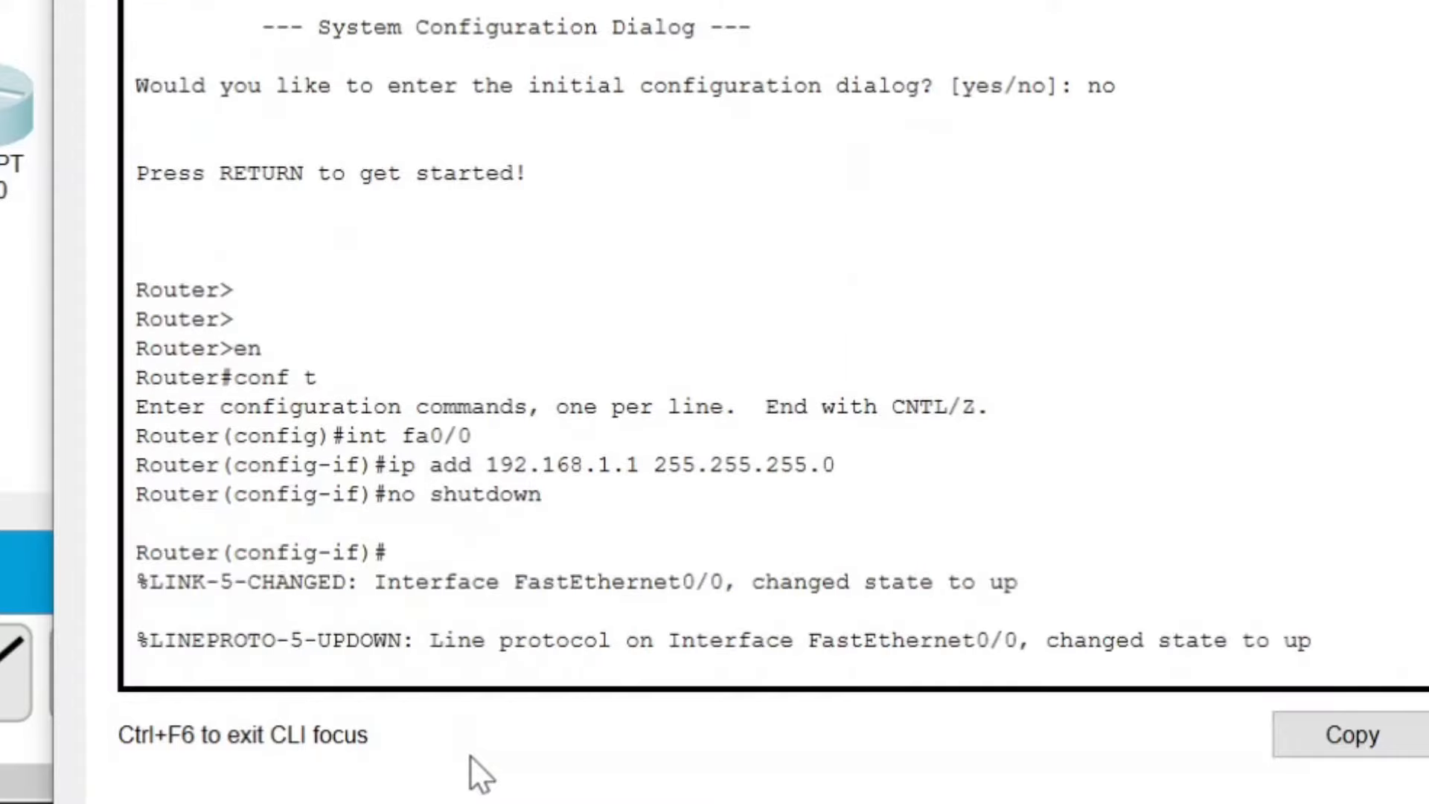
# Exit interface mode and create the DHCP pool 'mypool' with 'ip dhcp pool mypool'.
pyautogui.write('exit')
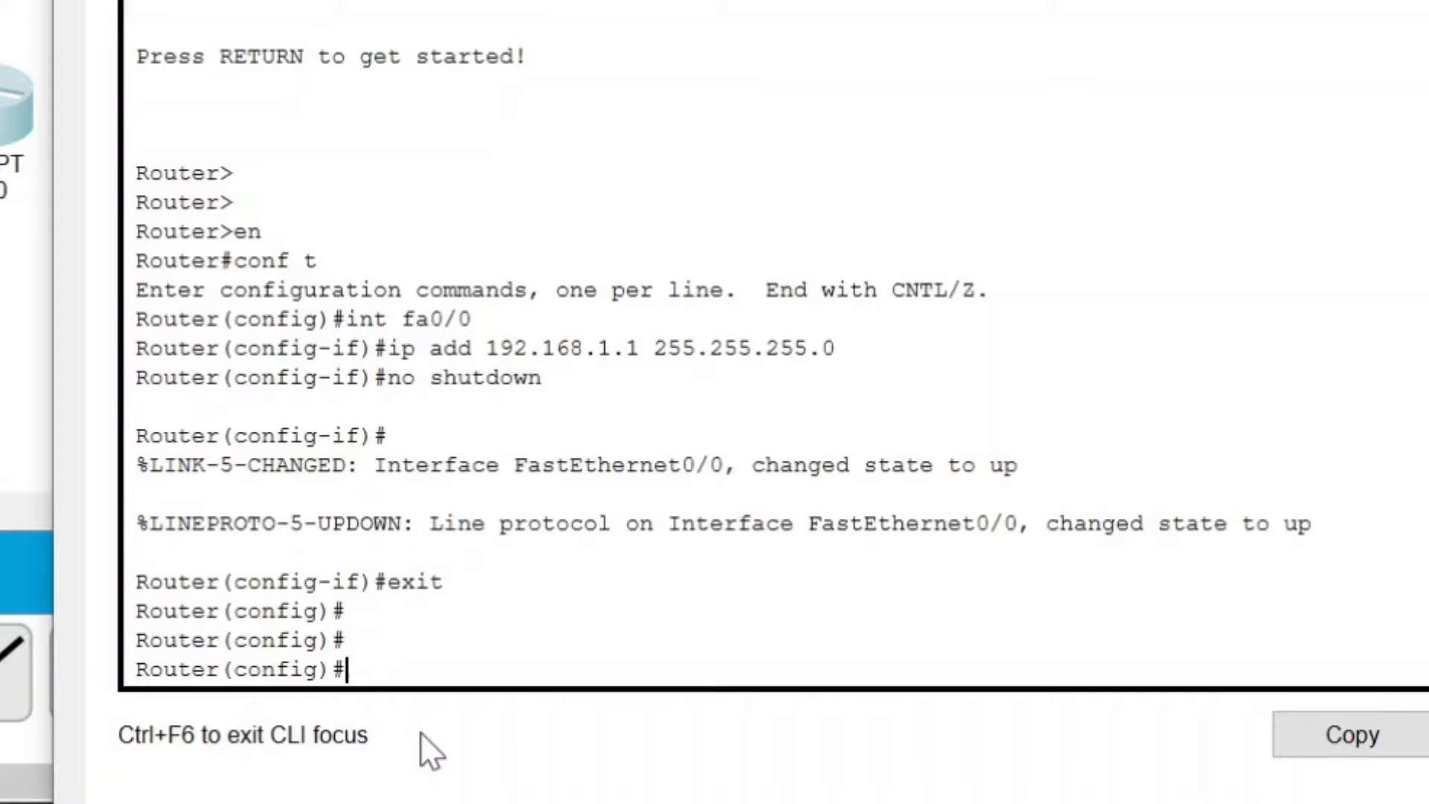
pyautogui.write('i')
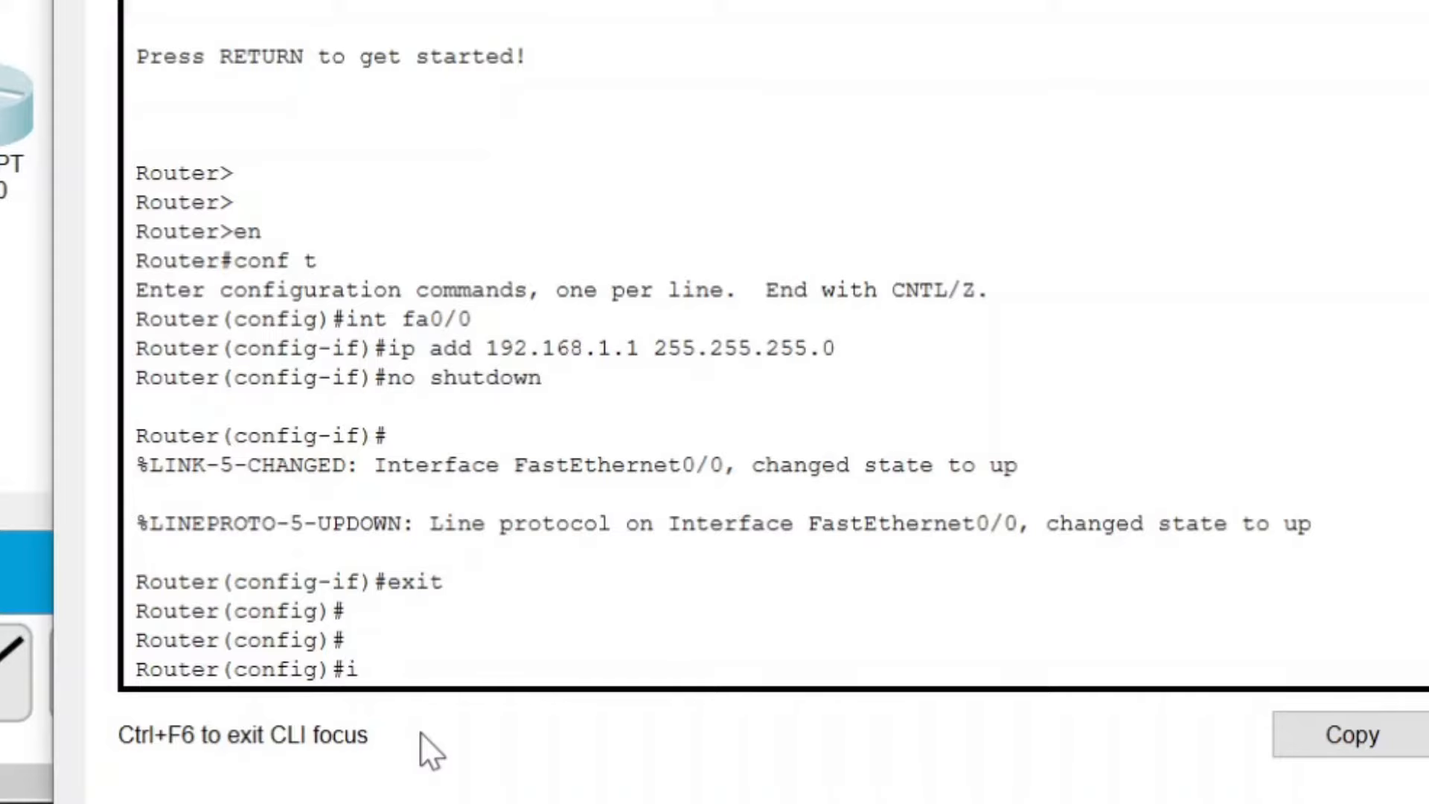
pyautogui.write('p dhcp')
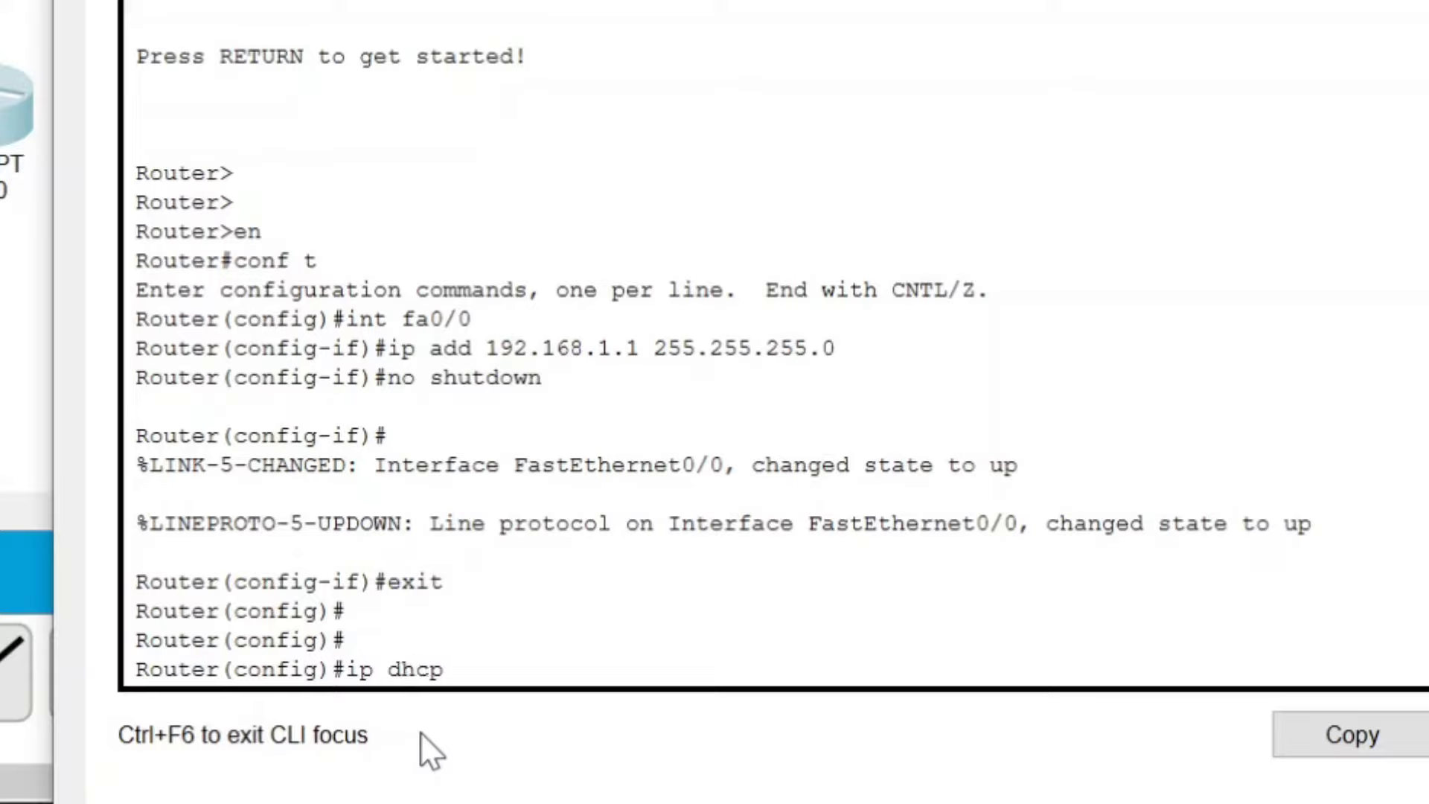
pyautogui.write('pool')
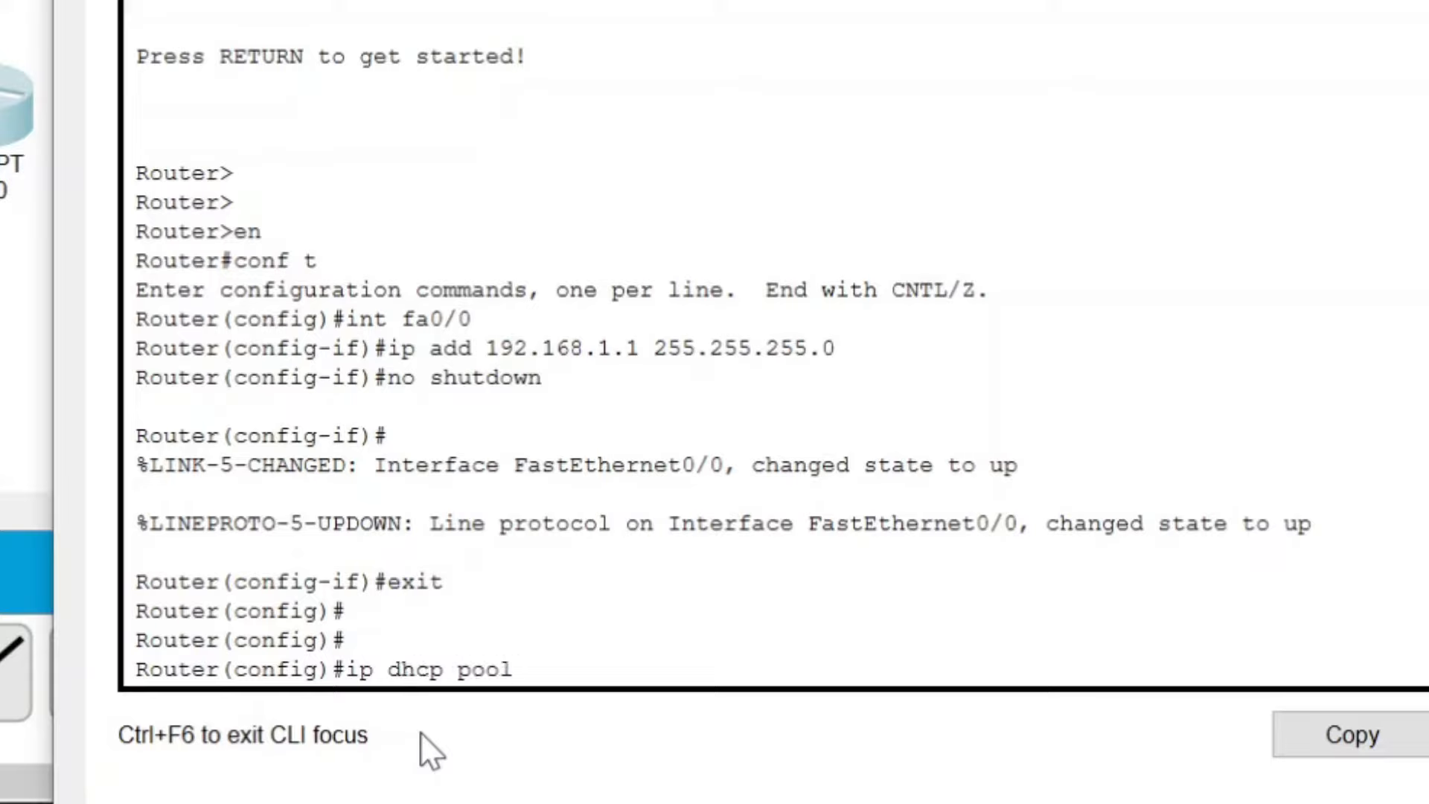
pyautogui.write('m')
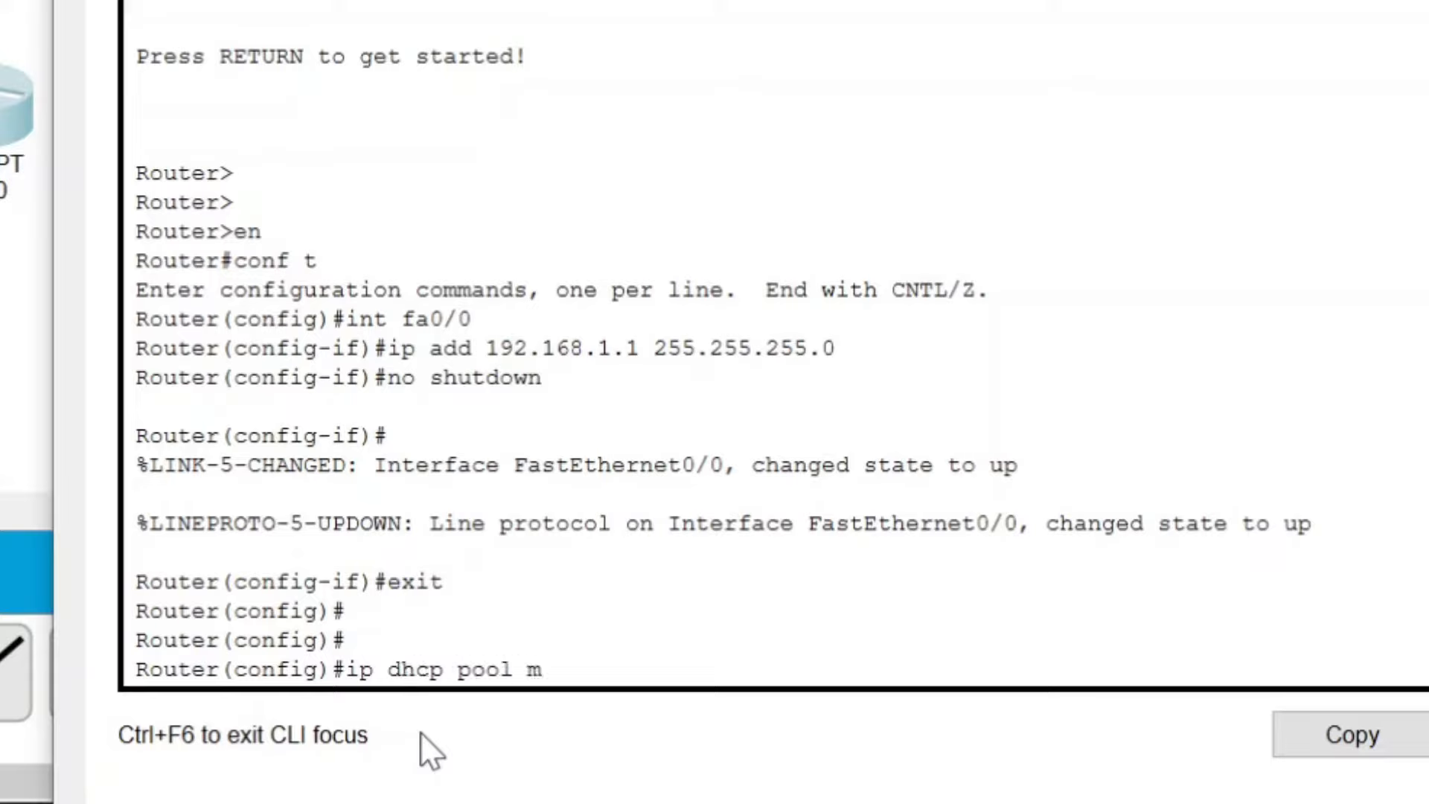
pyautogui.write('ypoo')
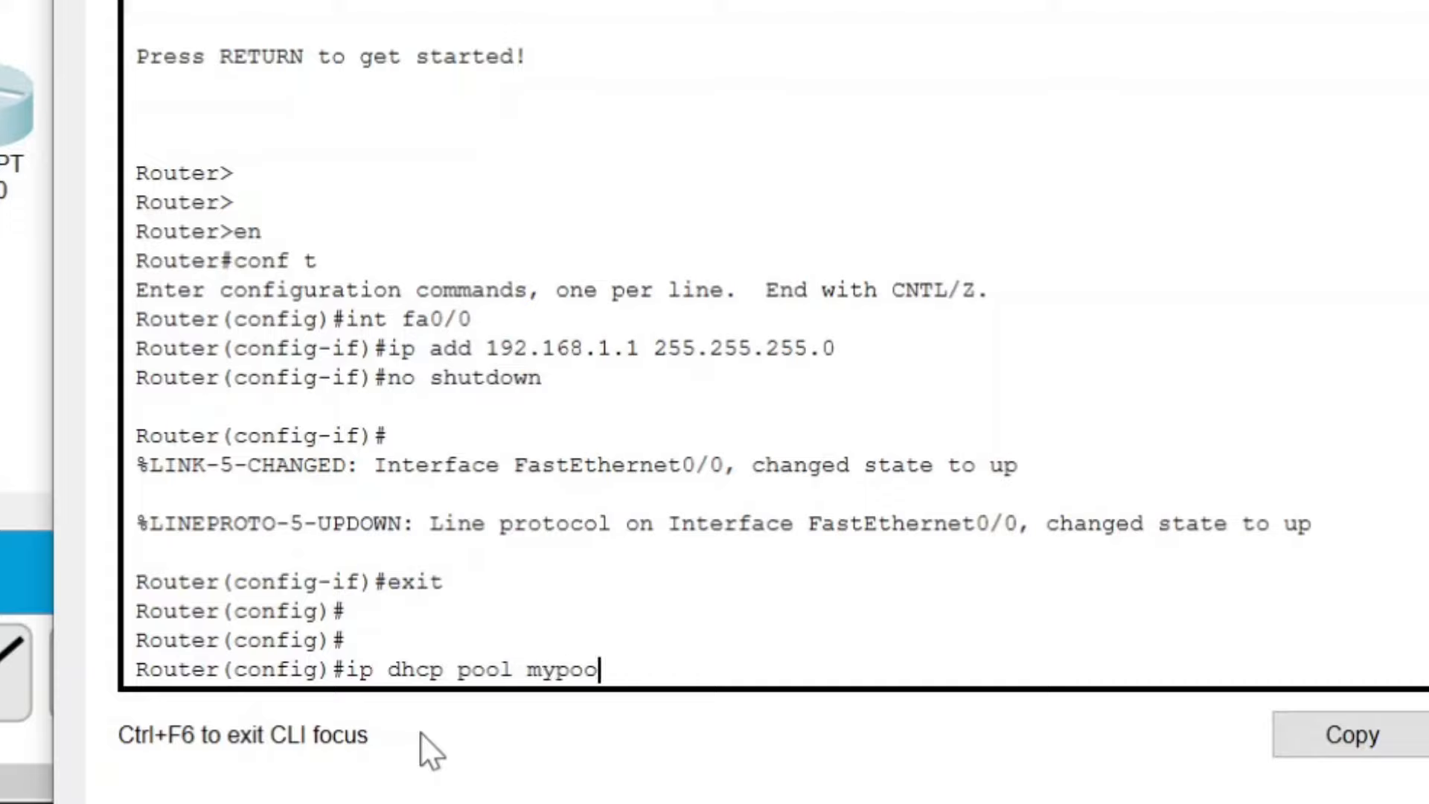
pyautogui.write('l')
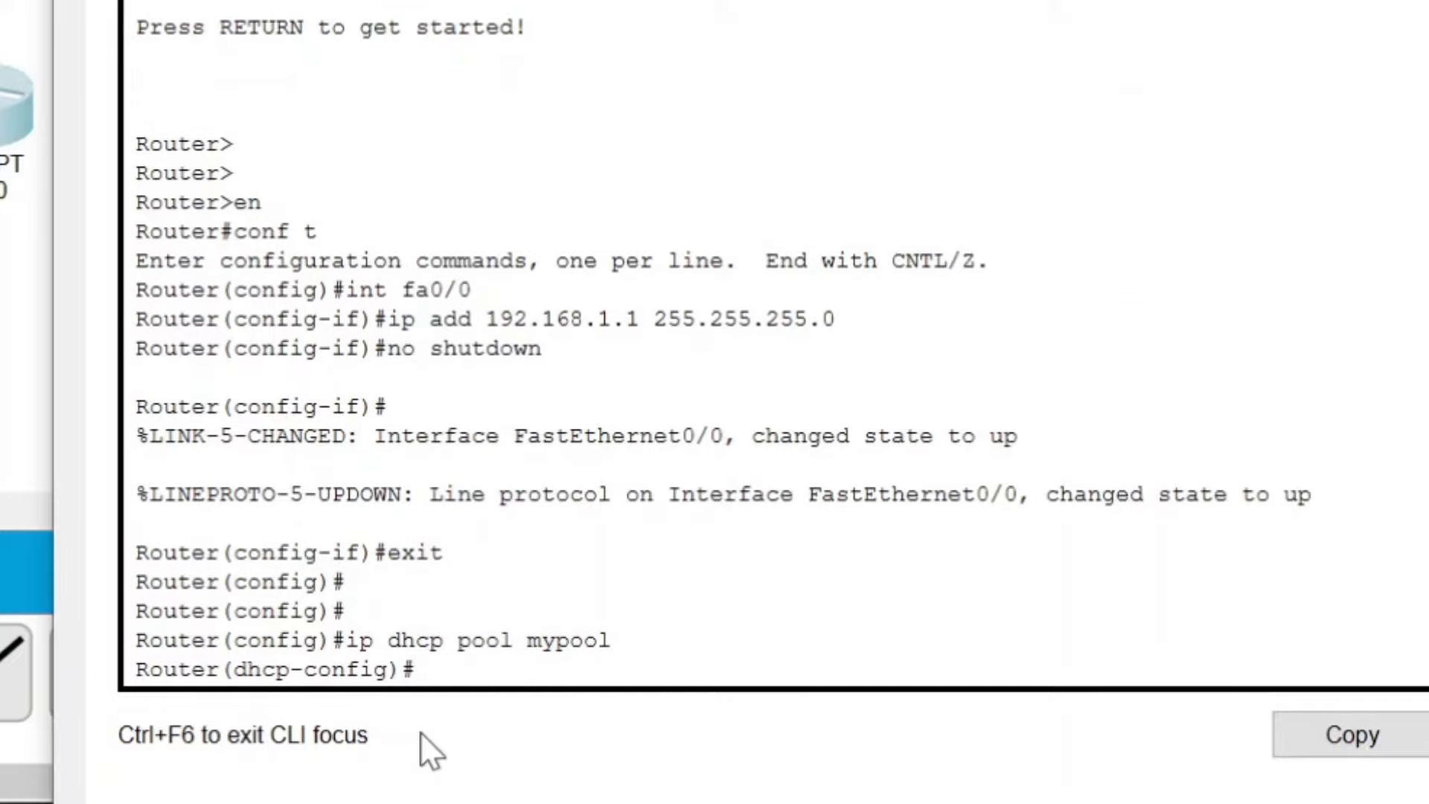
# Set mypool's network to 192.168.1.0 255.255.255.0.
pyautogui.write('netwo')
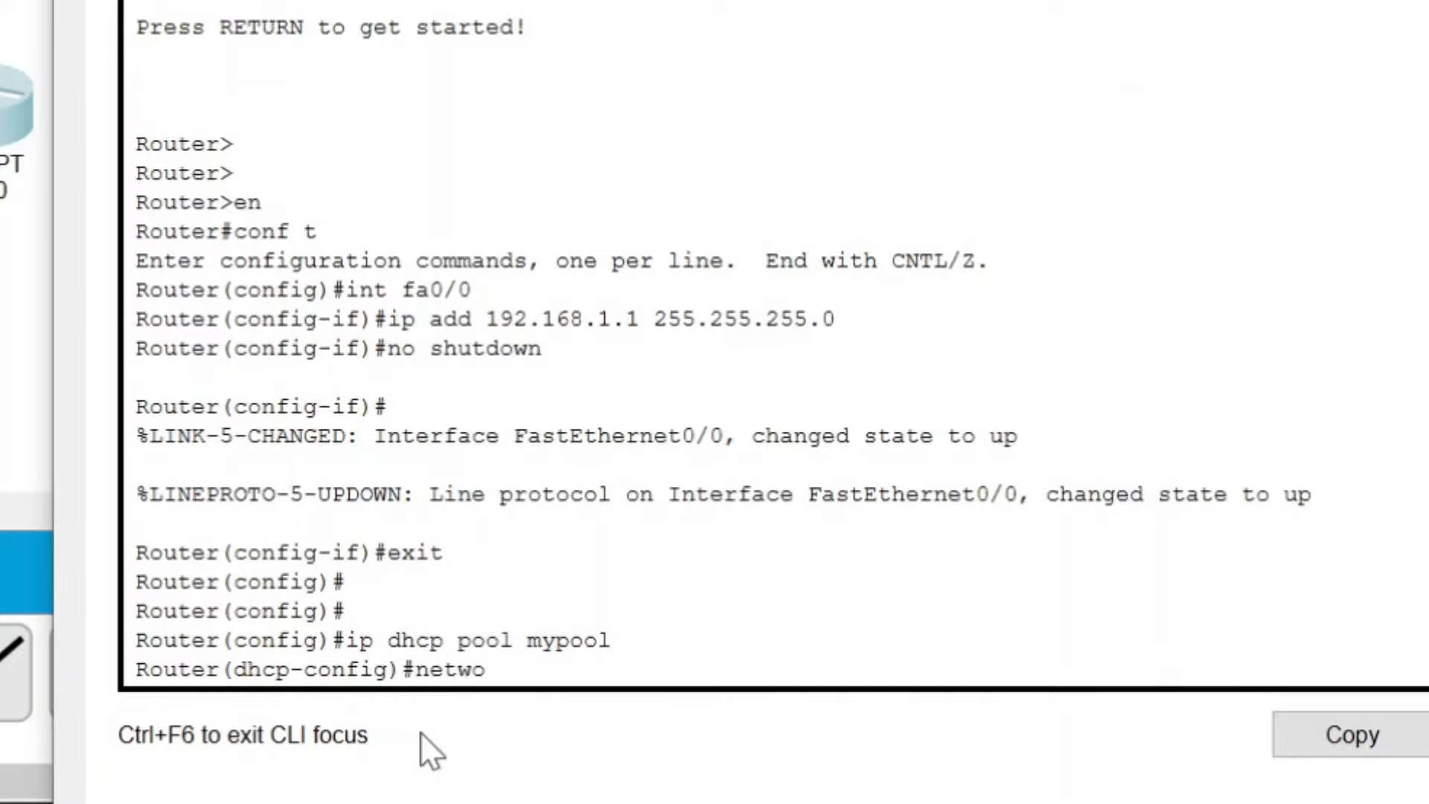
pyautogui.write('rk 192.')
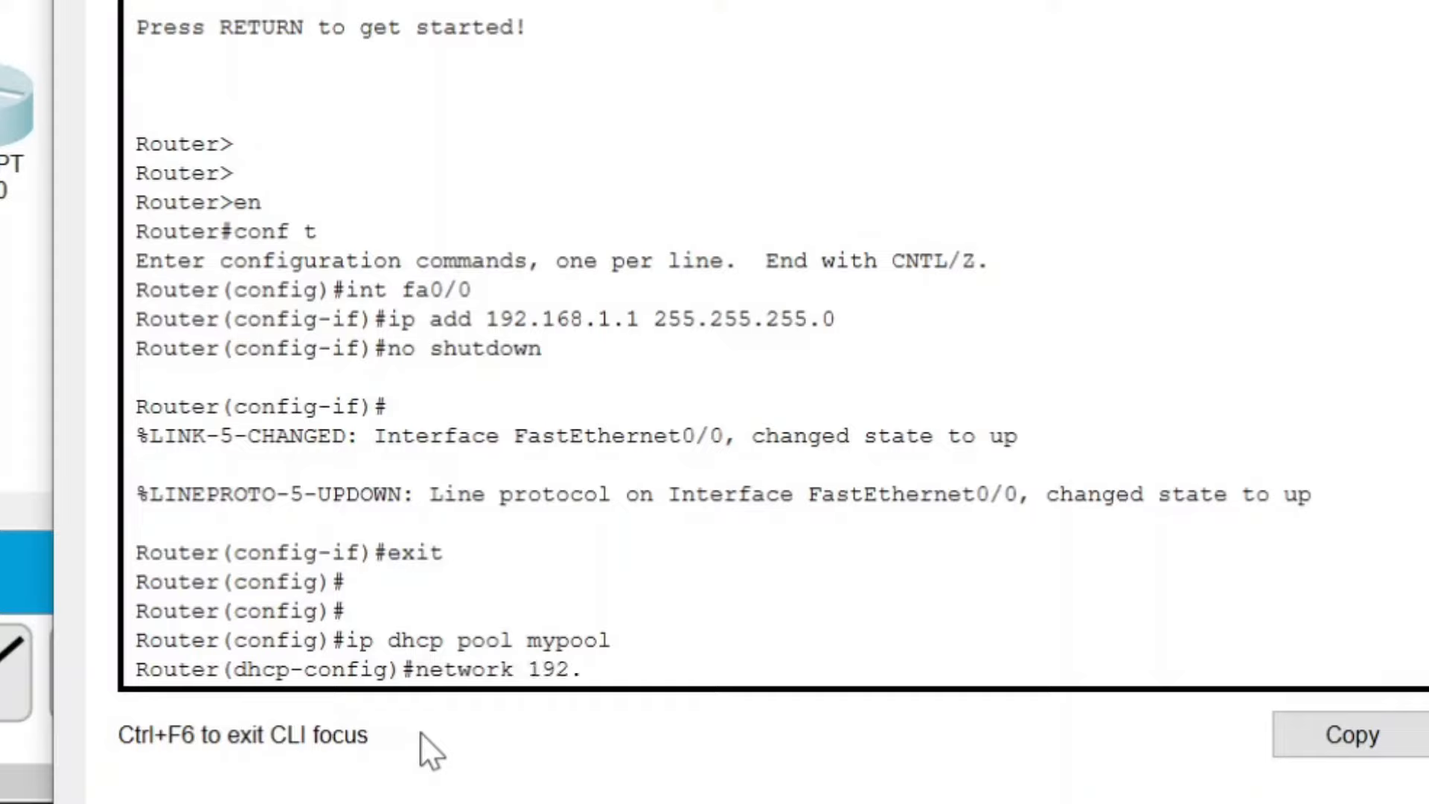
pyautogui.write('168.1')
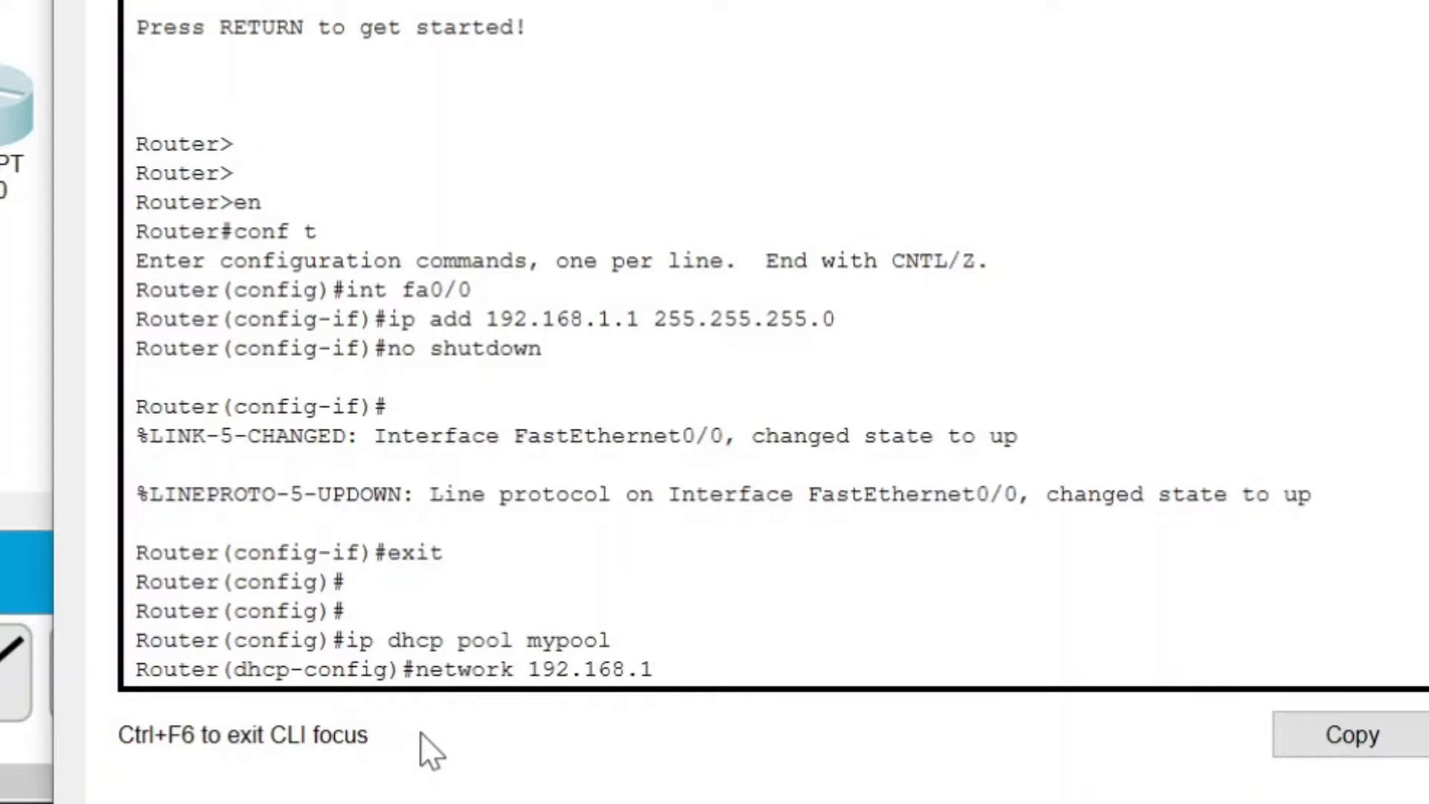
pyautogui.write('.0 255.2')
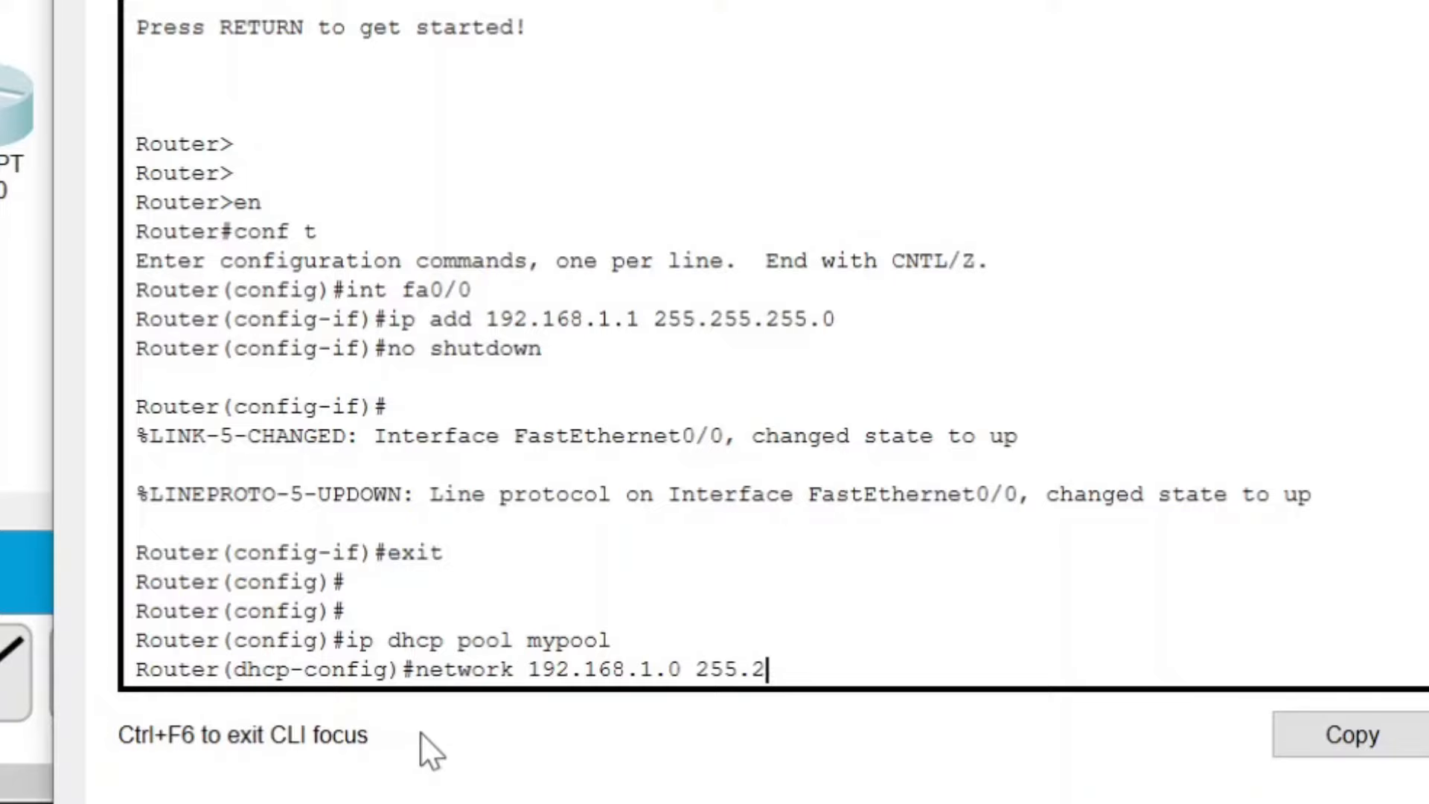
pyautogui.write('55.255.0')
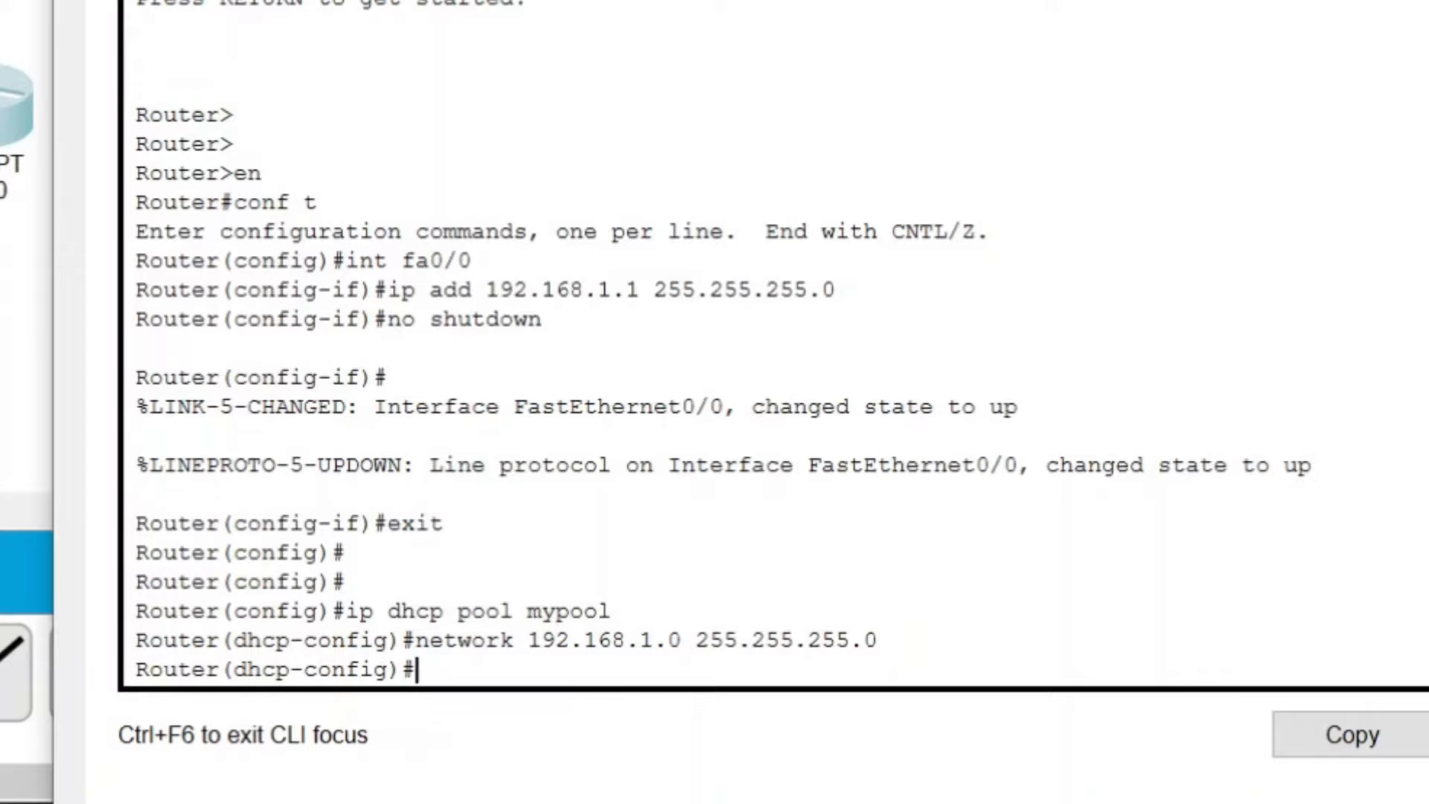
# Set mypool's default router to 192.168.1.1.
pyautogui.write('defaul')
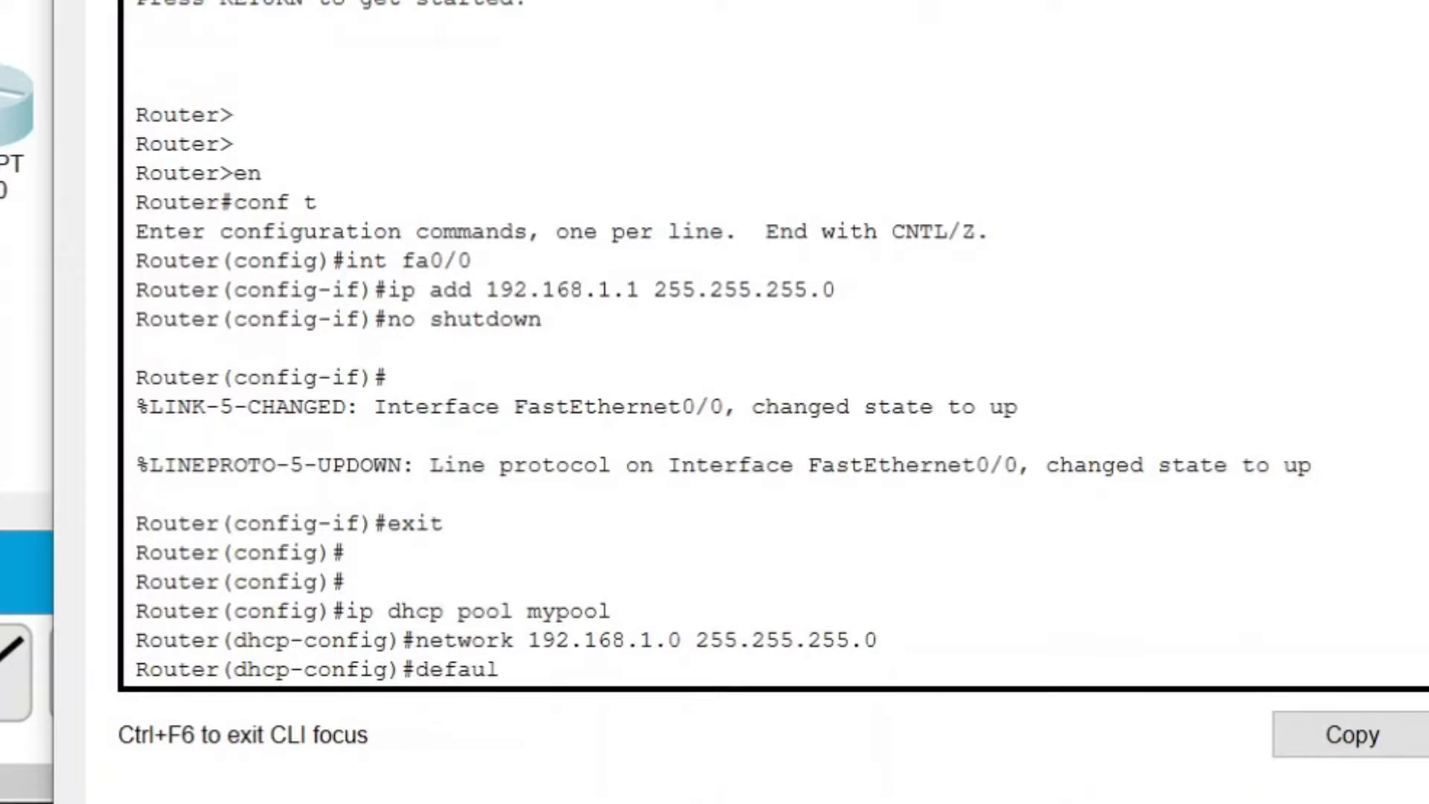
pyautogui.write('t-e')
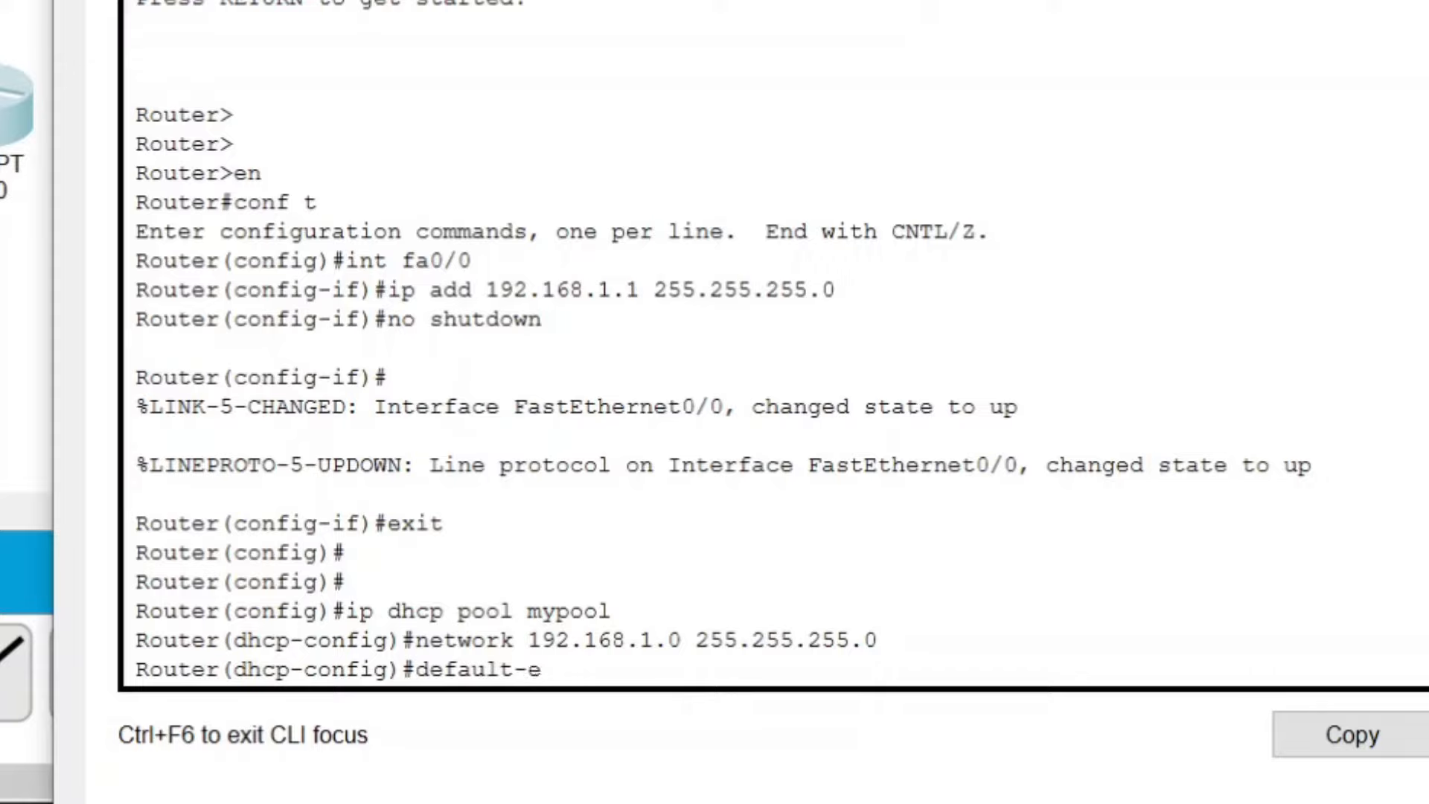
pyautogui.write('rou')
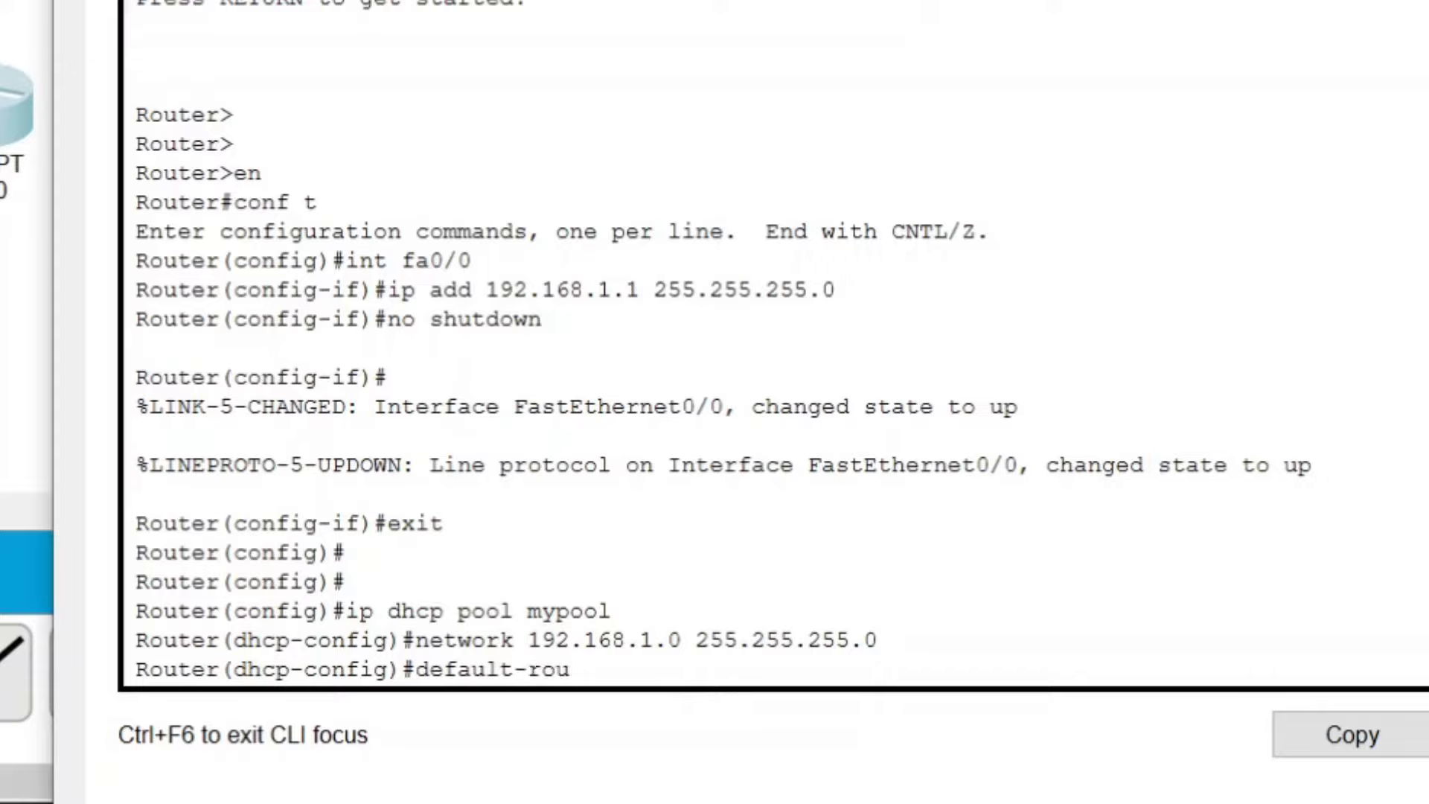
pyautogui.write('ter')
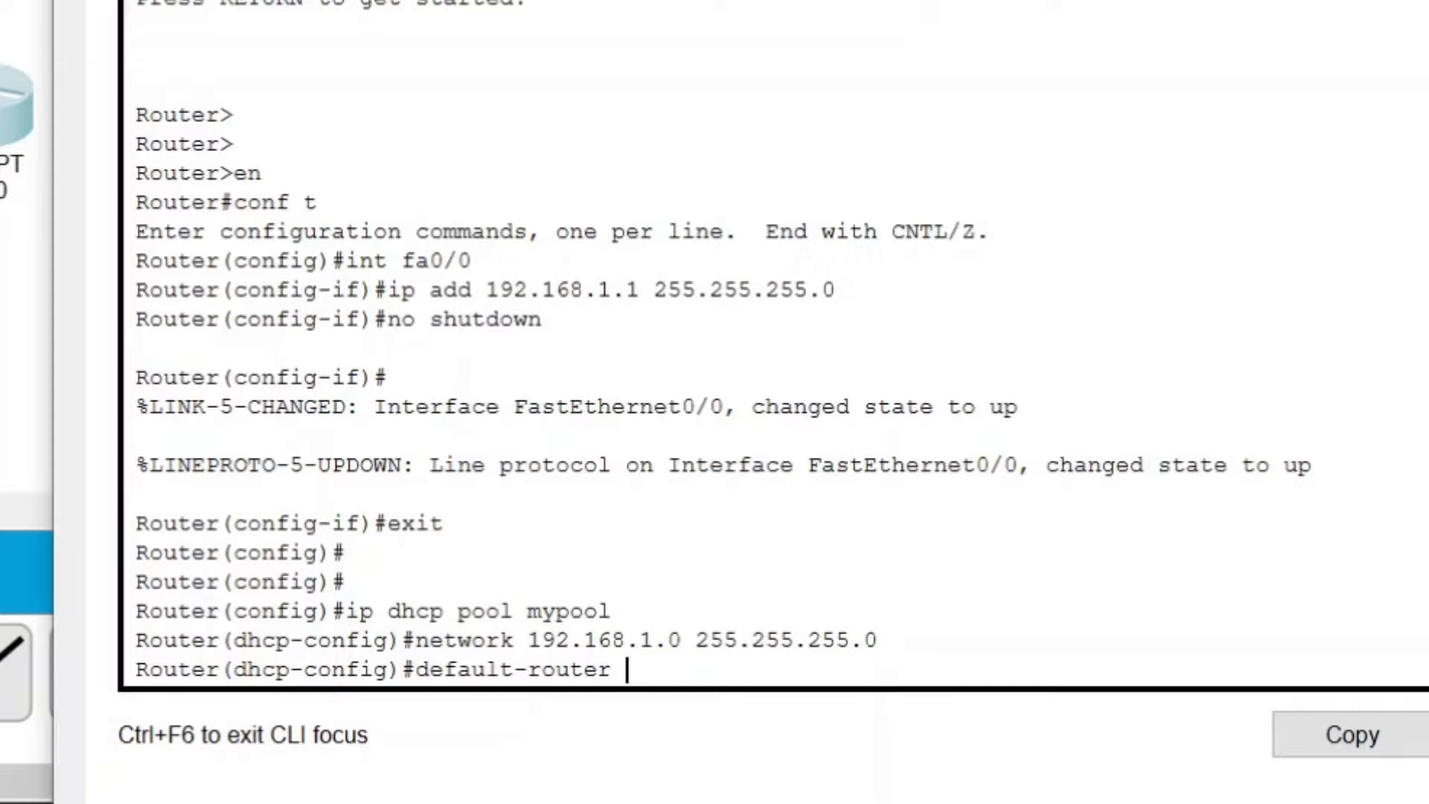
pyautogui.write('192')
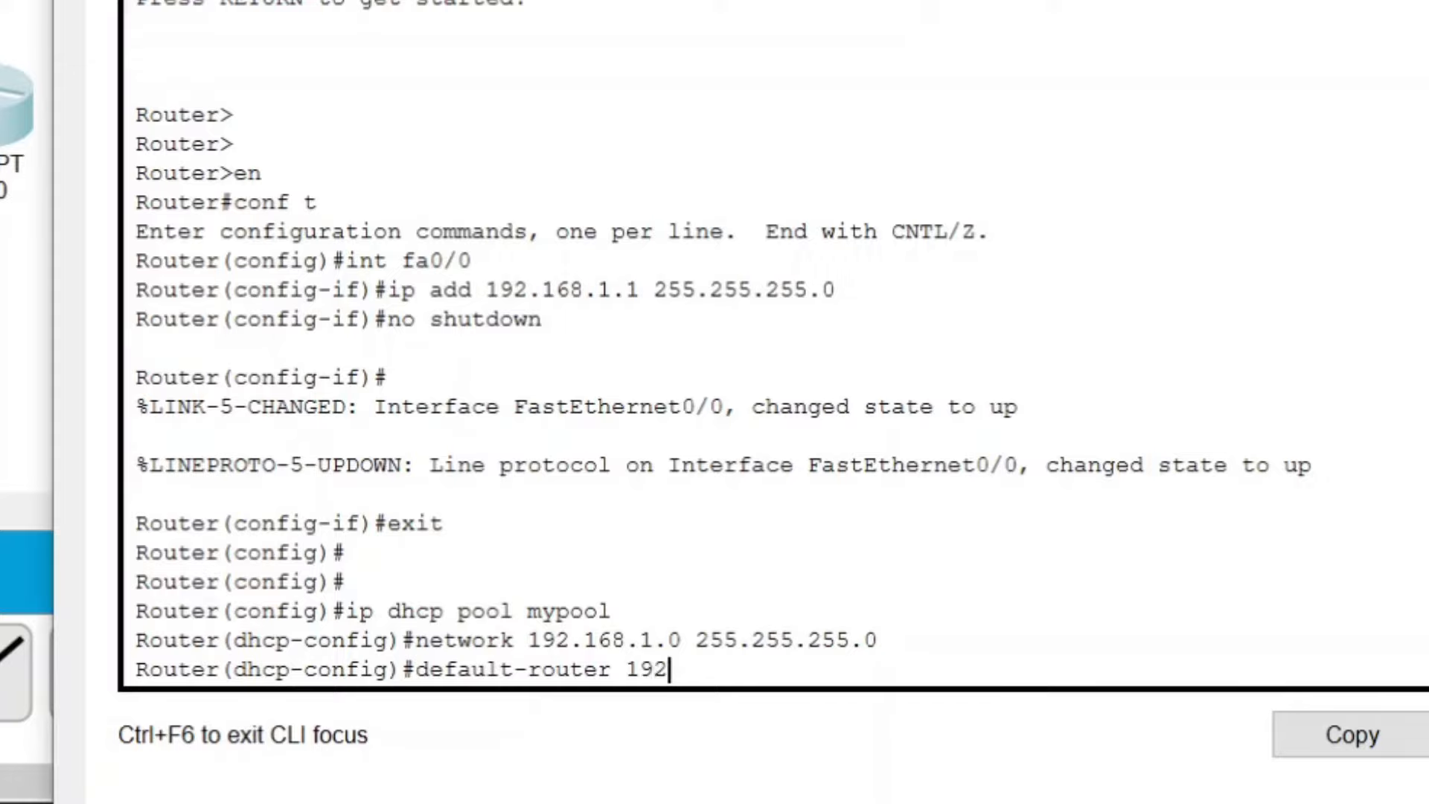
pyautogui.write('.16')
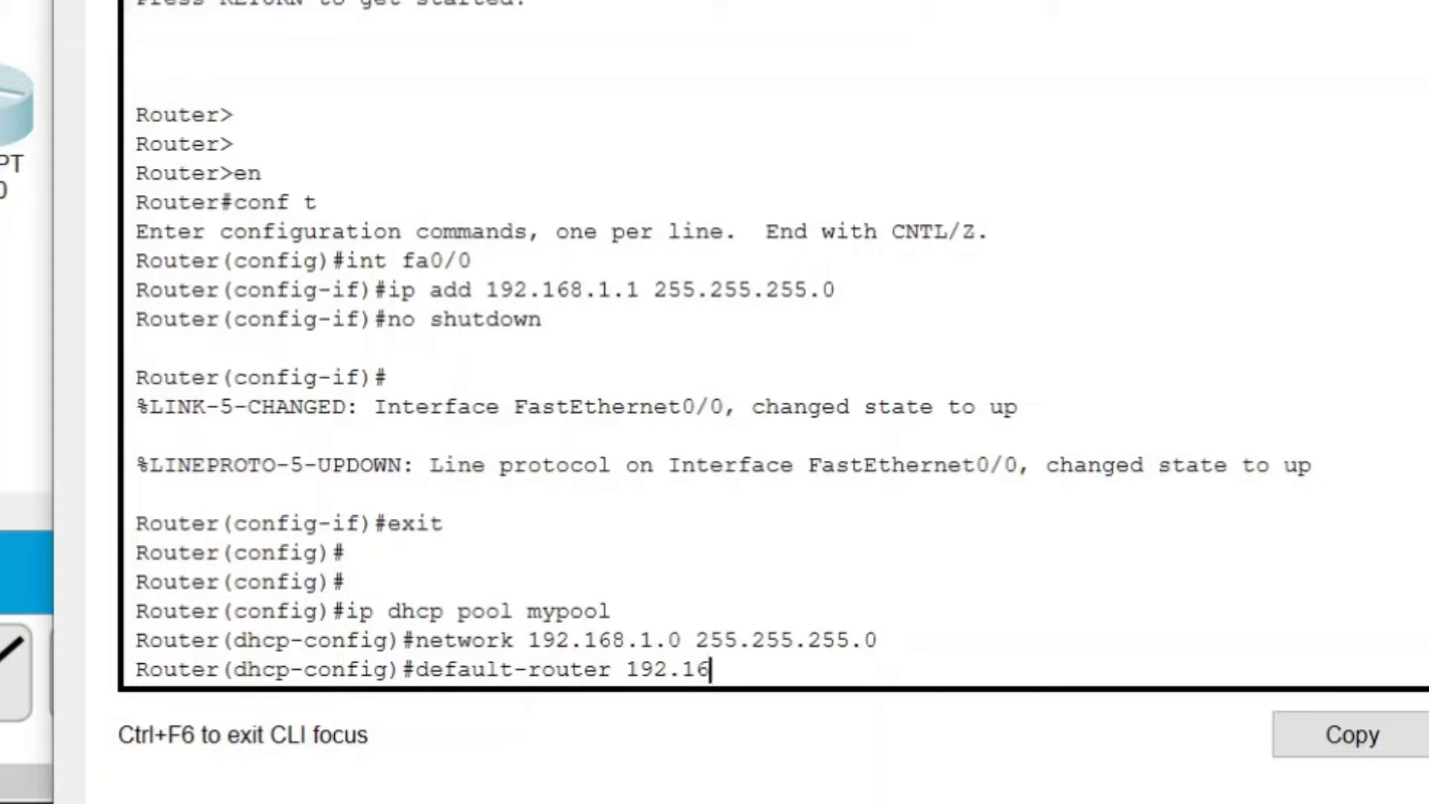
pyautogui.write('8.1.1')
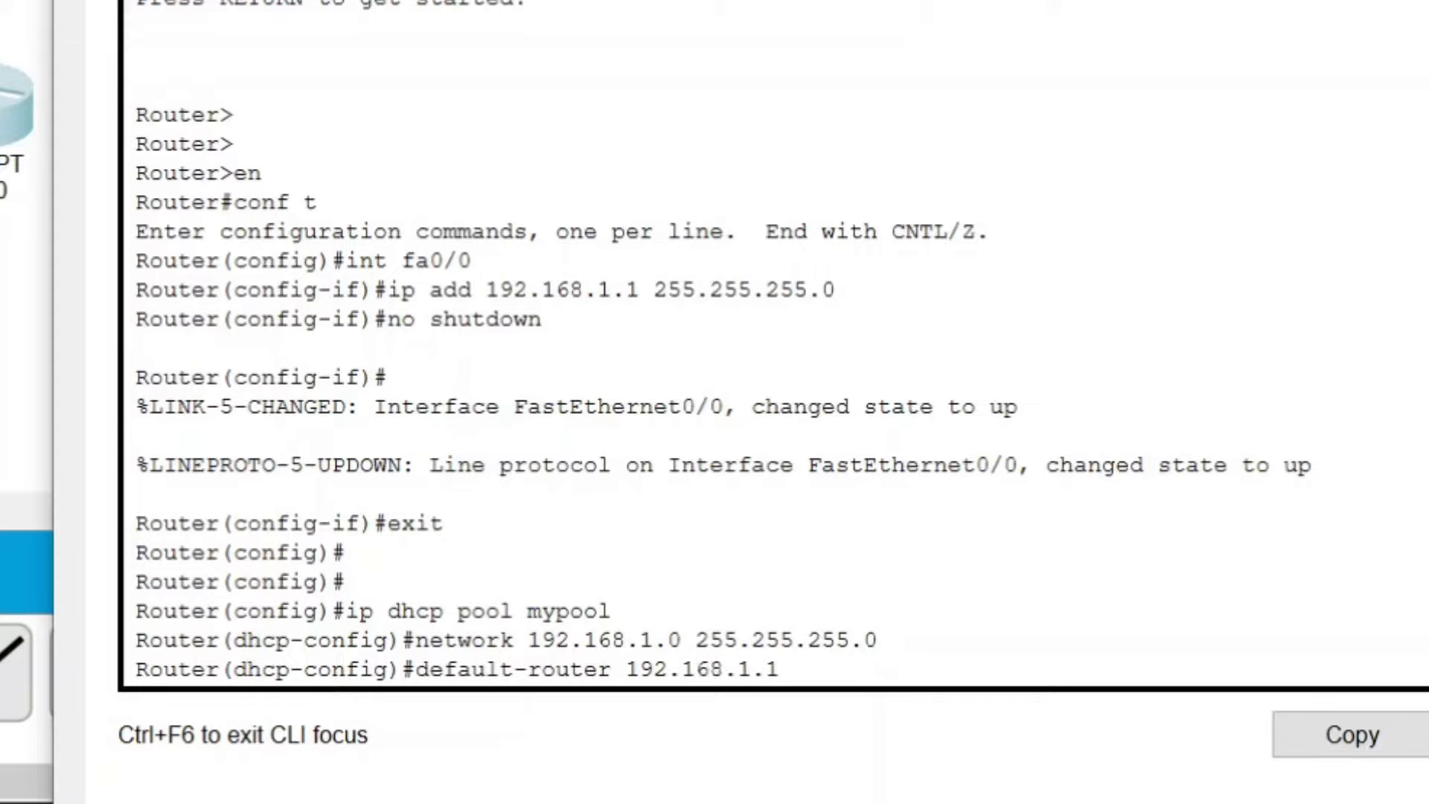
pyautogui.doubleClick(556, 290)
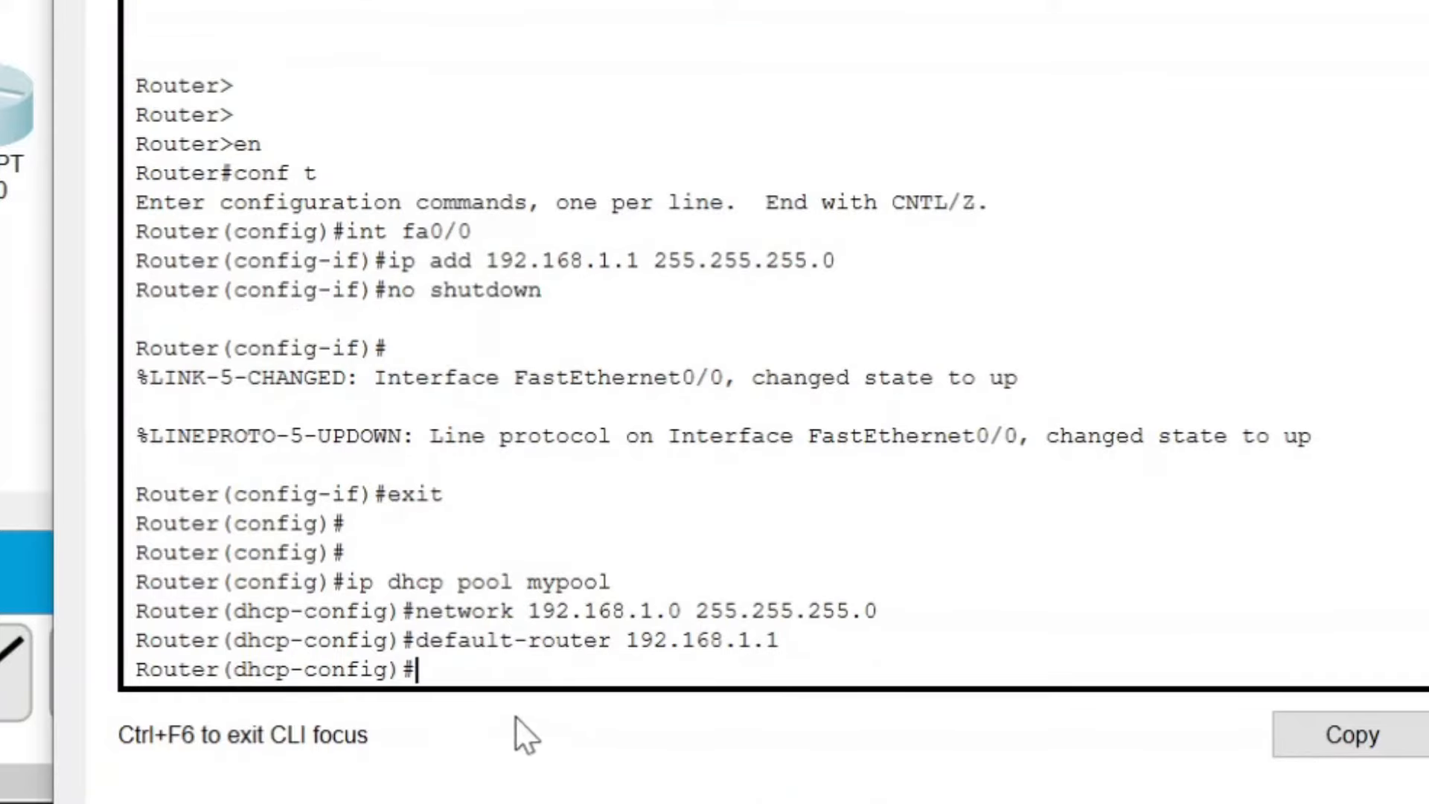
# Set mypool's DNS server to 192.168.1.10 and close Router0's window.
pyautogui.write('dns-ser')
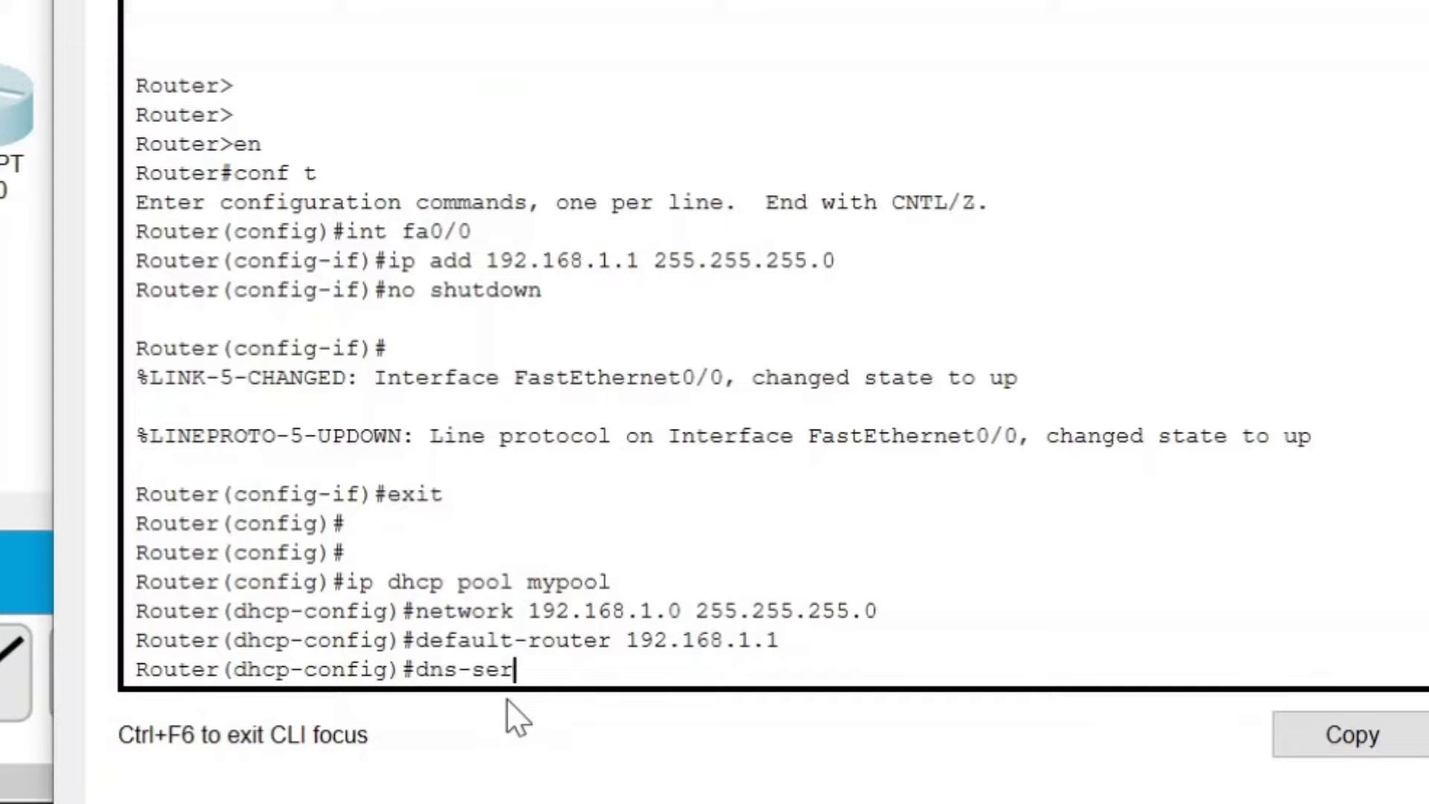
pyautogui.write('ver')
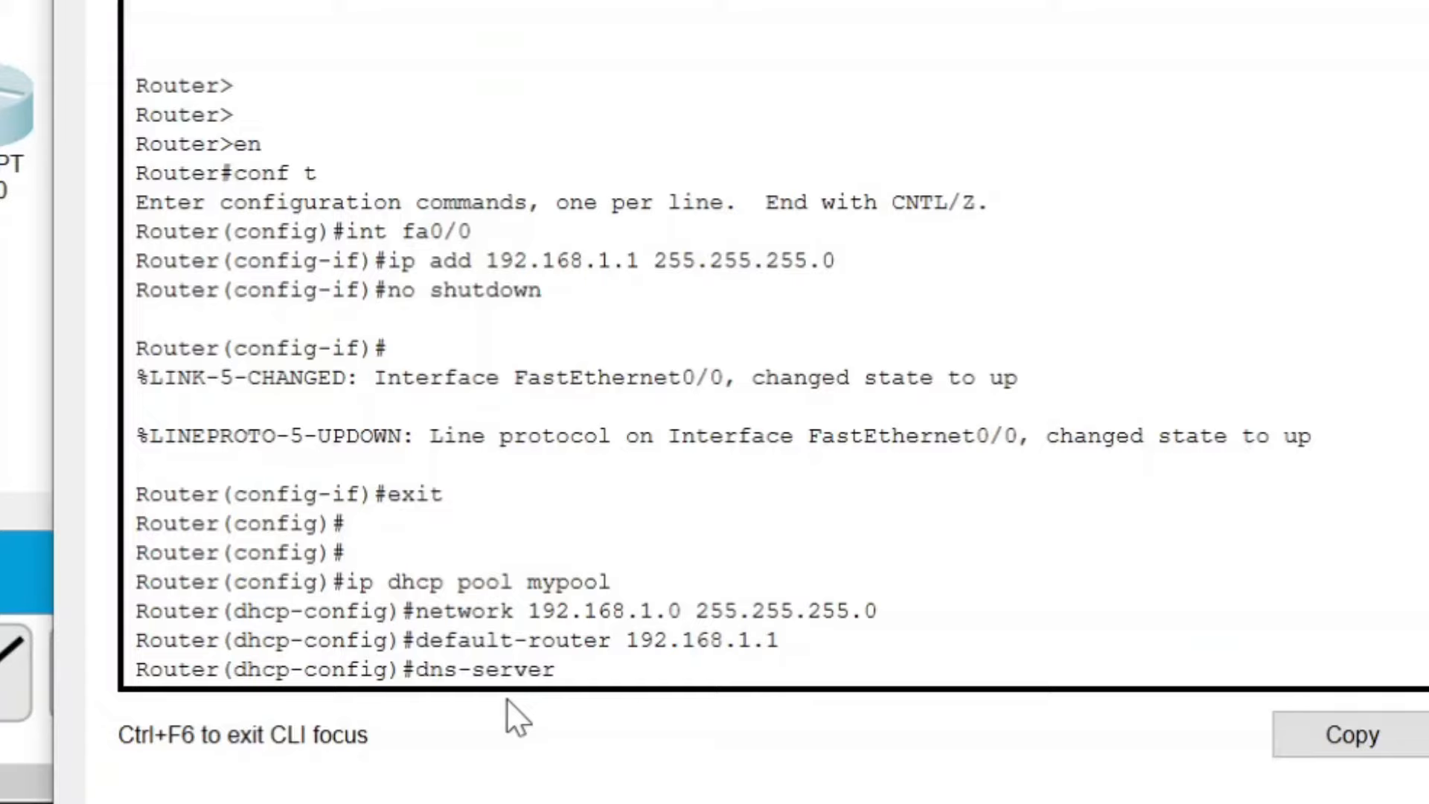
pyautogui.write('192.1')
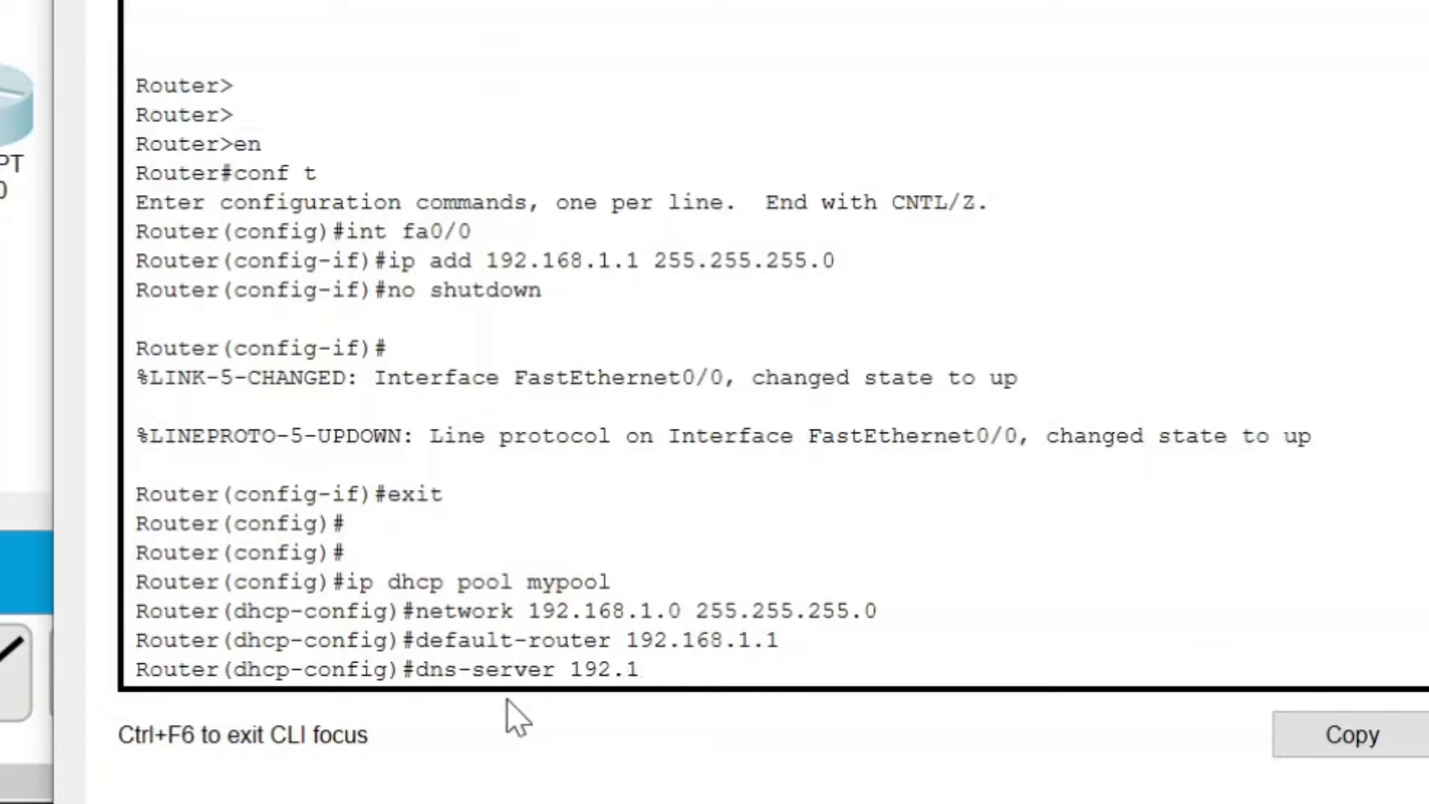
pyautogui.write('68.1')
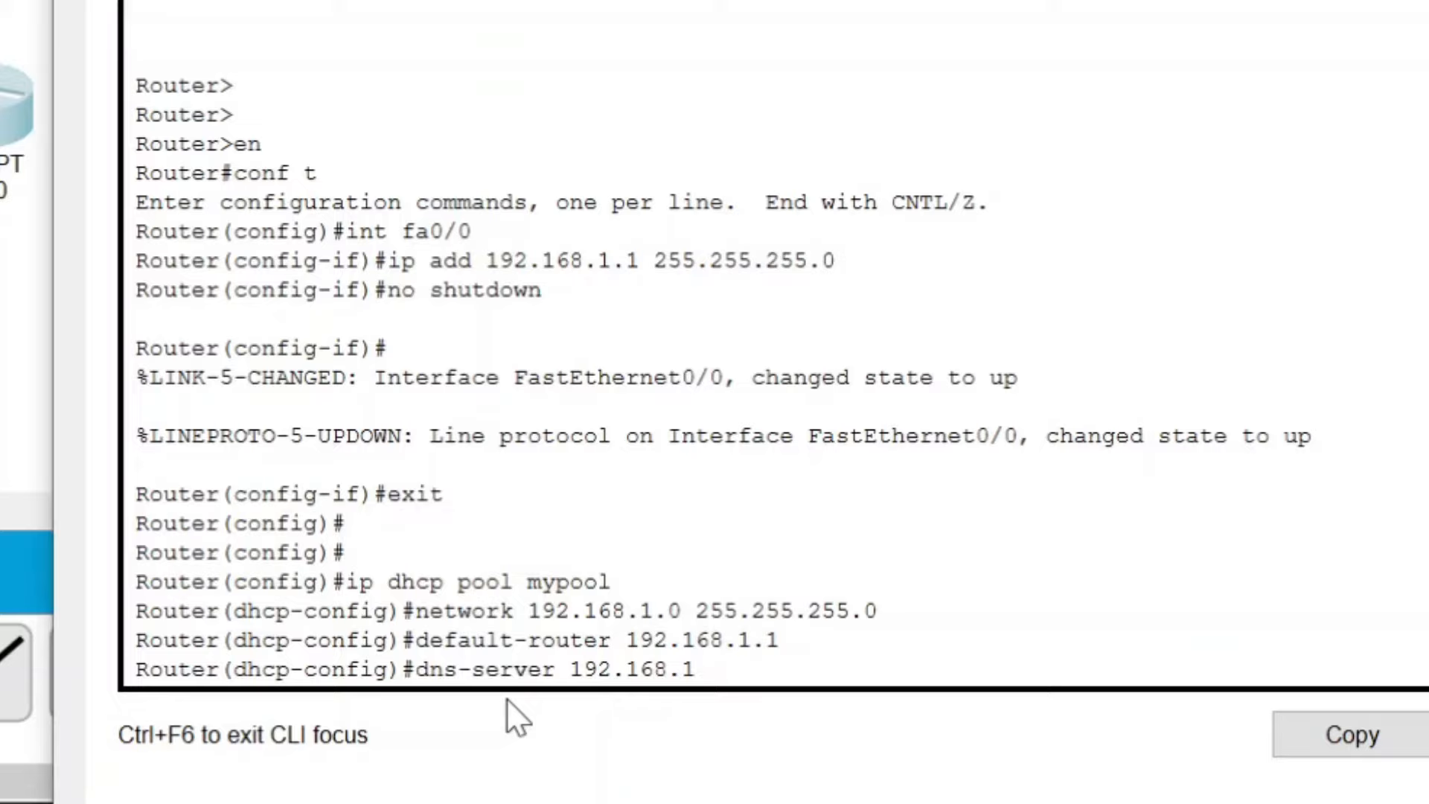
pyautogui.write('.10')
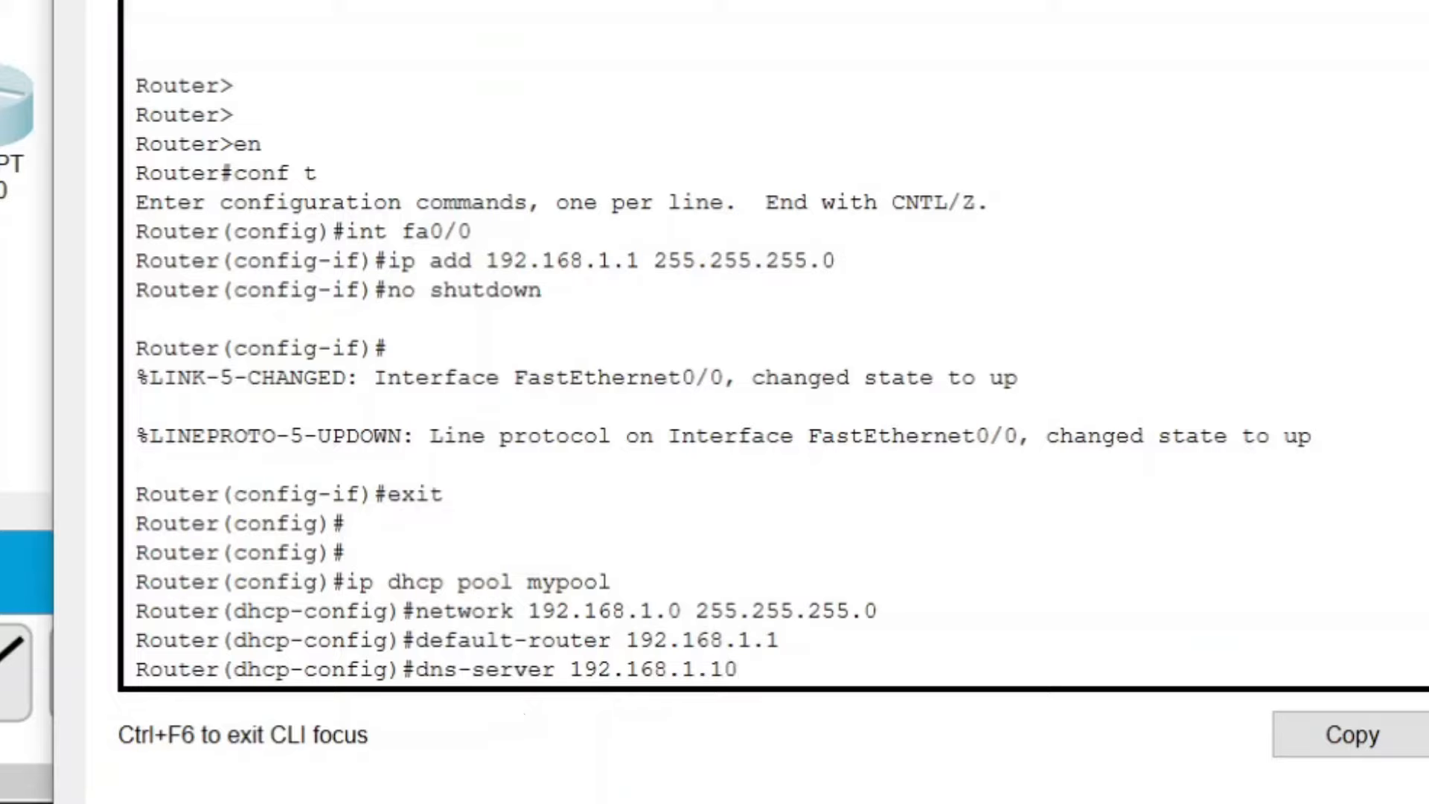
pyautogui.doubleClick(574, 669)
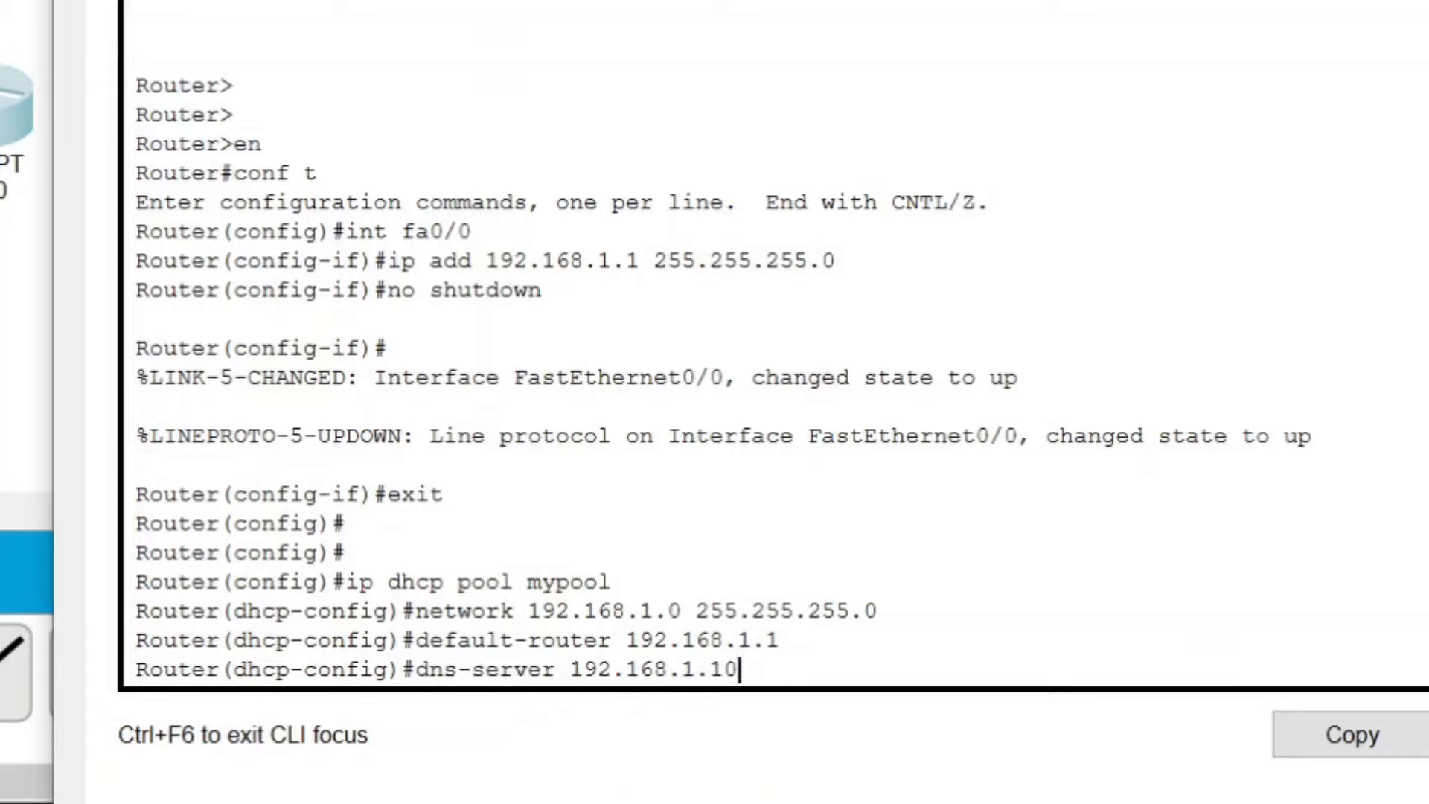
pyautogui.press('enter')
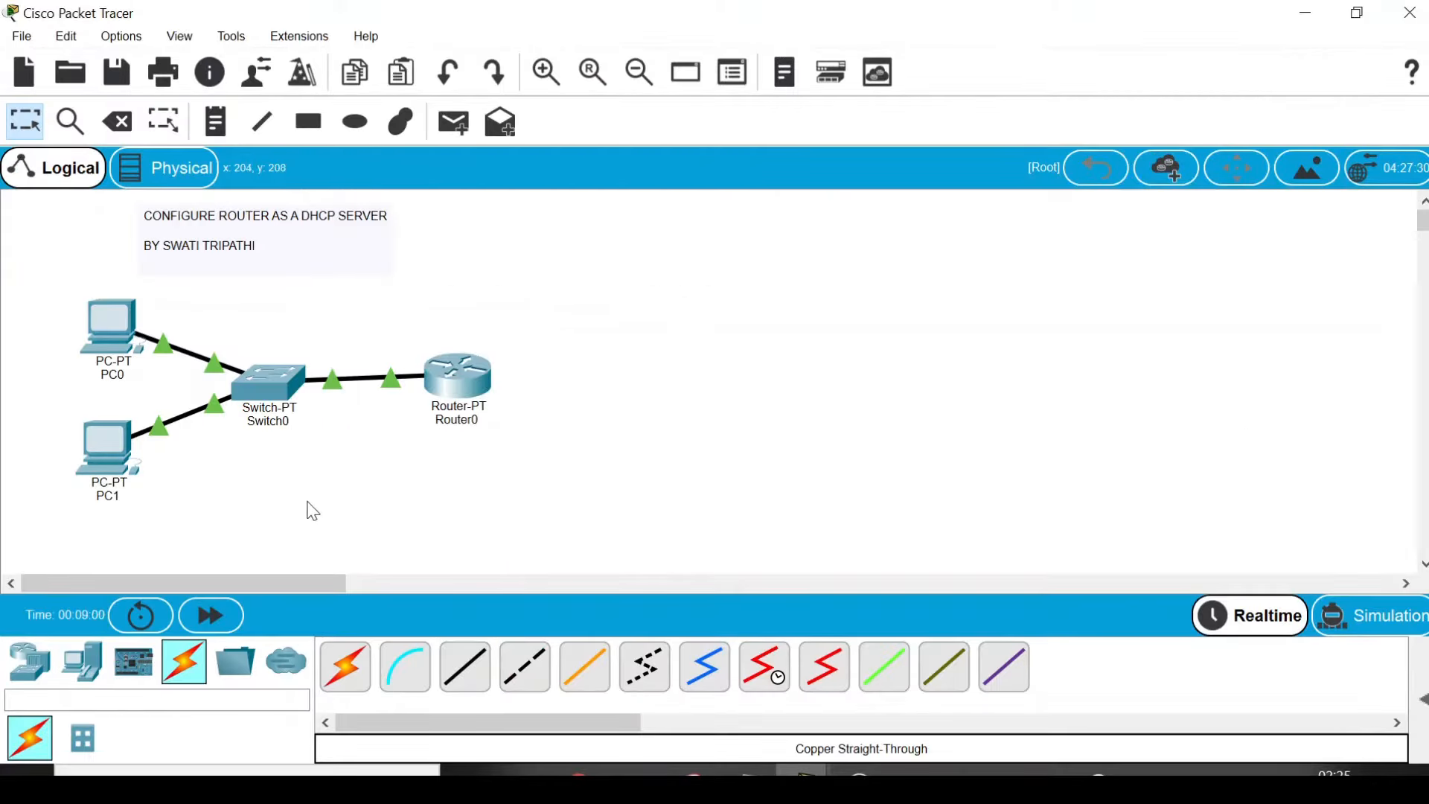
pyautogui.moveTo(108, 447)
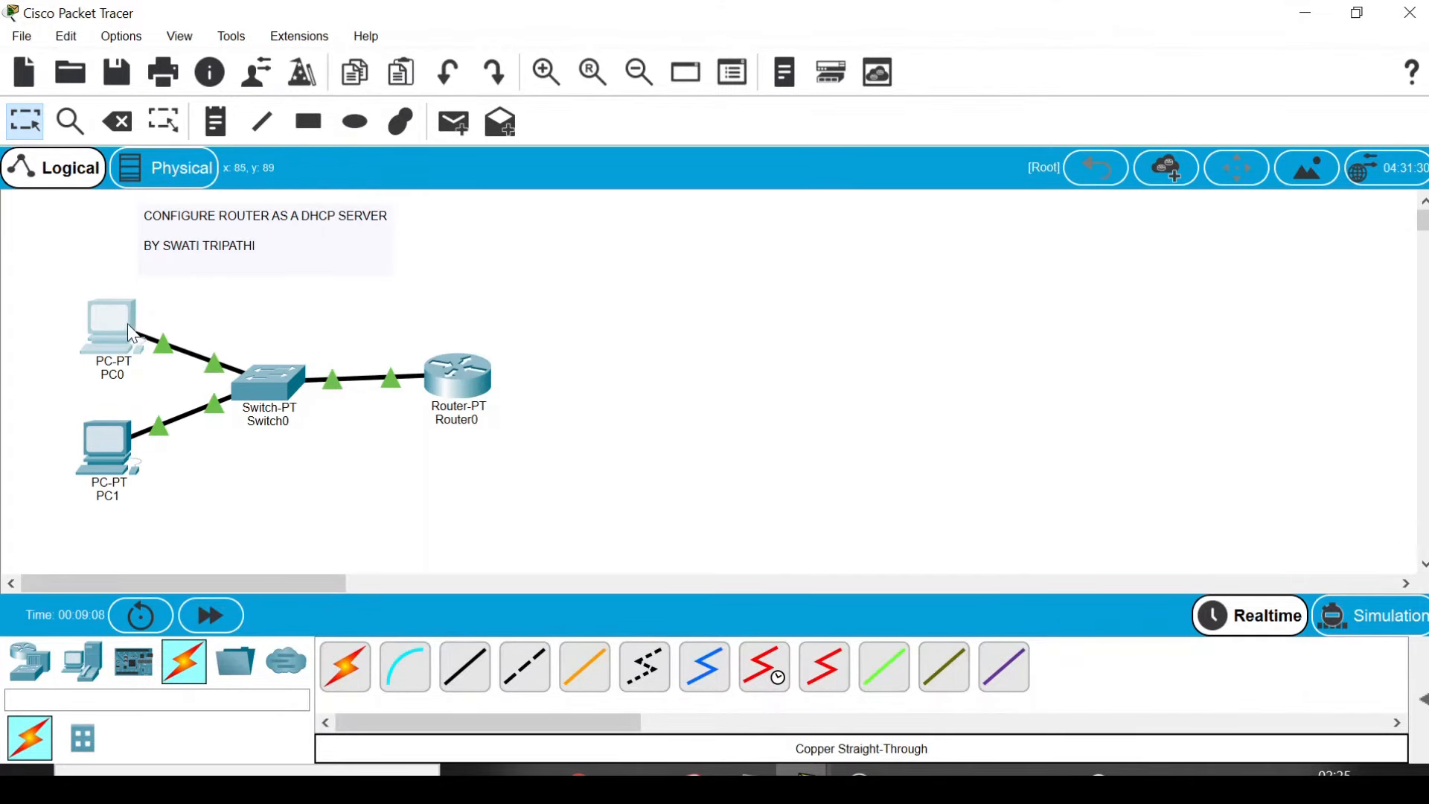
# Switch PC0's IP Configuration to DHCP, obtaining 192.168.1.2 with gateway 192.168.1.1.
pyautogui.doubleClick(111, 328)
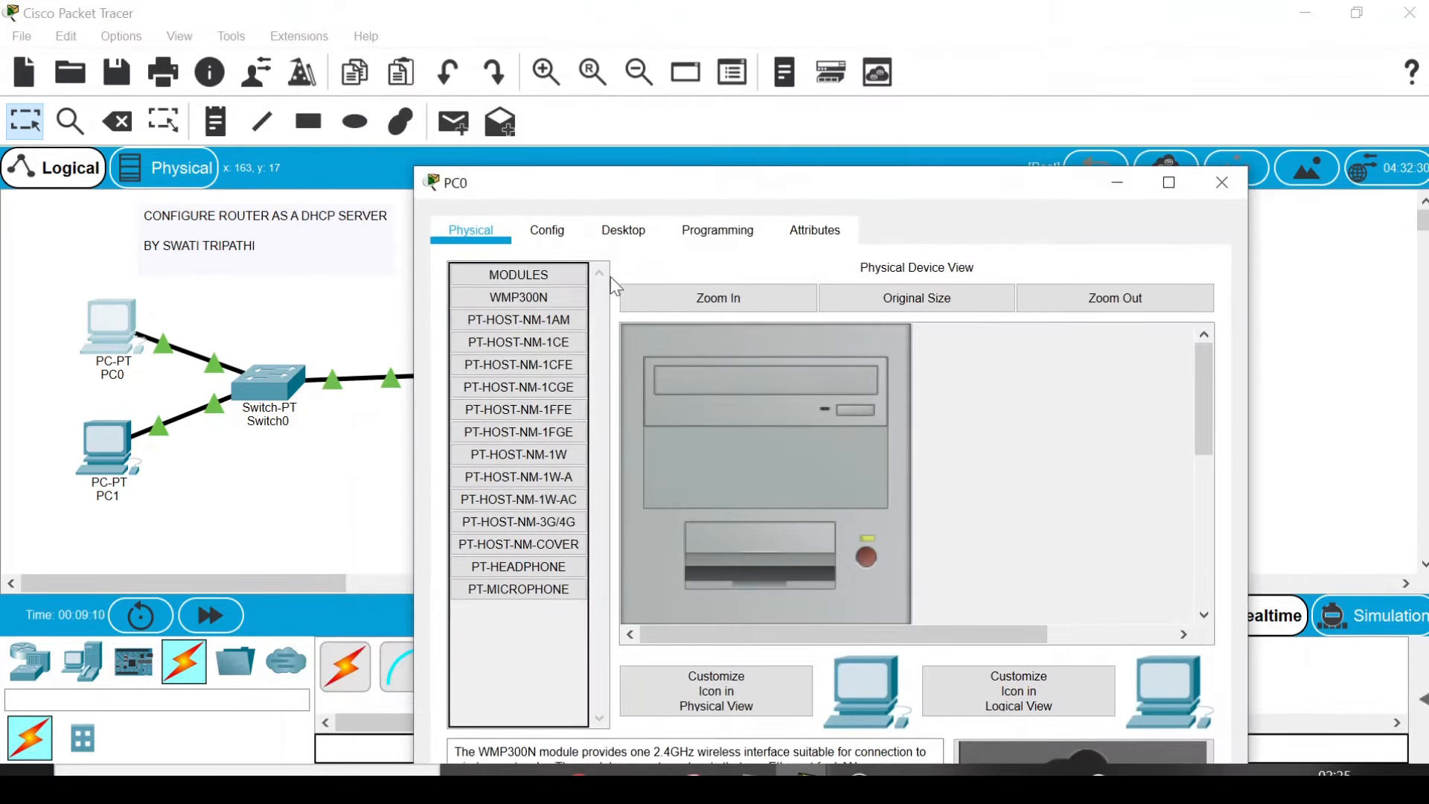
pyautogui.click(622, 230)
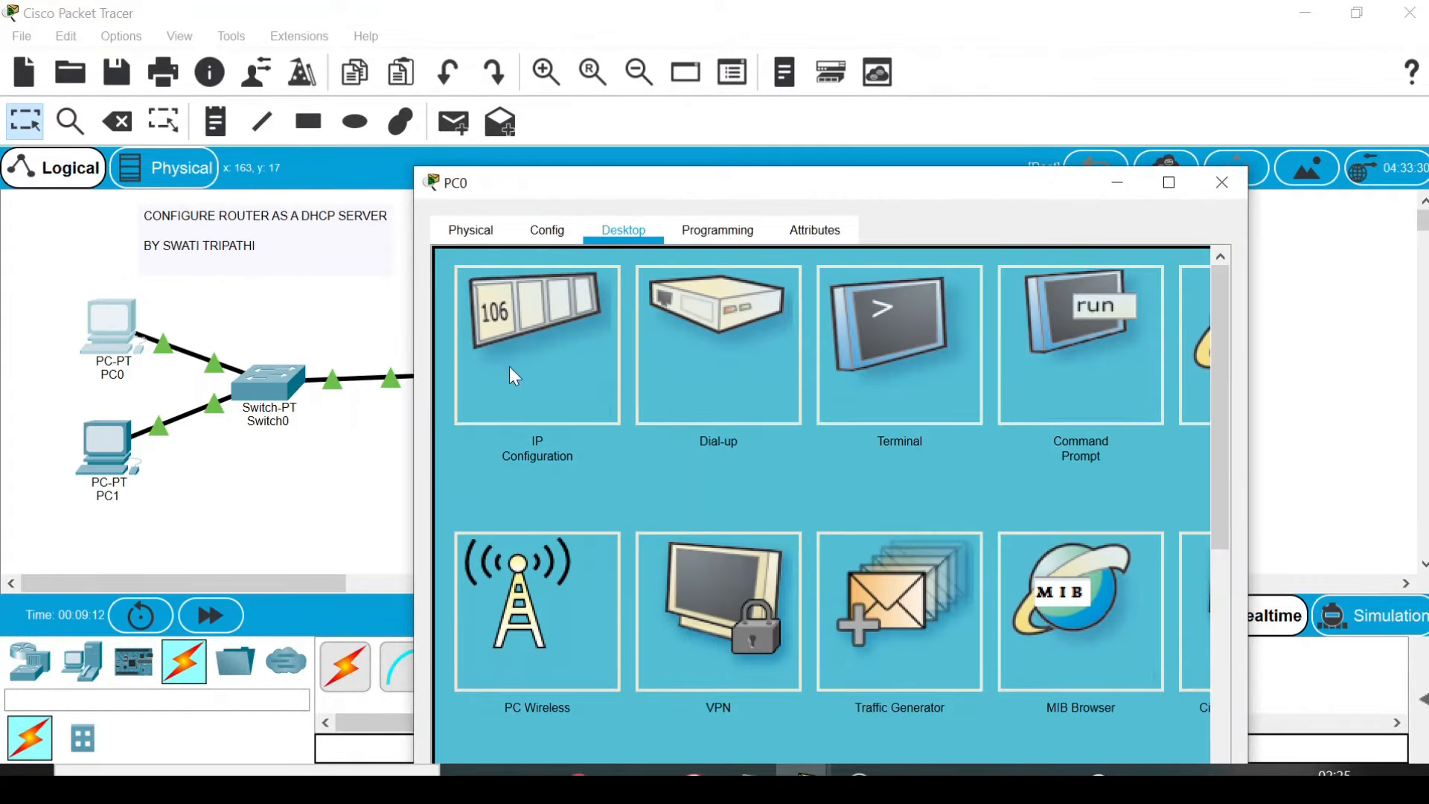
pyautogui.click(537, 345)
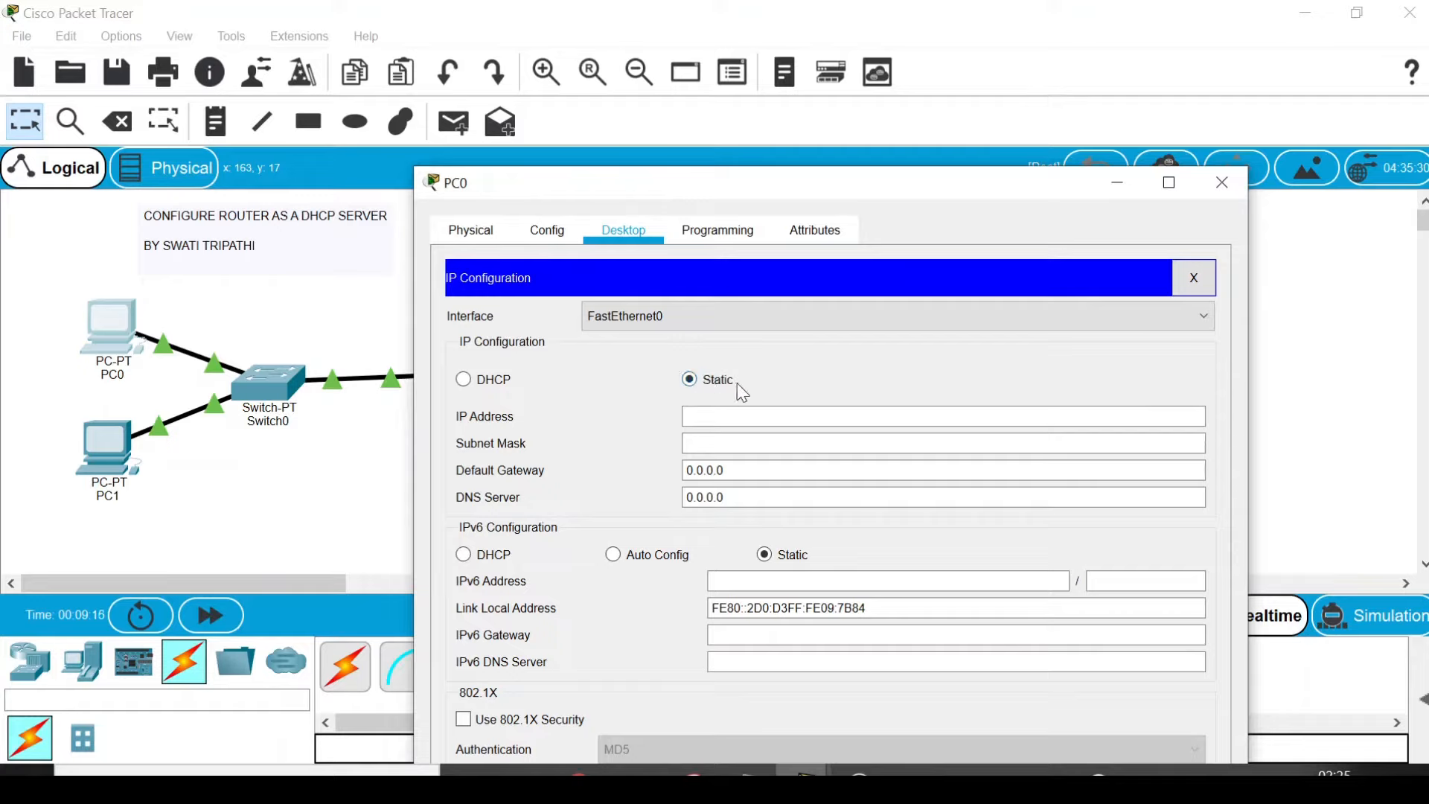
pyautogui.moveTo(470, 397)
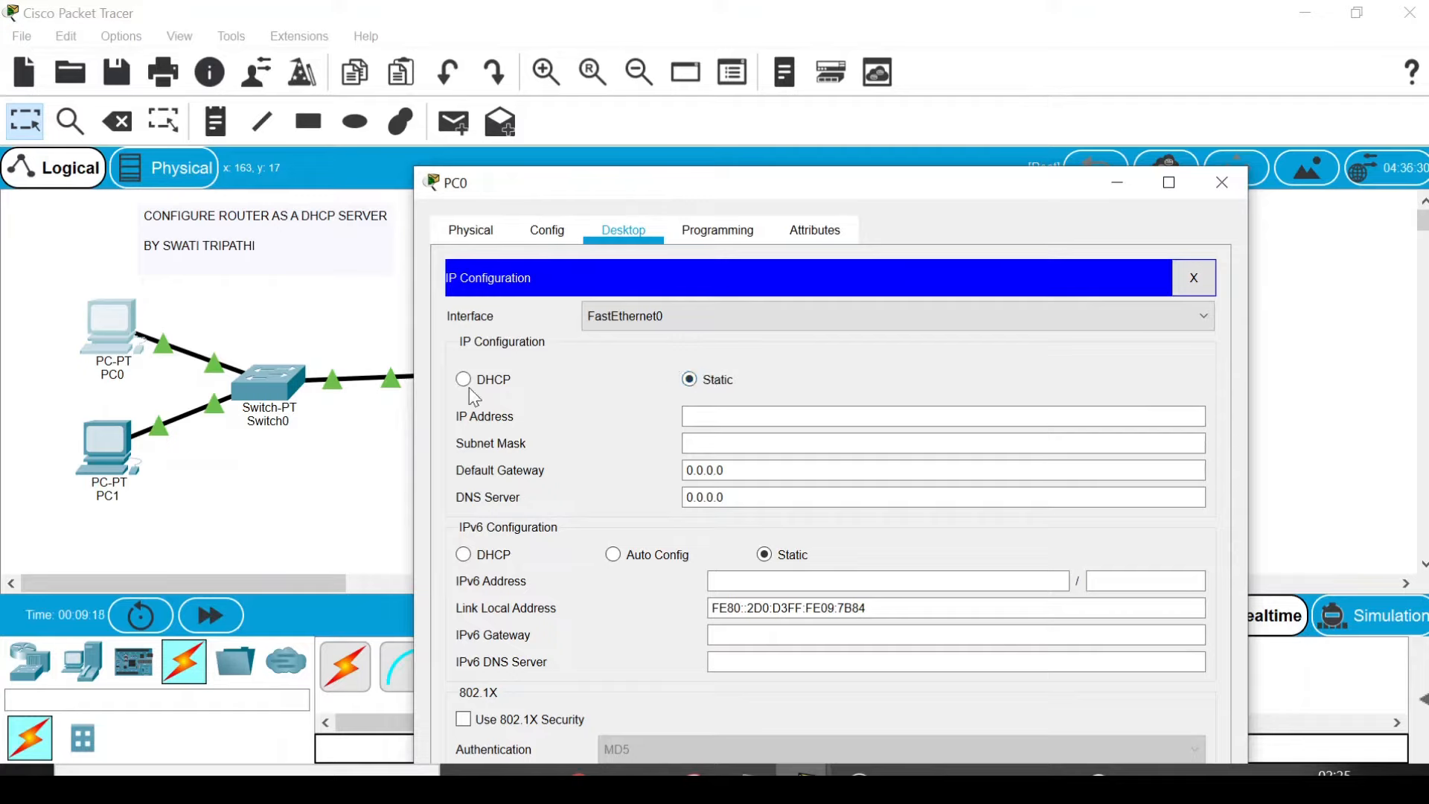
pyautogui.click(463, 379)
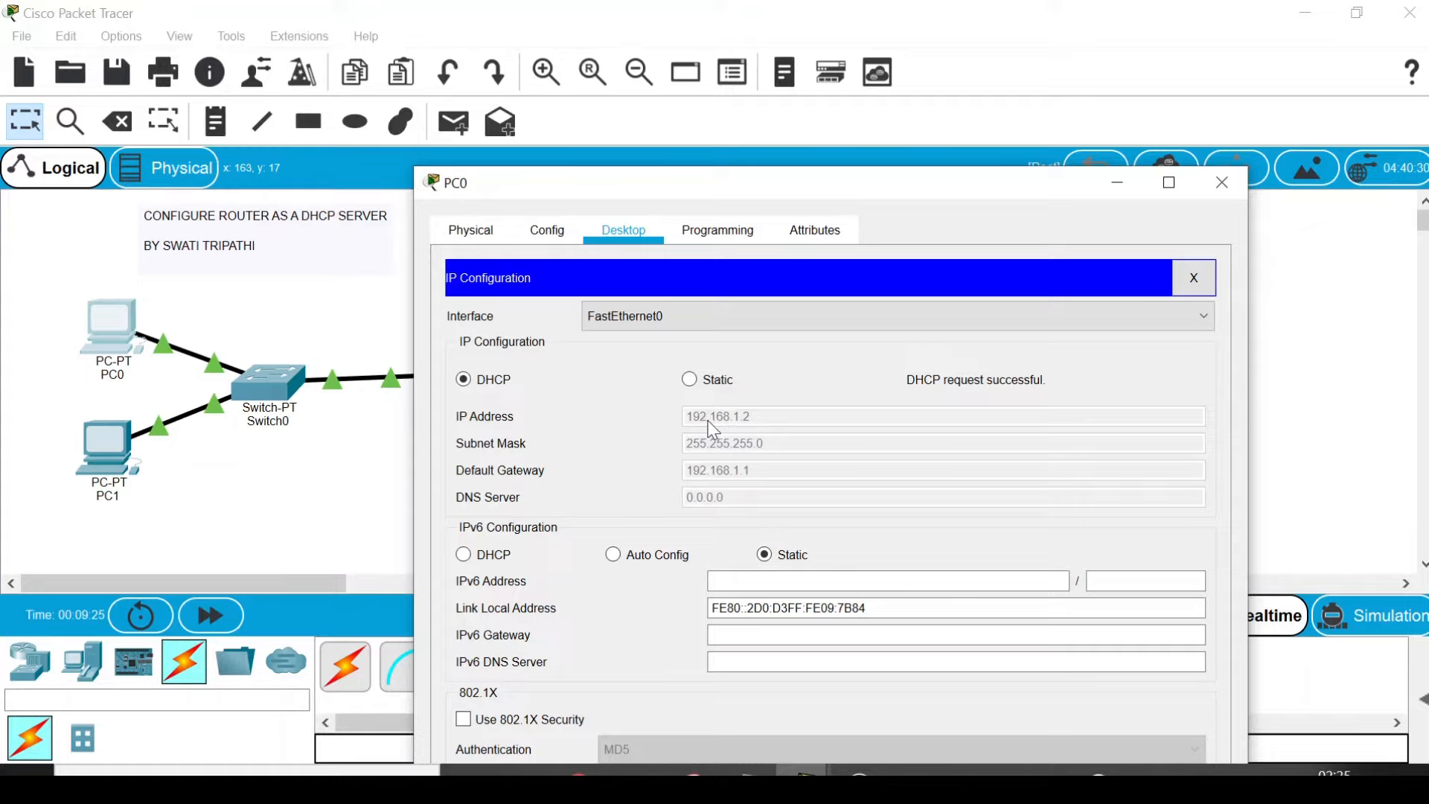
pyautogui.moveTo(752, 431)
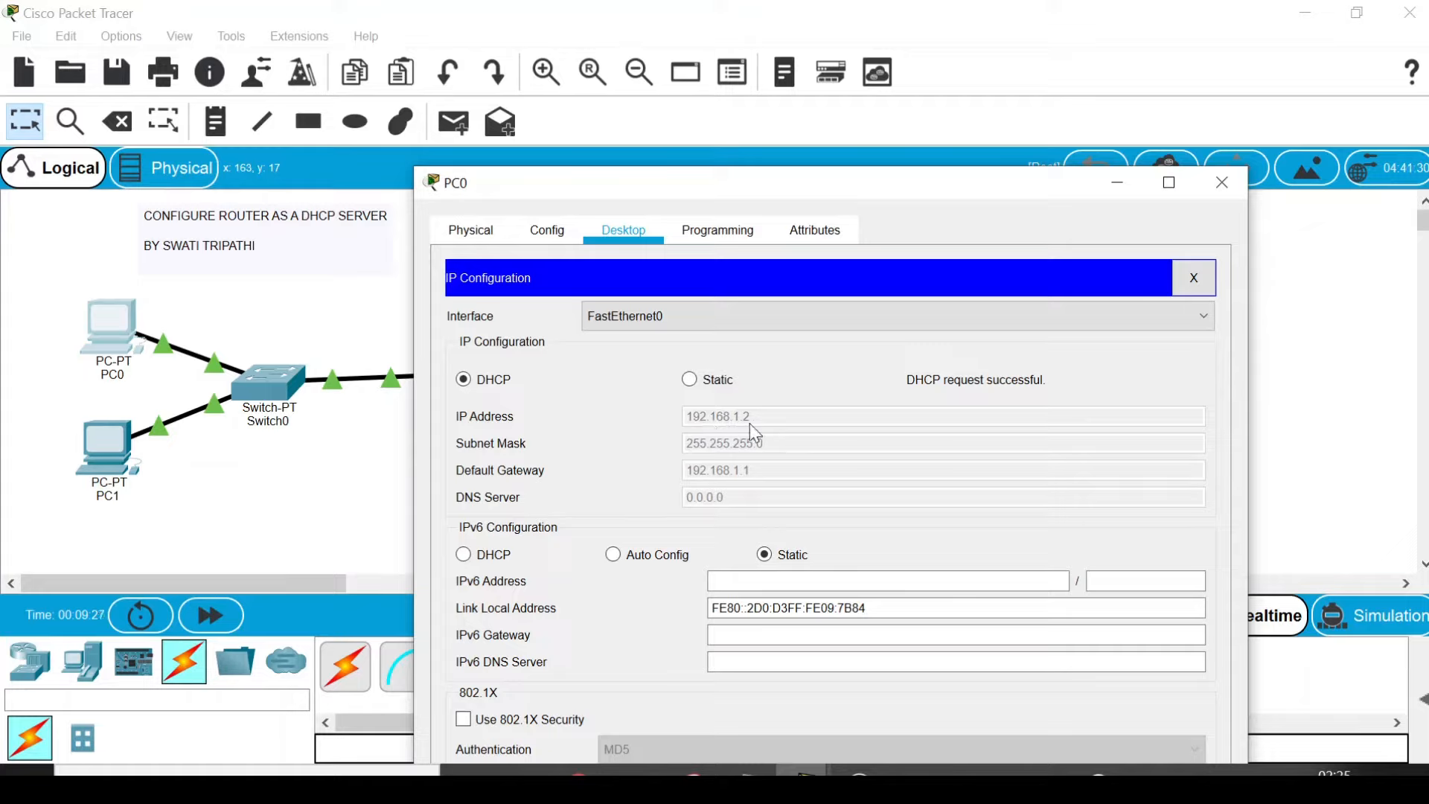
pyautogui.moveTo(753, 484)
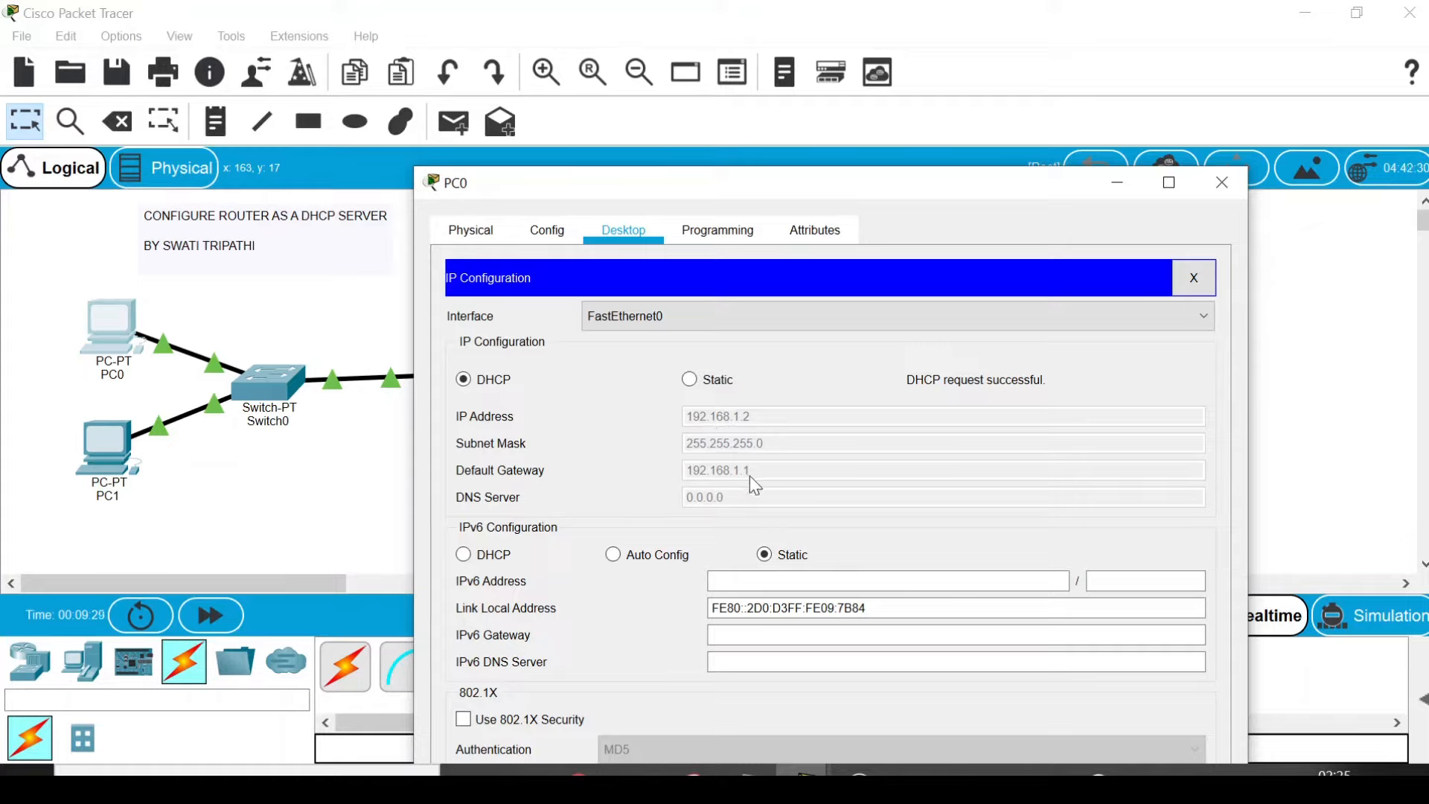
pyautogui.moveTo(697, 488)
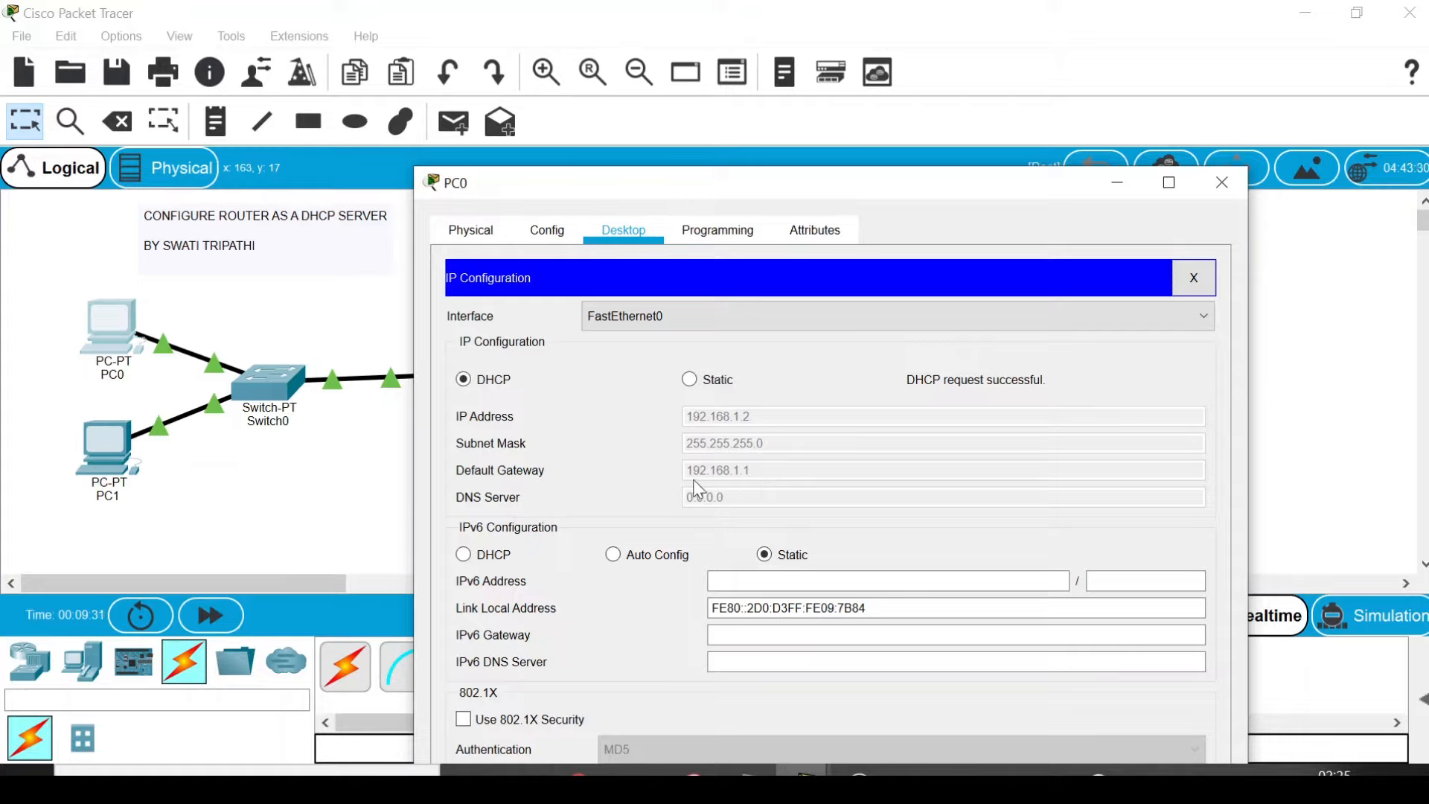
pyautogui.moveTo(739, 487)
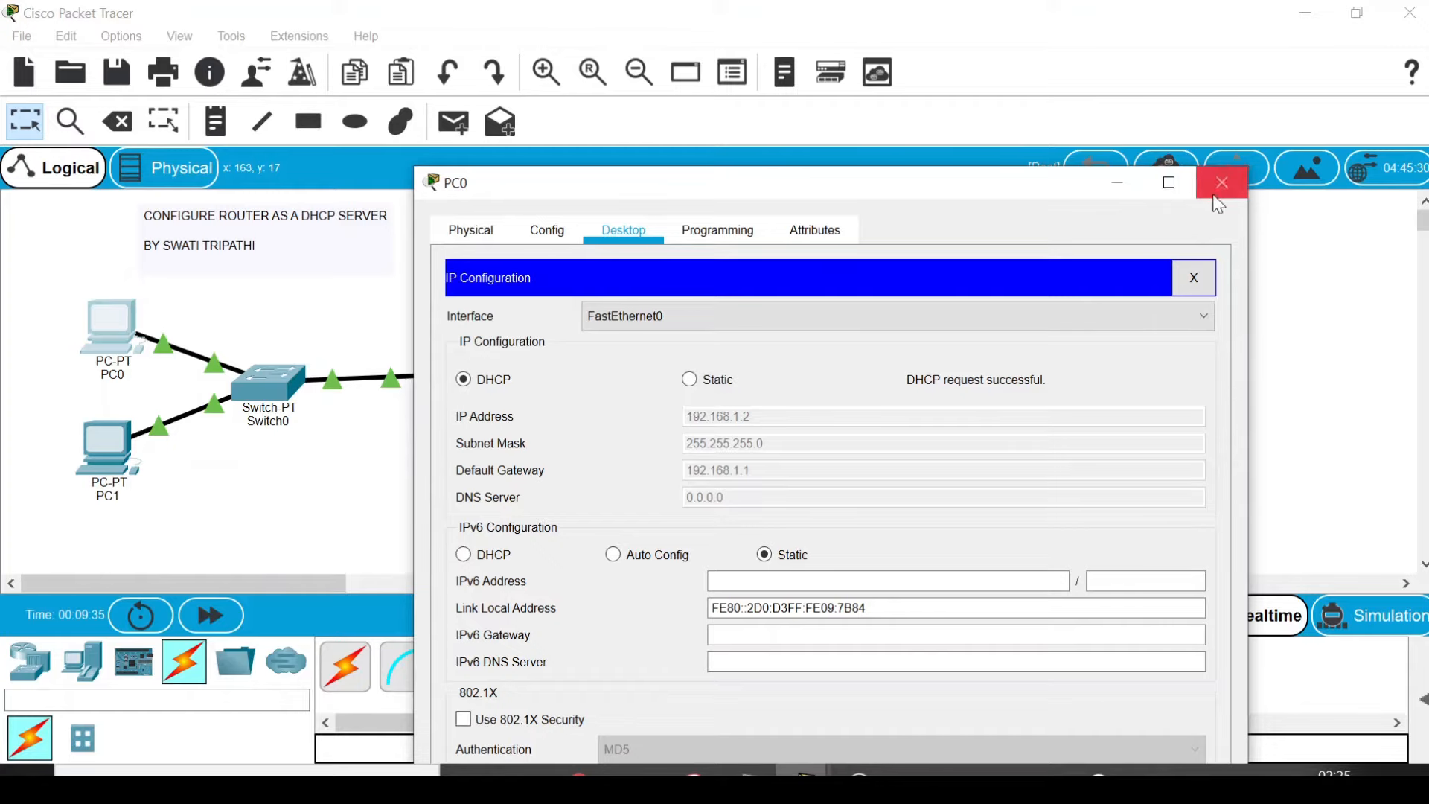
# Close PC0's window and set PC1's IP Configuration to DHCP, receiving 192.168.1.3.
pyautogui.click(1222, 182)
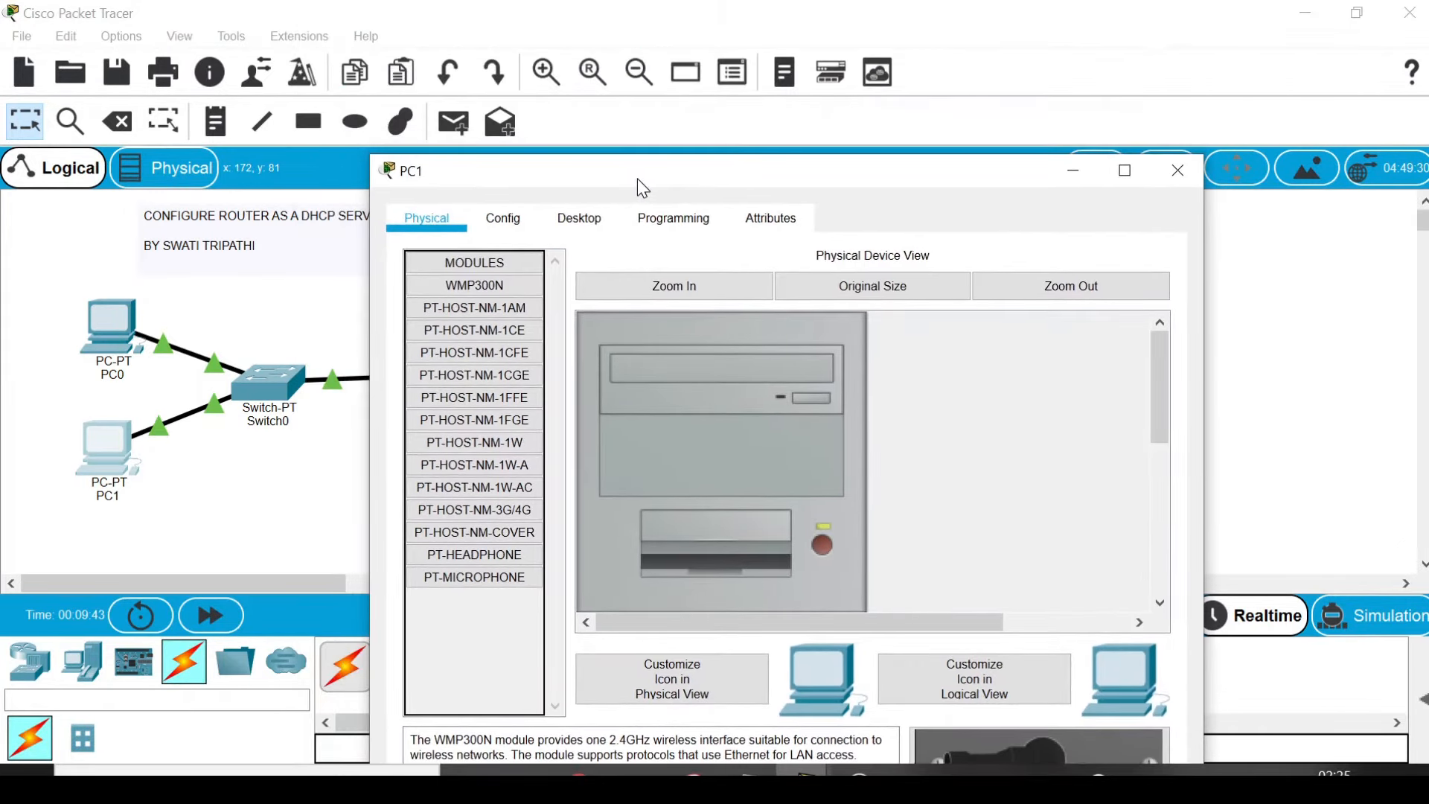
pyautogui.click(577, 218)
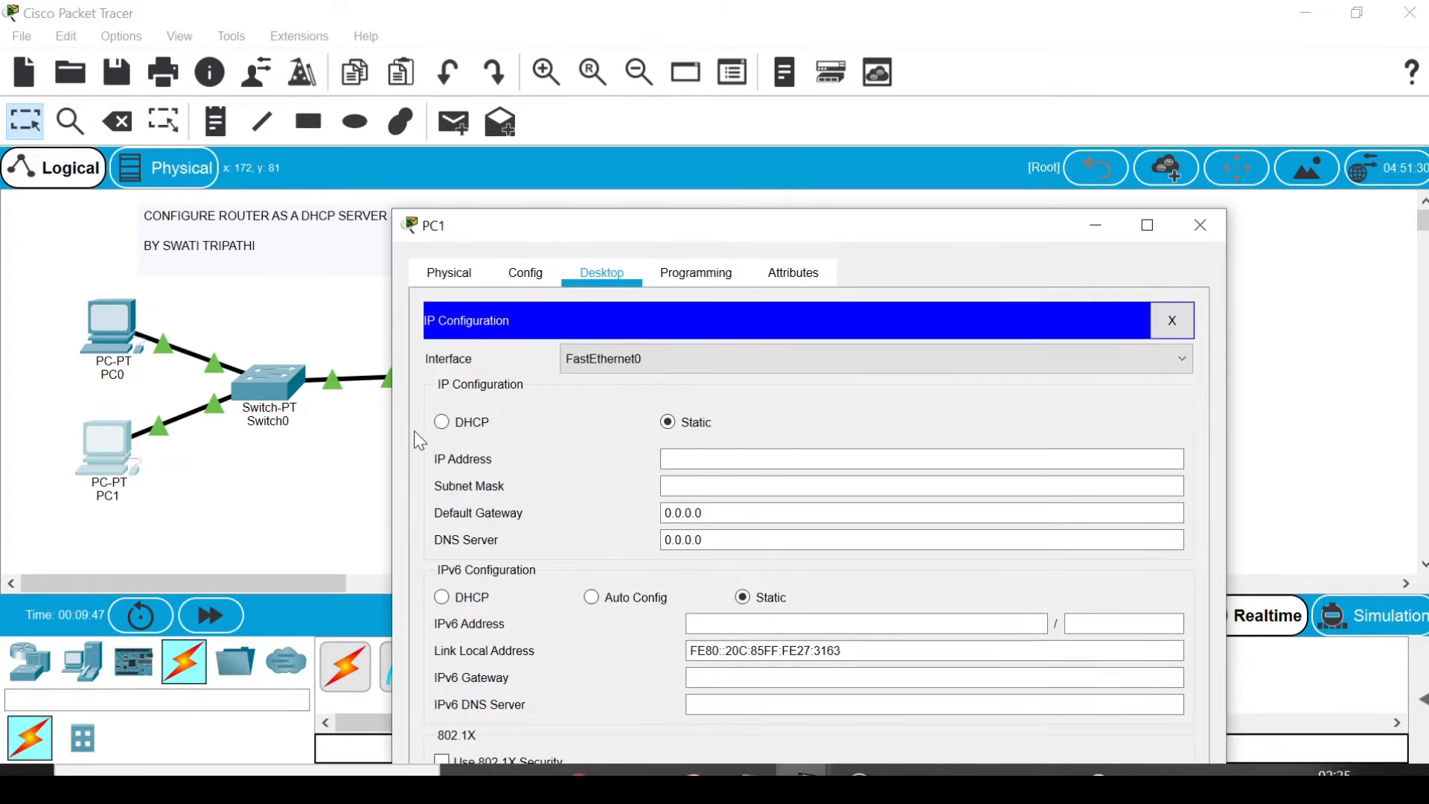
pyautogui.click(441, 422)
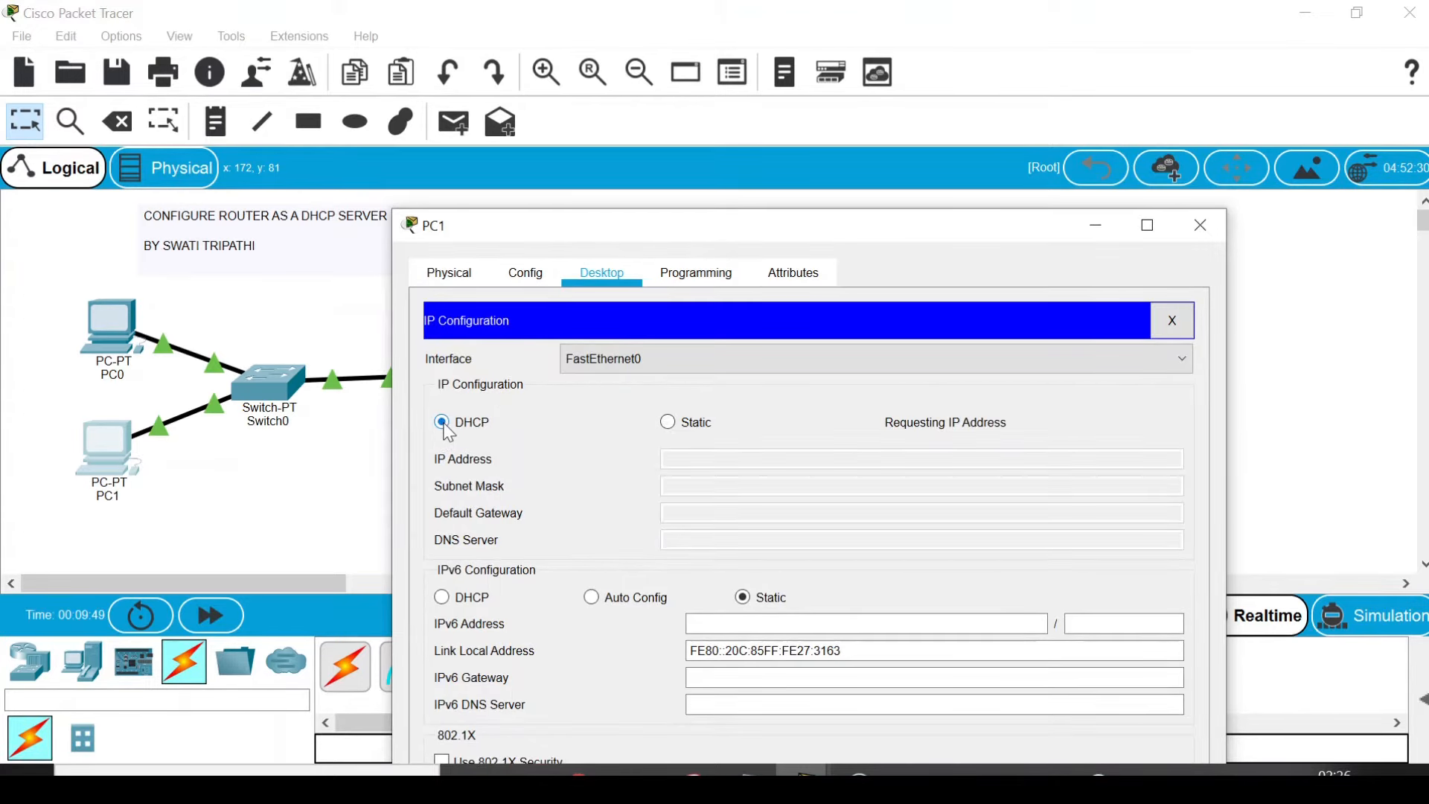
pyautogui.click(441, 422)
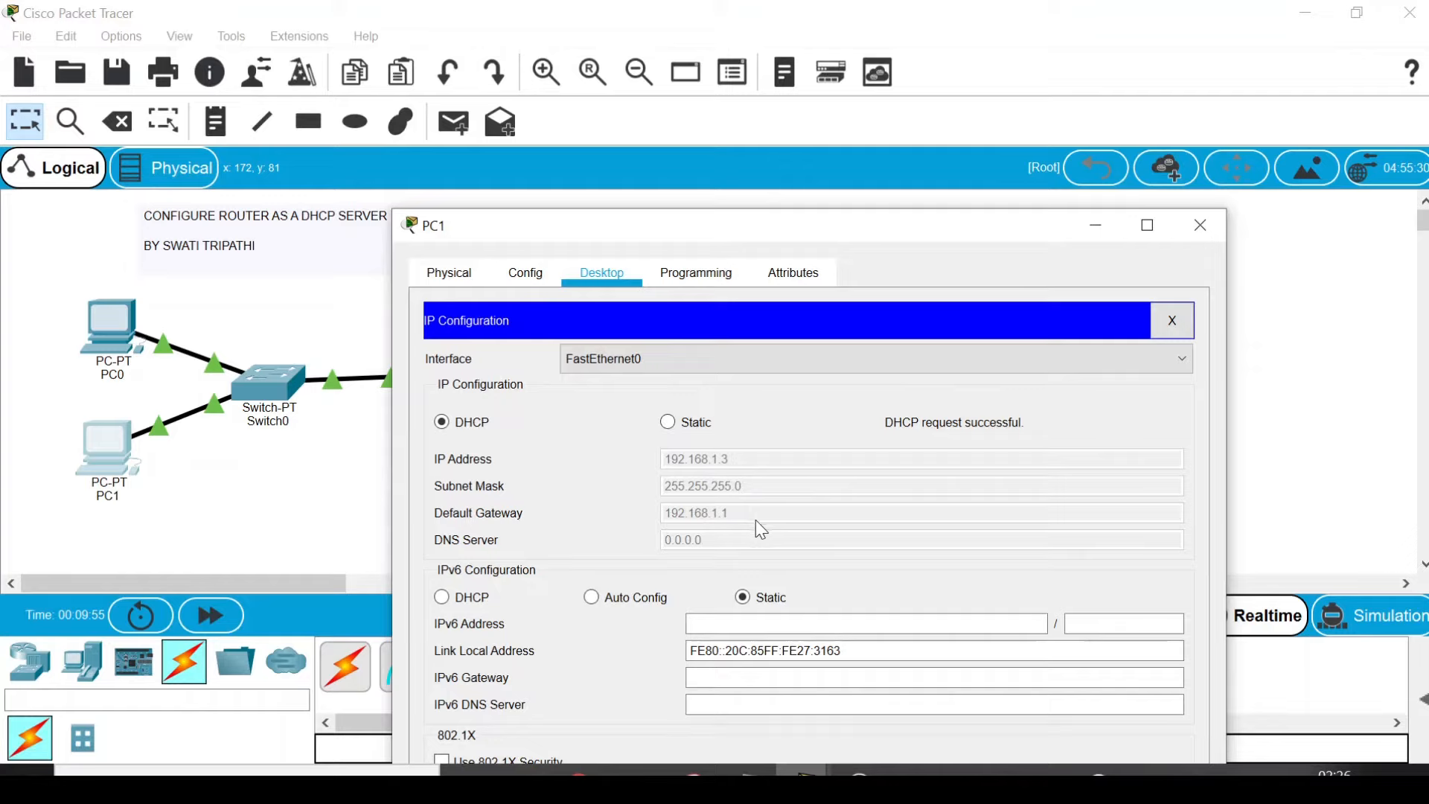
pyautogui.moveTo(861, 417)
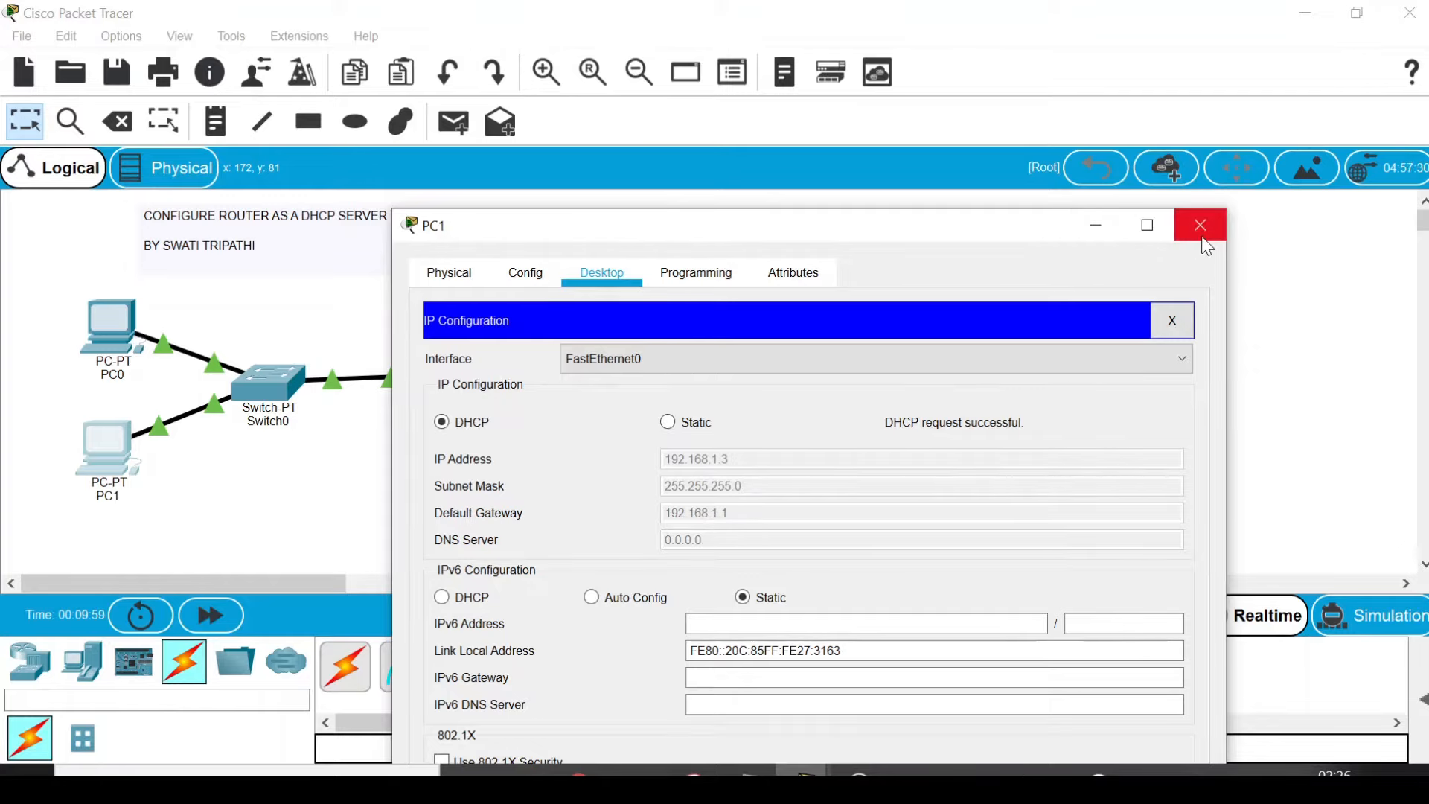
pyautogui.click(1200, 225)
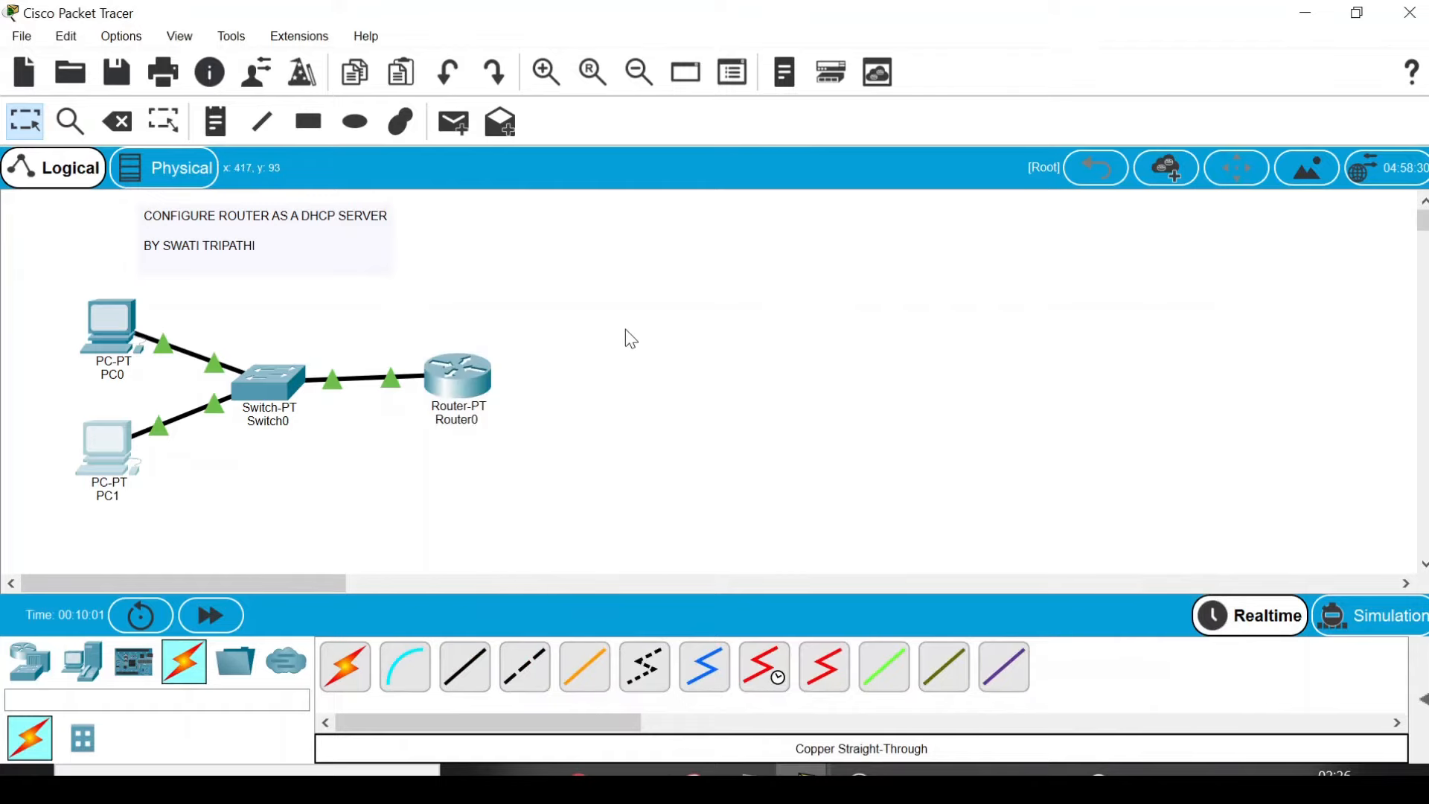
pyautogui.moveTo(510, 470)
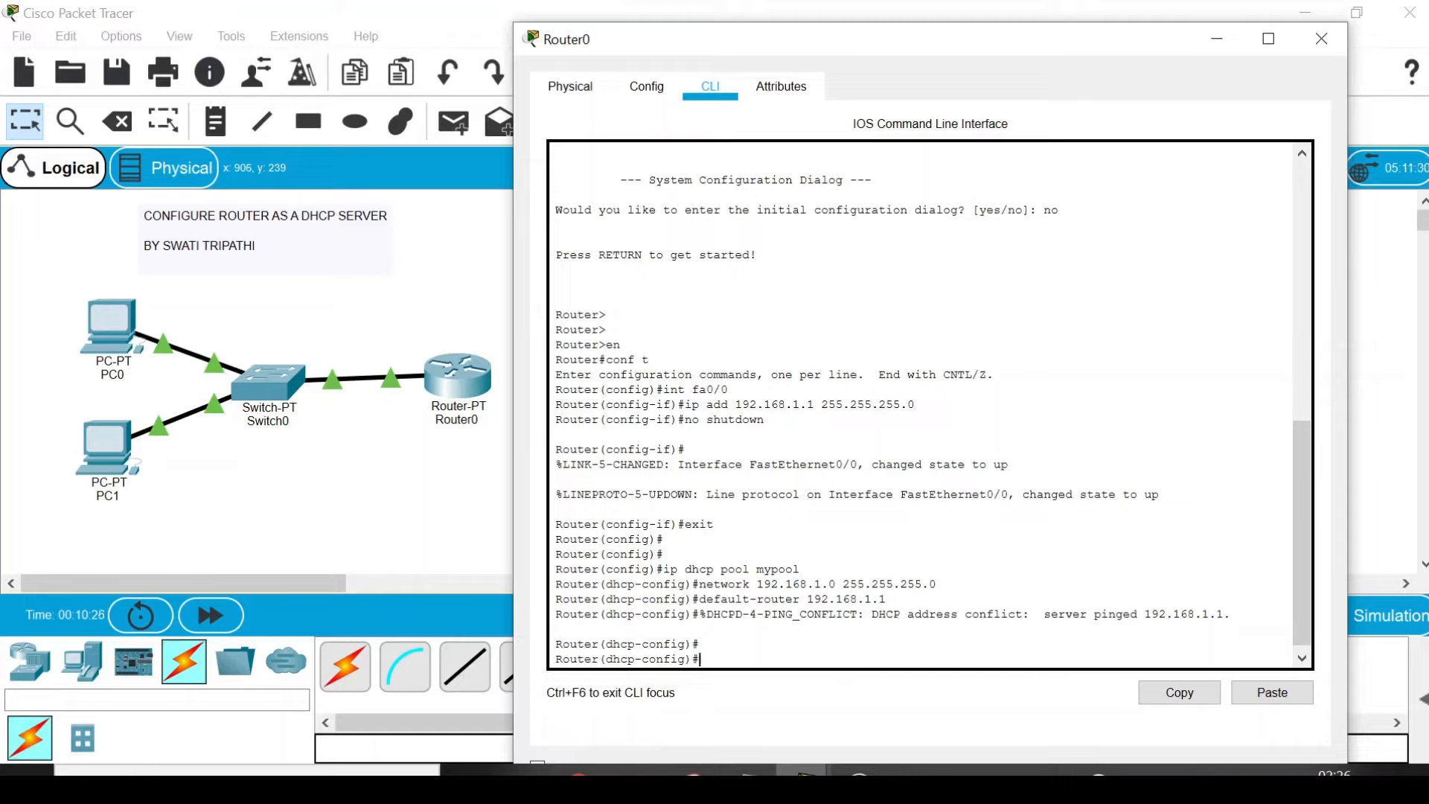
# Exit pool config and enter 'ip dhcp excluded-address 192.168.1.3 192.168.1.7' on Router0.
pyautogui.write('exit')
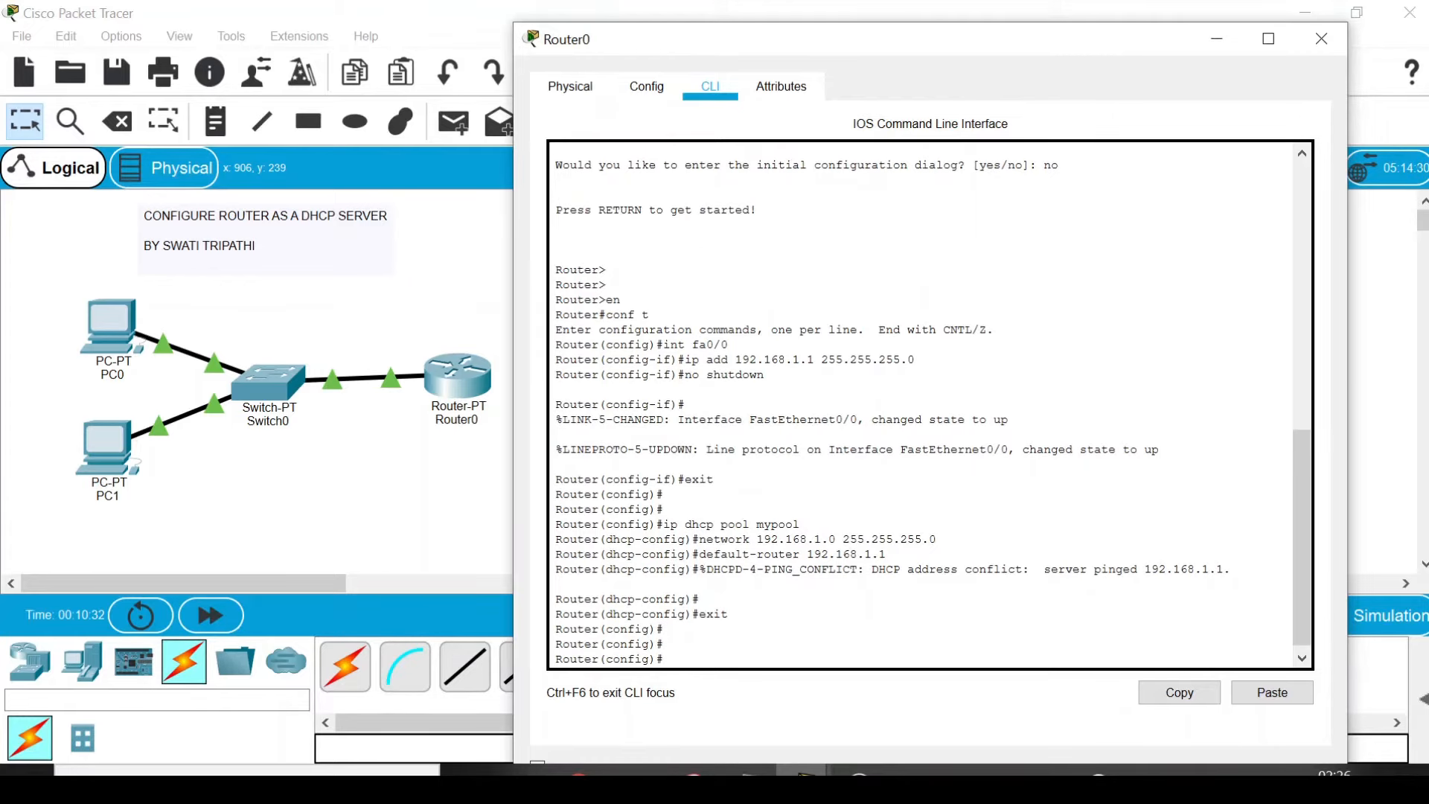
pyautogui.write('i')
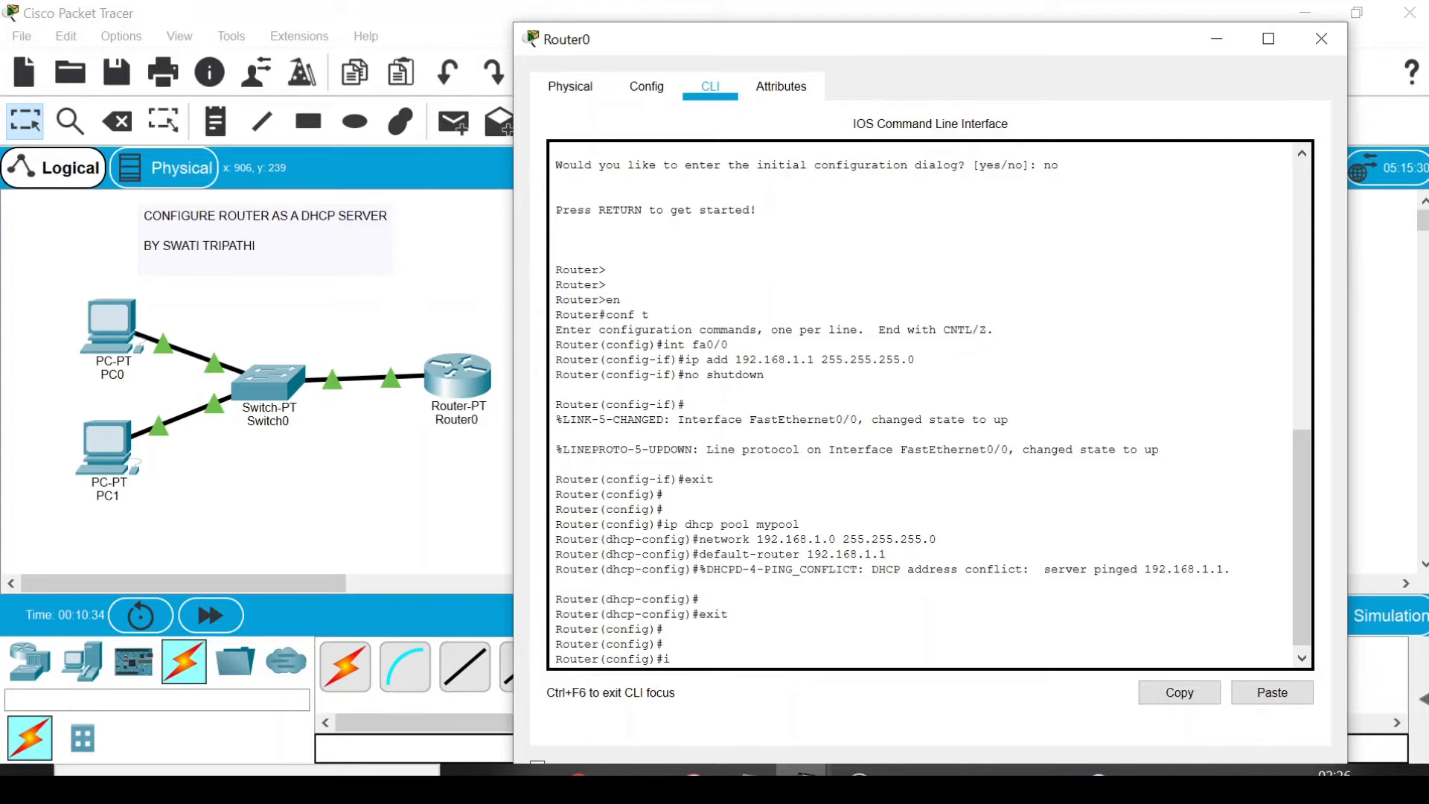
pyautogui.write('p dhcp')
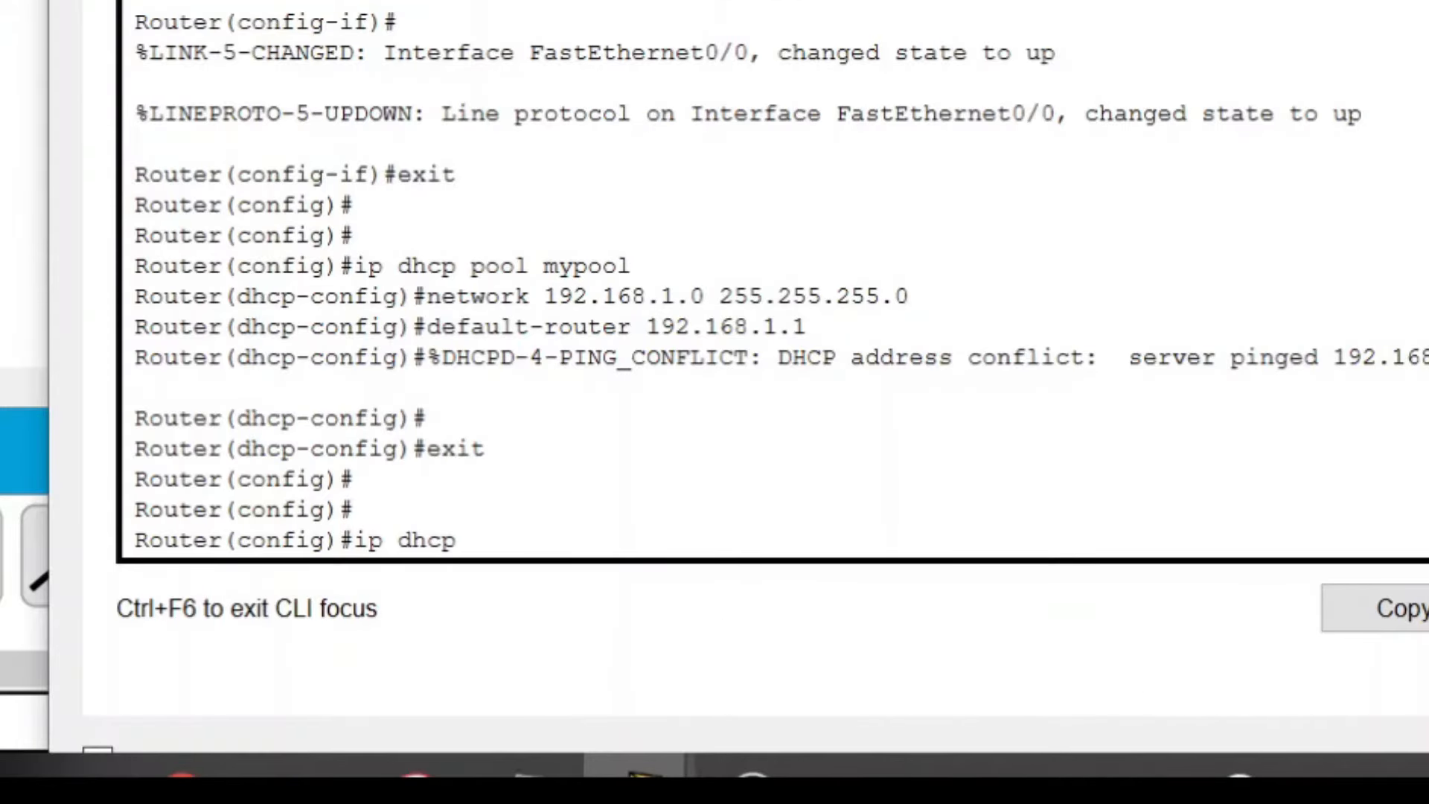
pyautogui.write('excl')
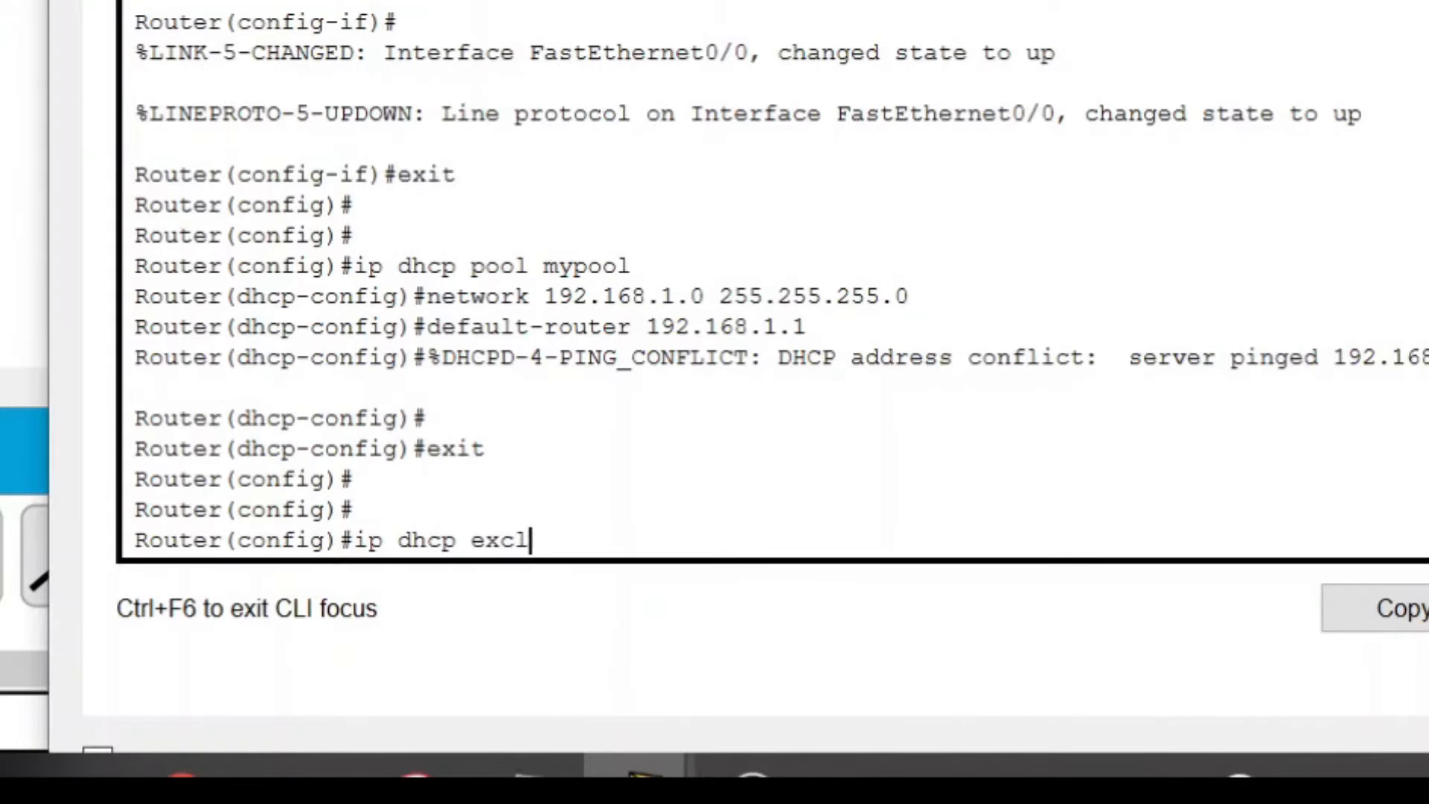
pyautogui.write('uded')
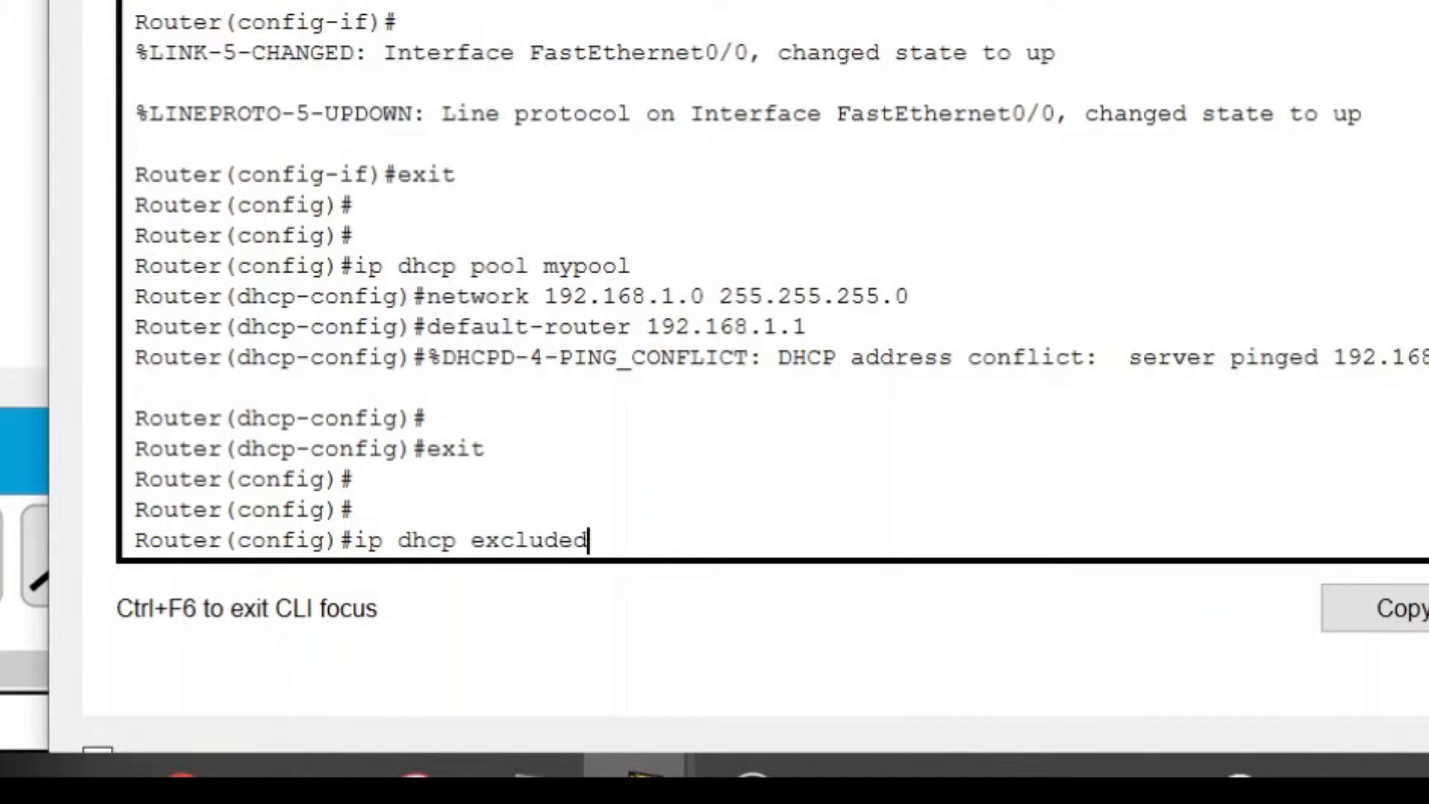
pyautogui.write('-addt')
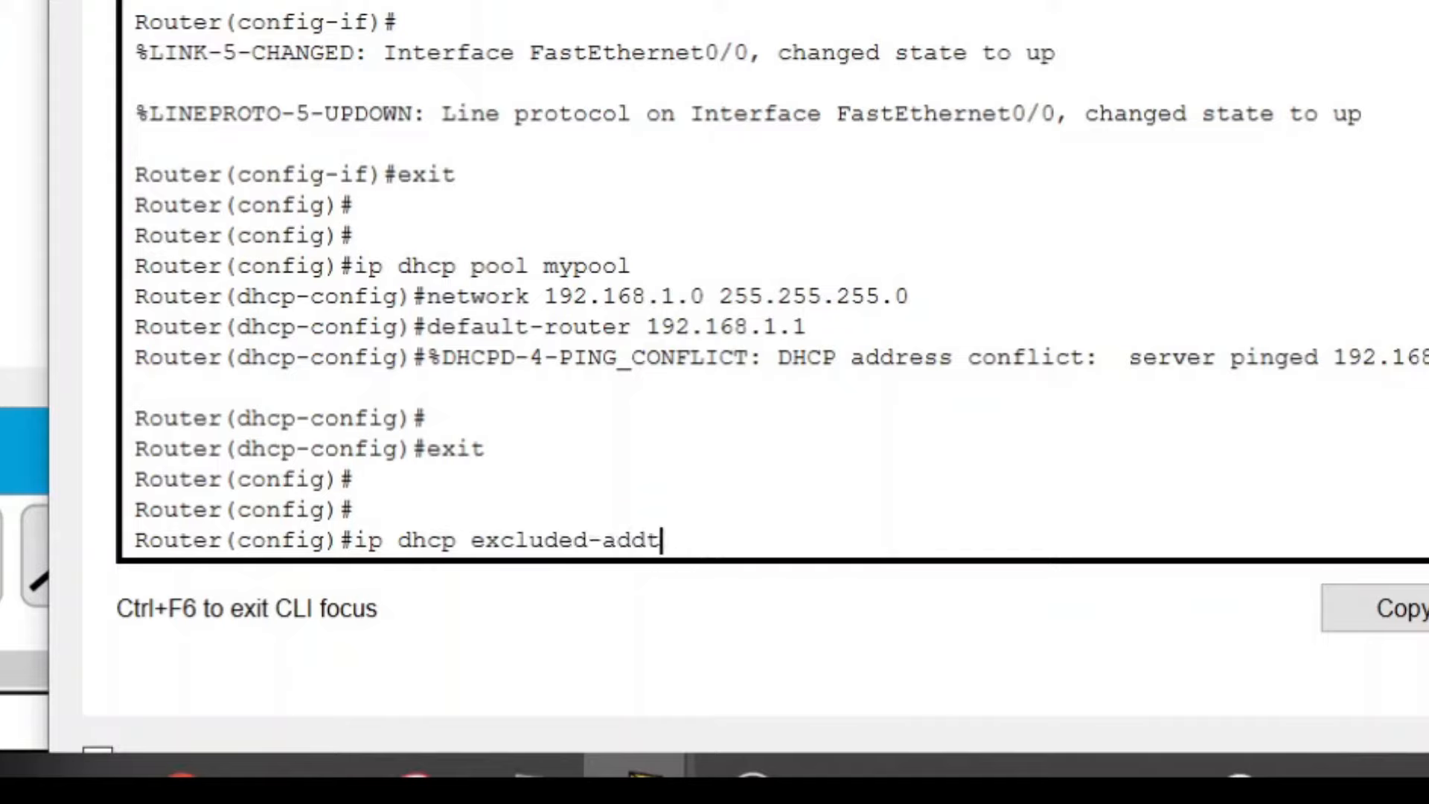
pyautogui.write('res')
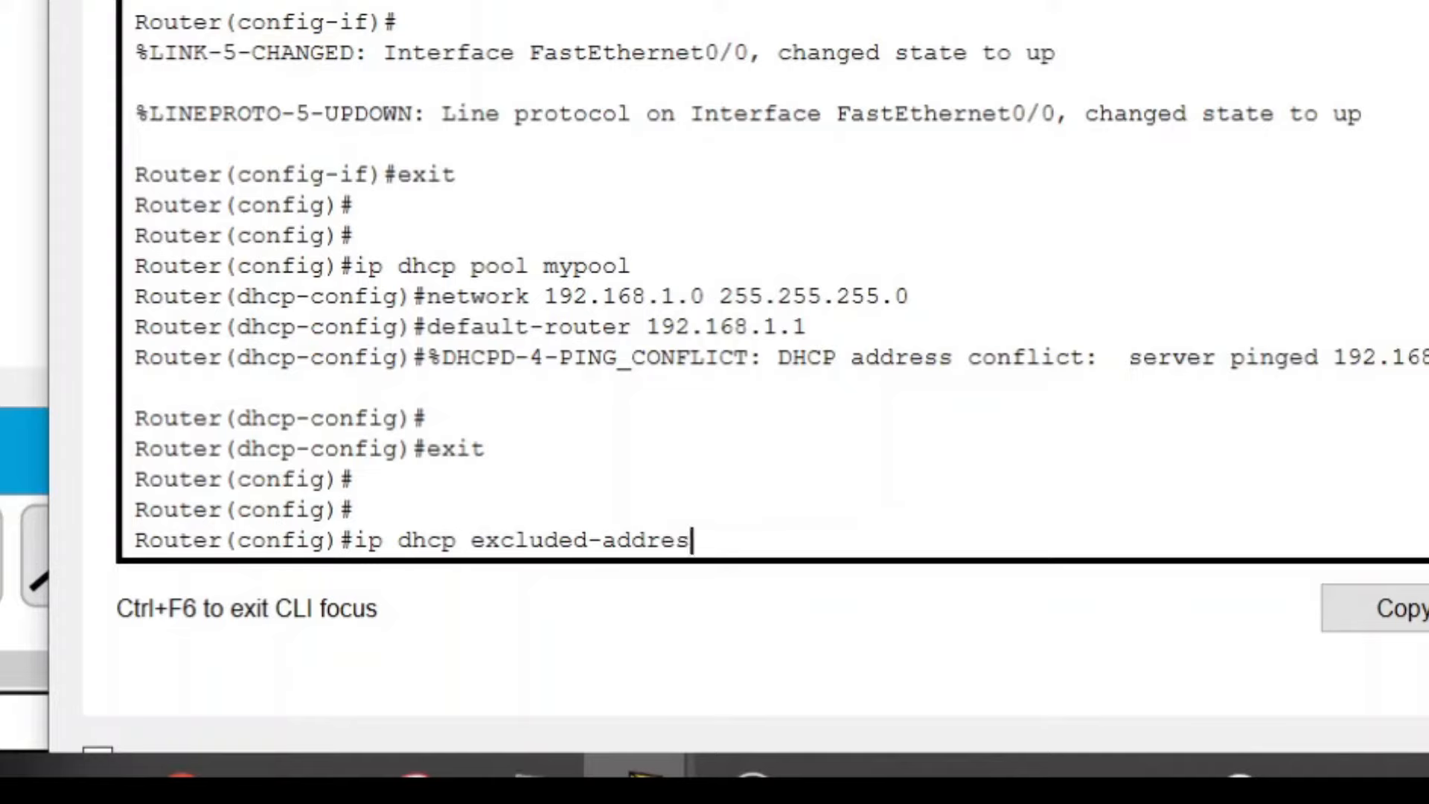
pyautogui.write('s 192.168')
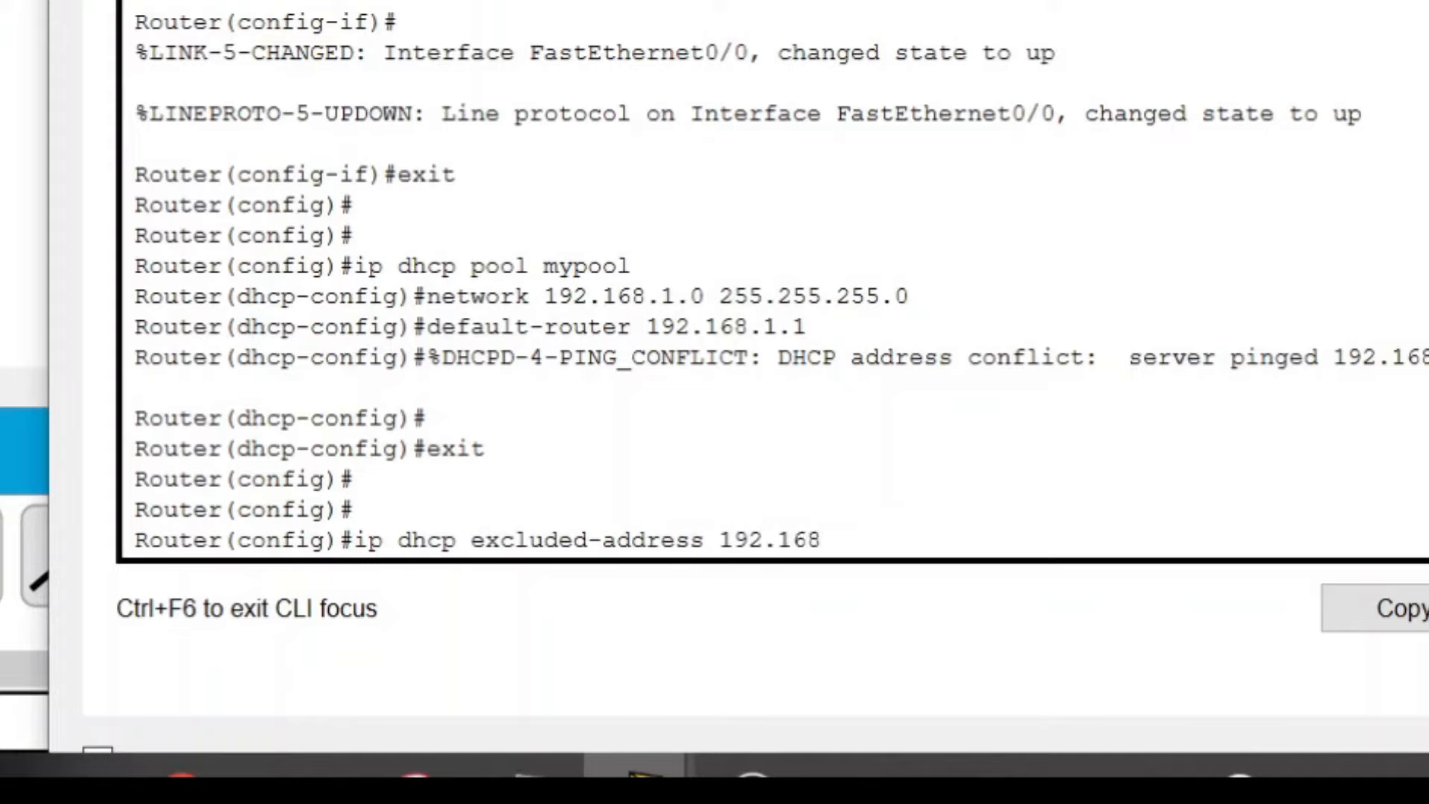
pyautogui.write('.1.3')
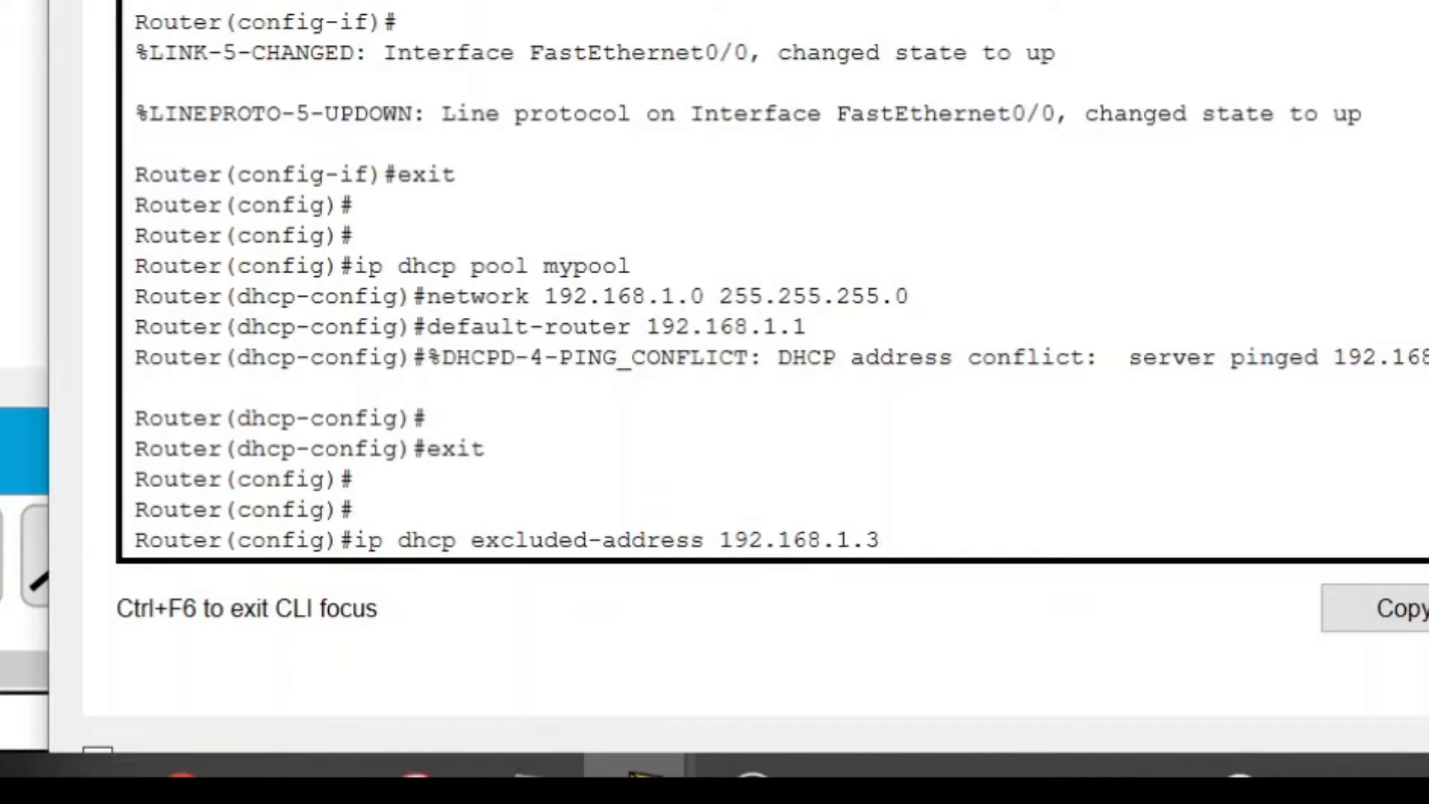
pyautogui.write('192.')
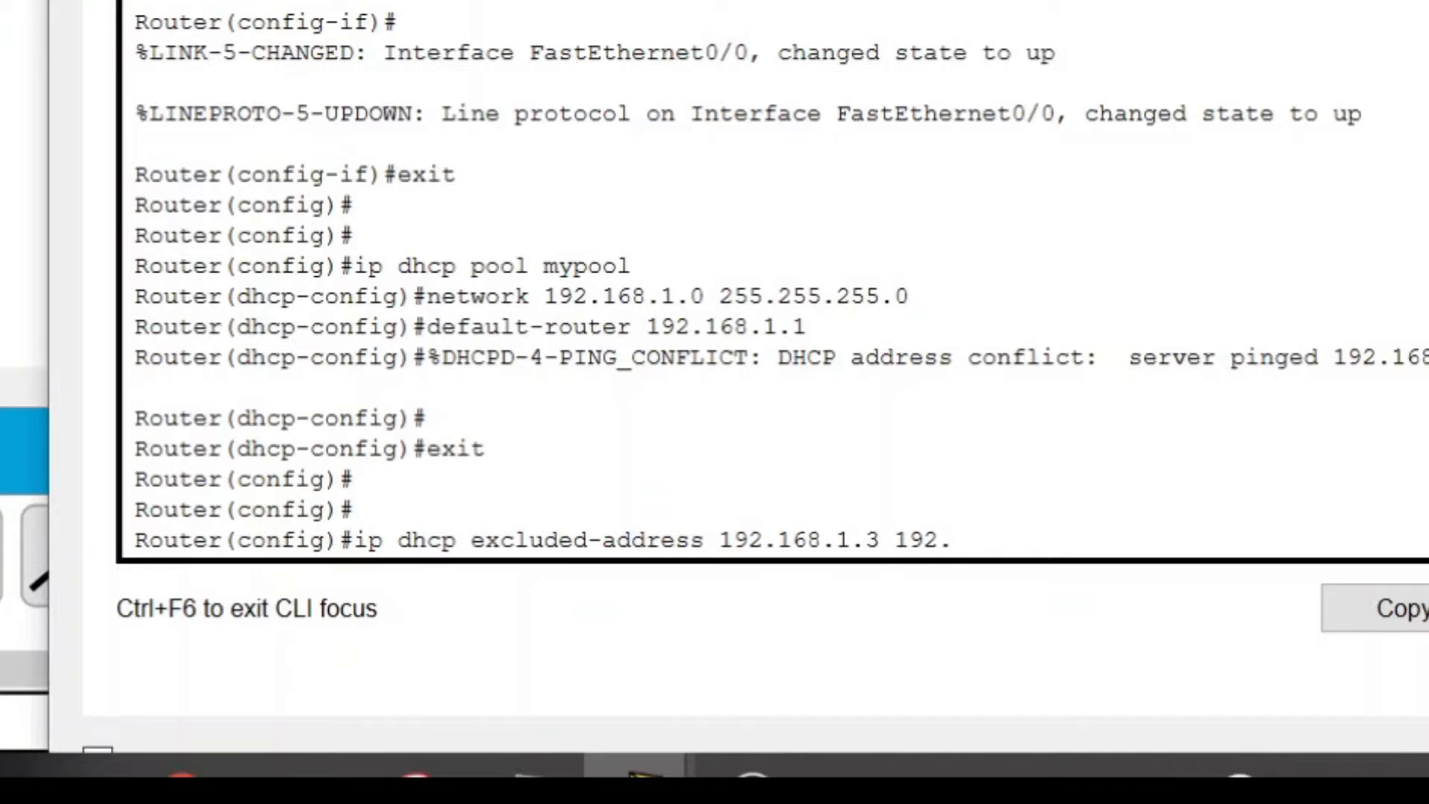
pyautogui.write('168.1.7')
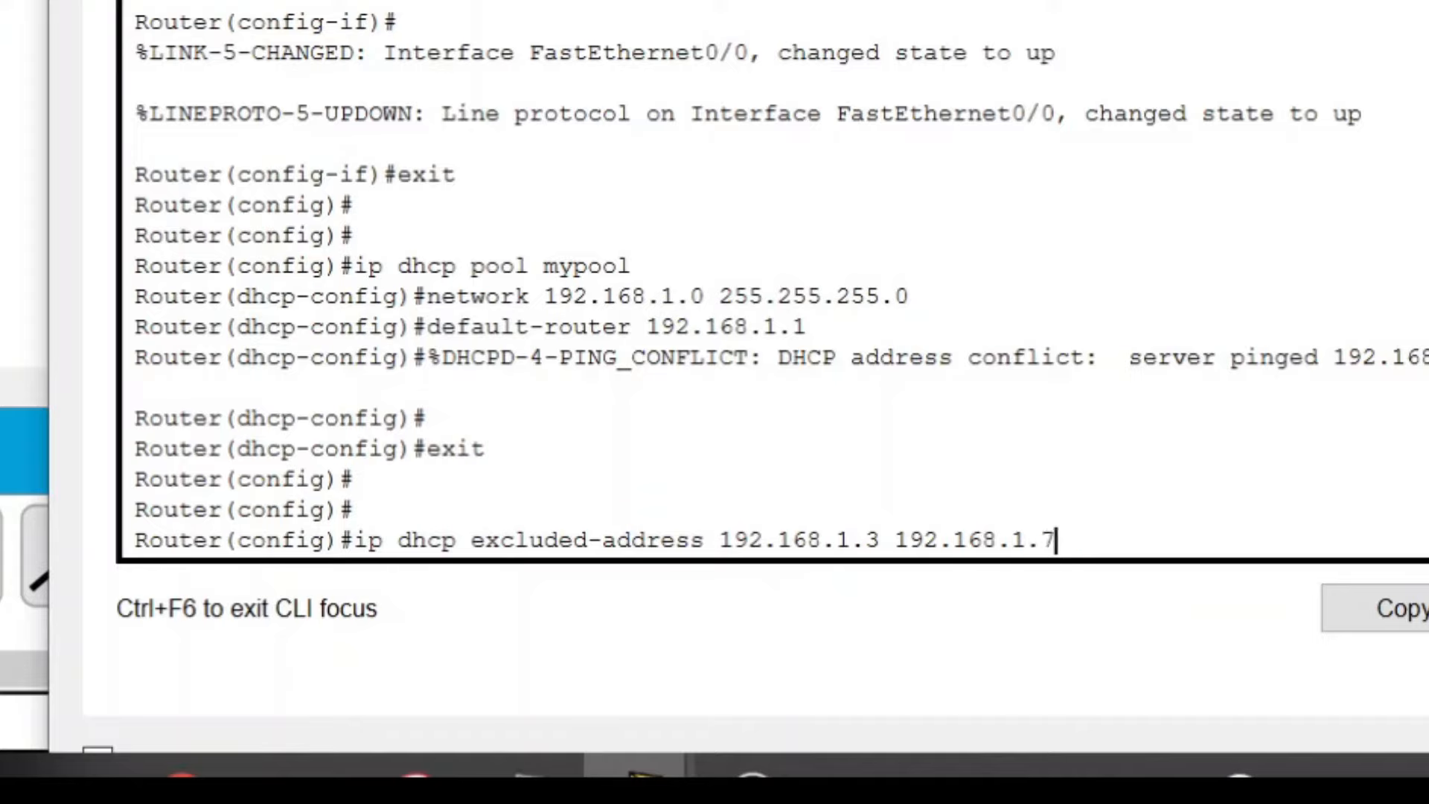
pyautogui.doubleClick(797, 540)
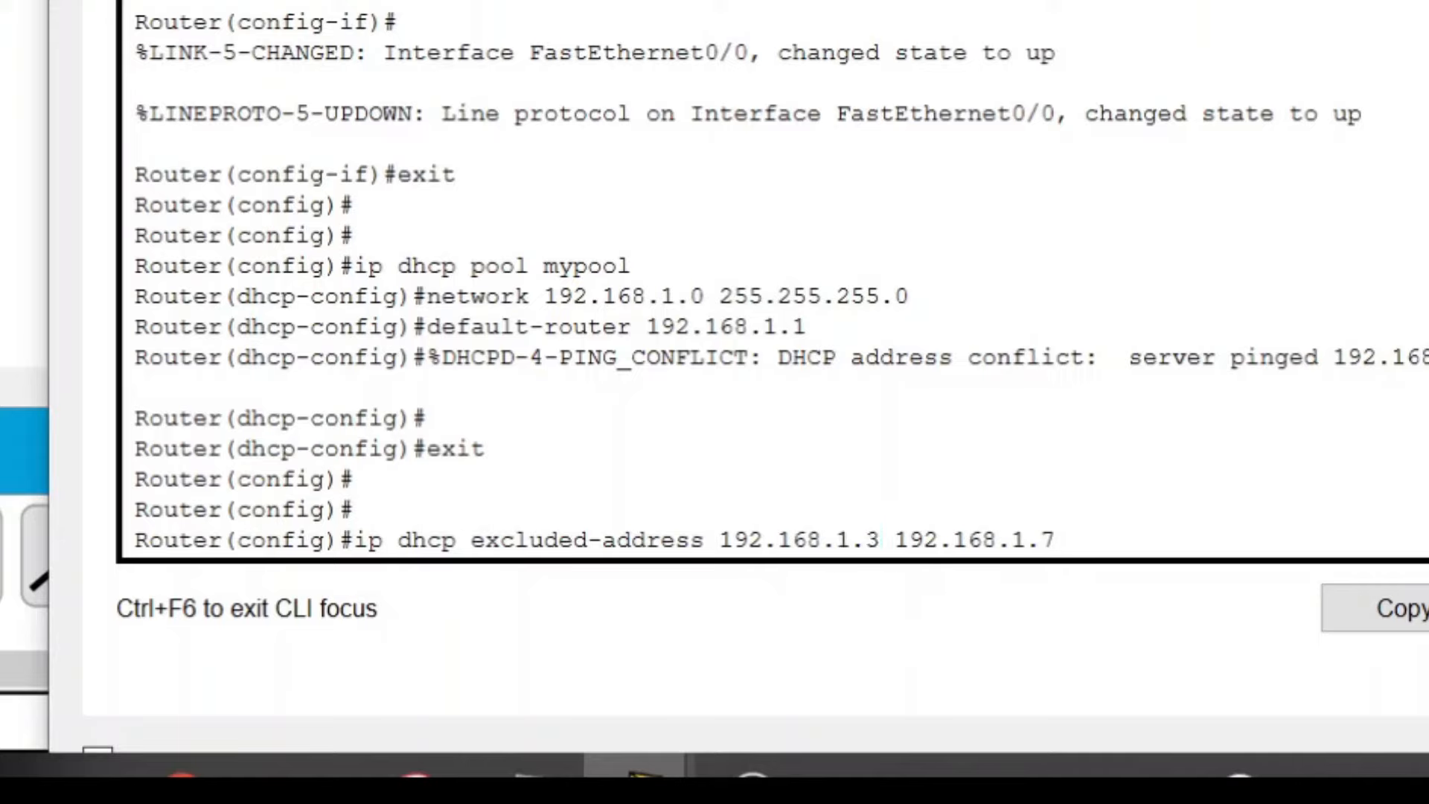
pyautogui.doubleClick(1027, 540)
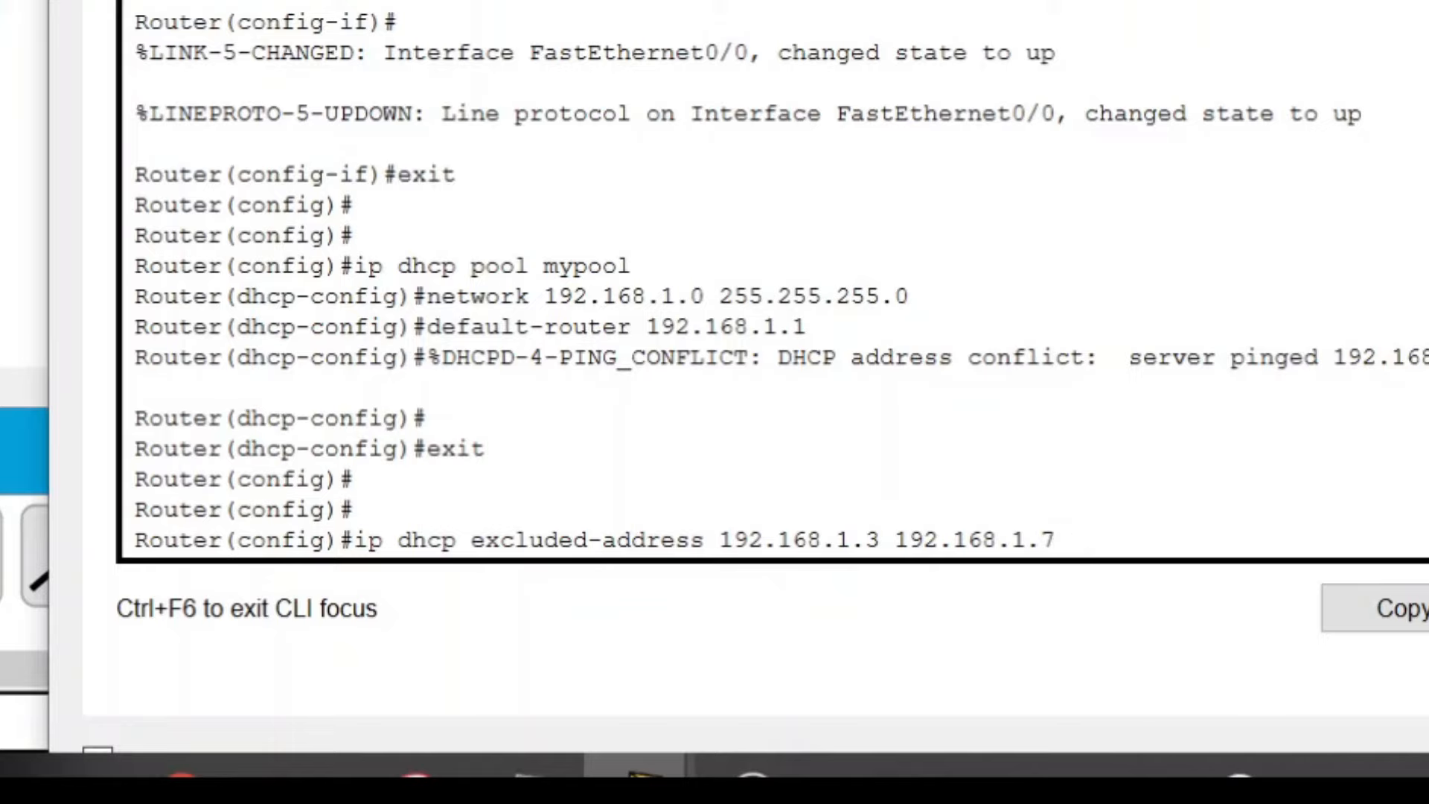
pyautogui.press('enter')
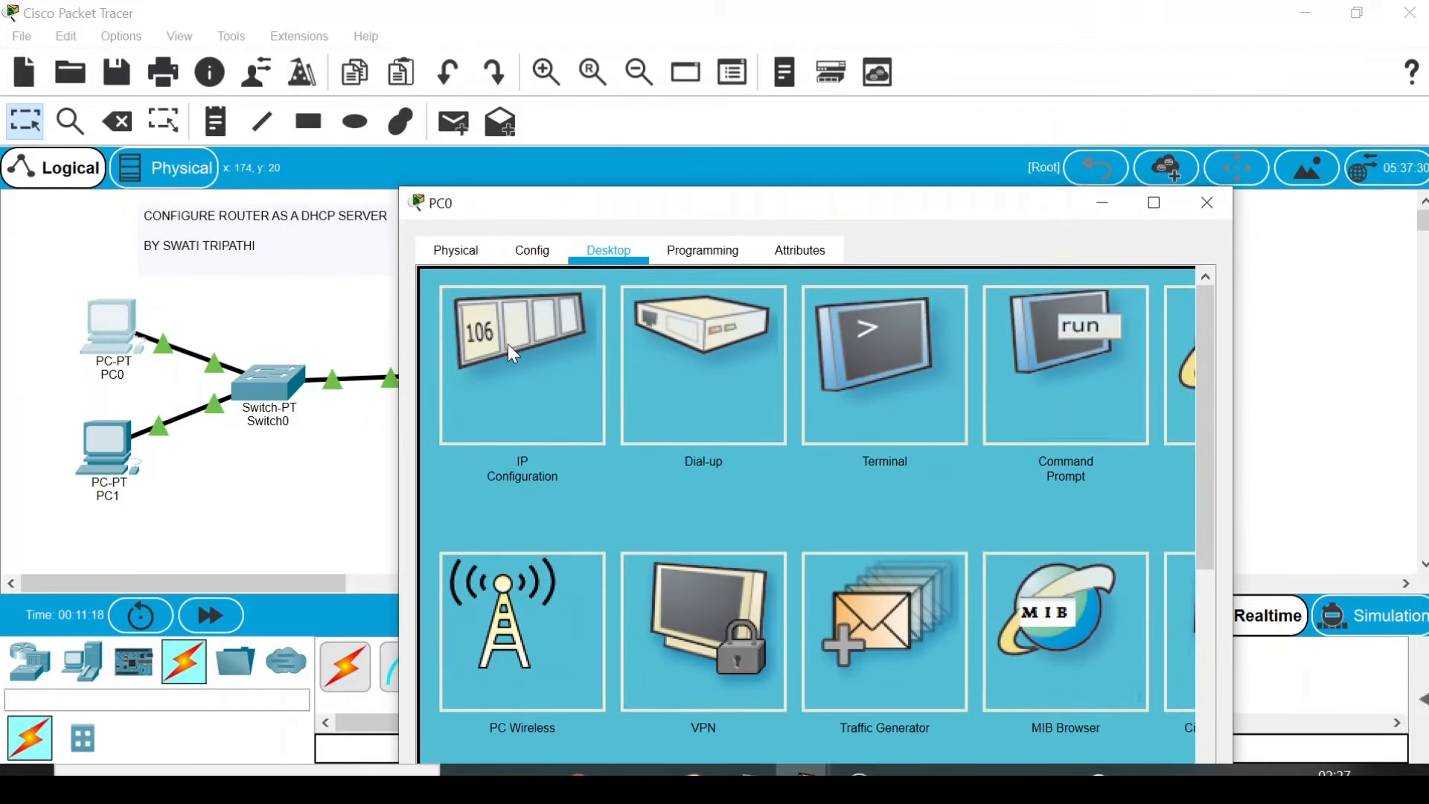
# Verify PC0's IP Configuration still shows 192.168.1.2, then close PC0's window.
pyautogui.click(521, 364)
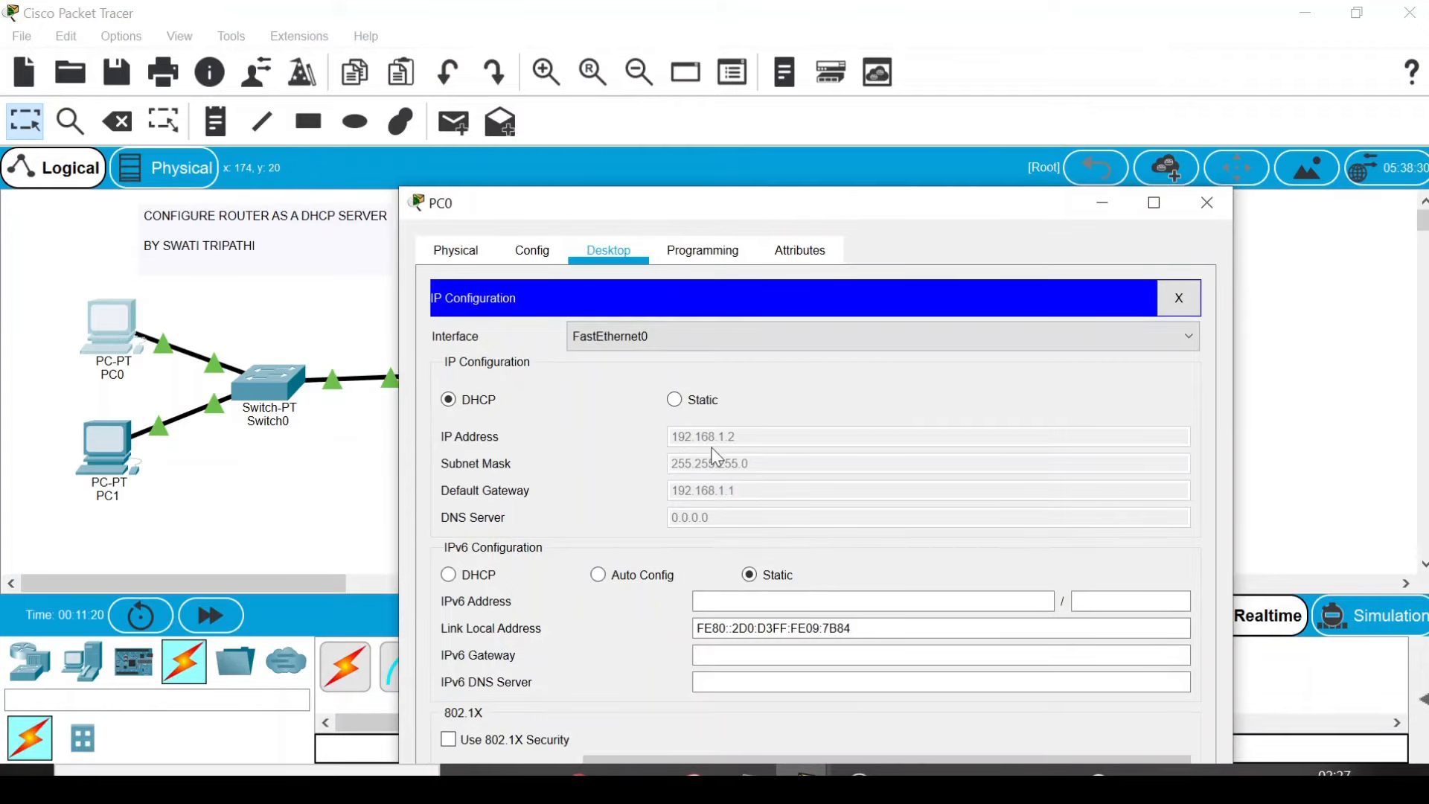
pyautogui.moveTo(1237, 207)
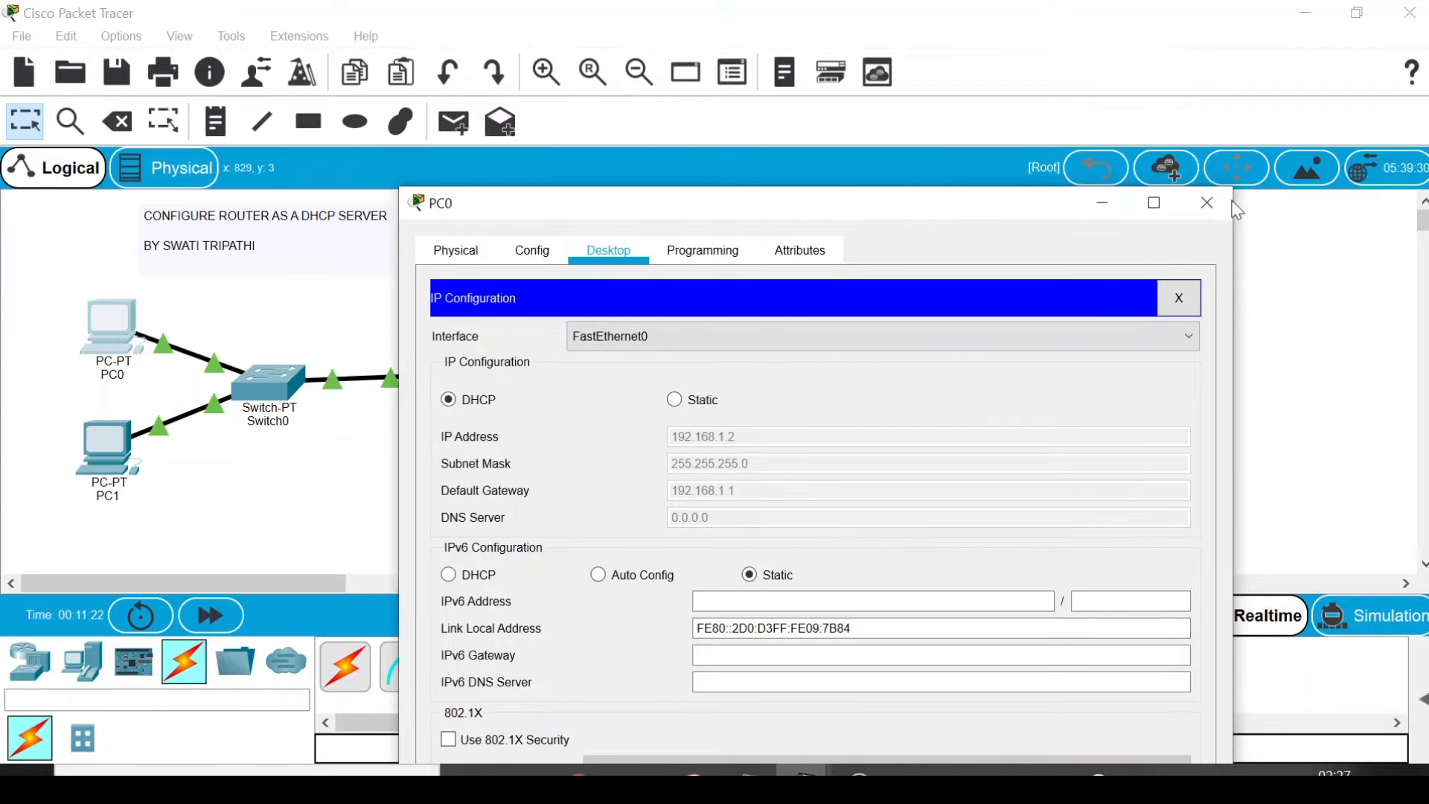
pyautogui.click(1206, 202)
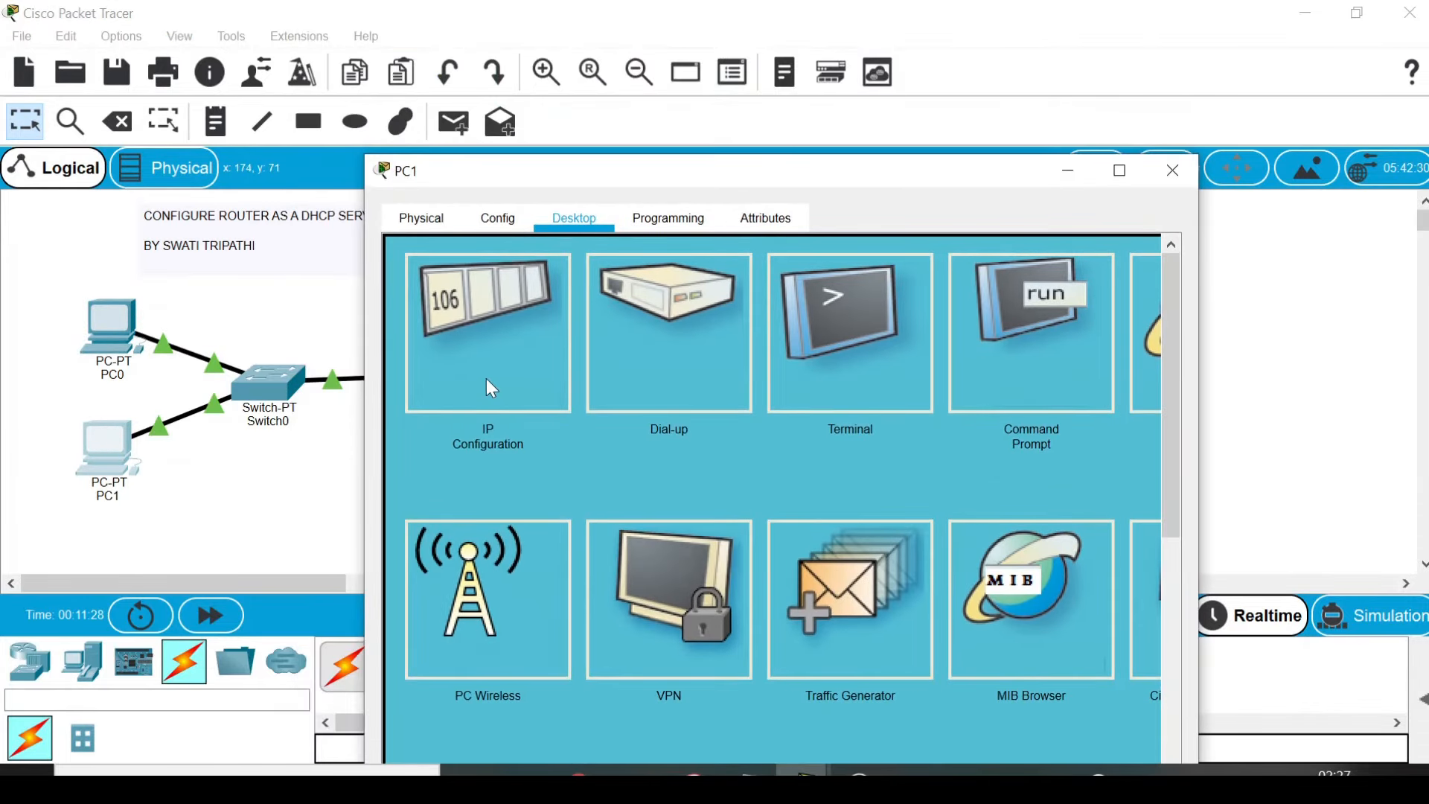
# Toggle PC1's IP Configuration from Static back to DHCP to lease 192.168.1.8.
pyautogui.click(488, 333)
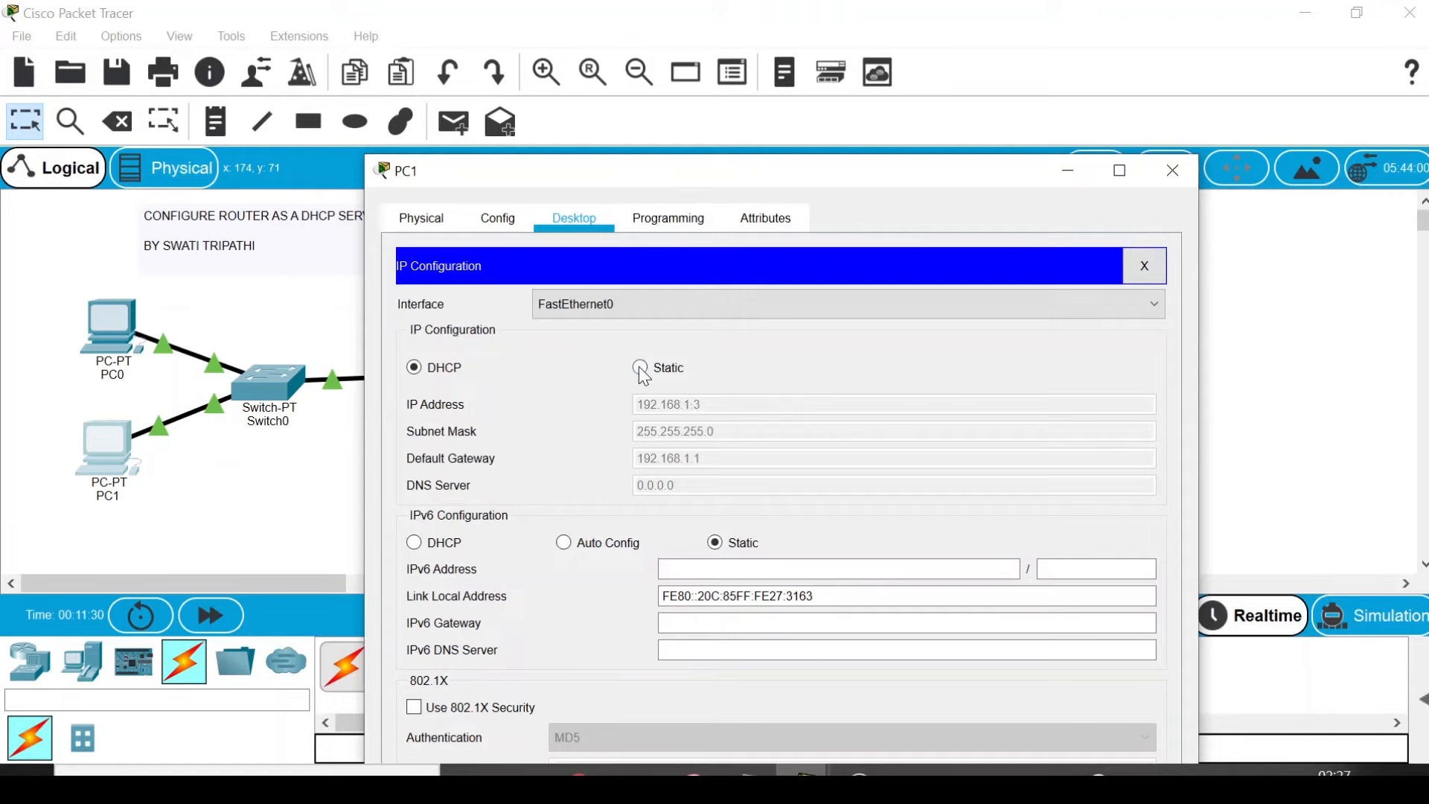
pyautogui.click(639, 367)
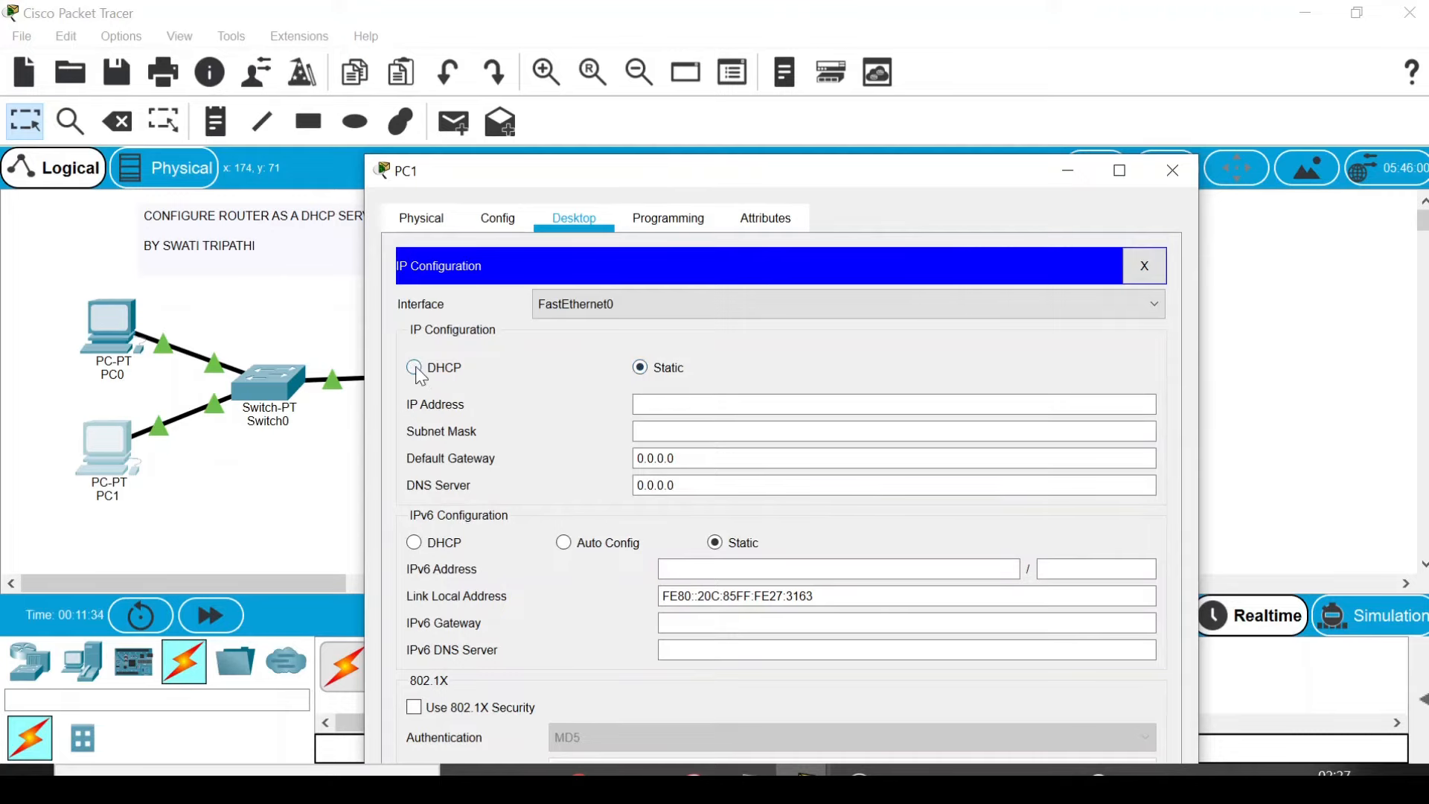
pyautogui.click(414, 367)
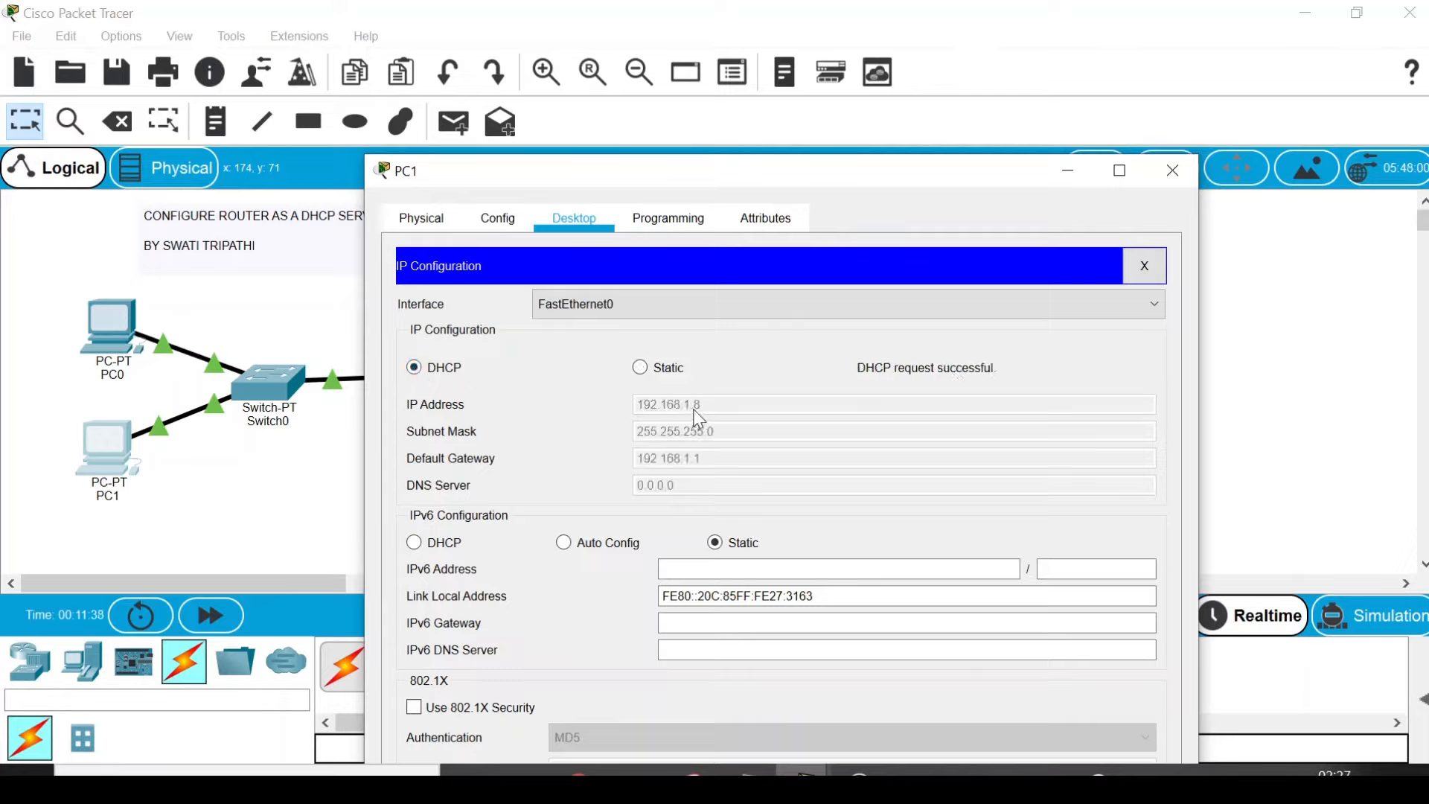
pyautogui.moveTo(710, 419)
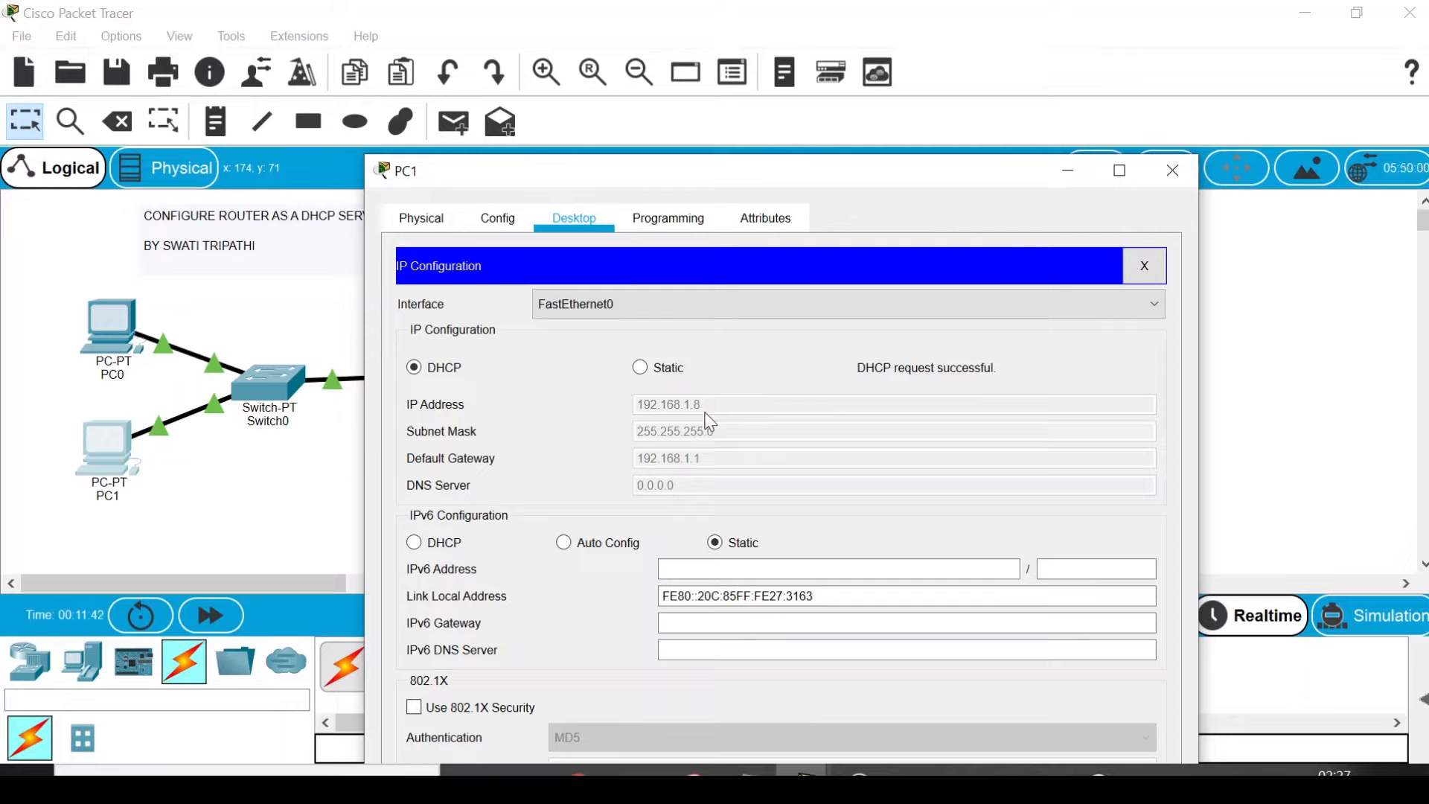
pyautogui.moveTo(693, 422)
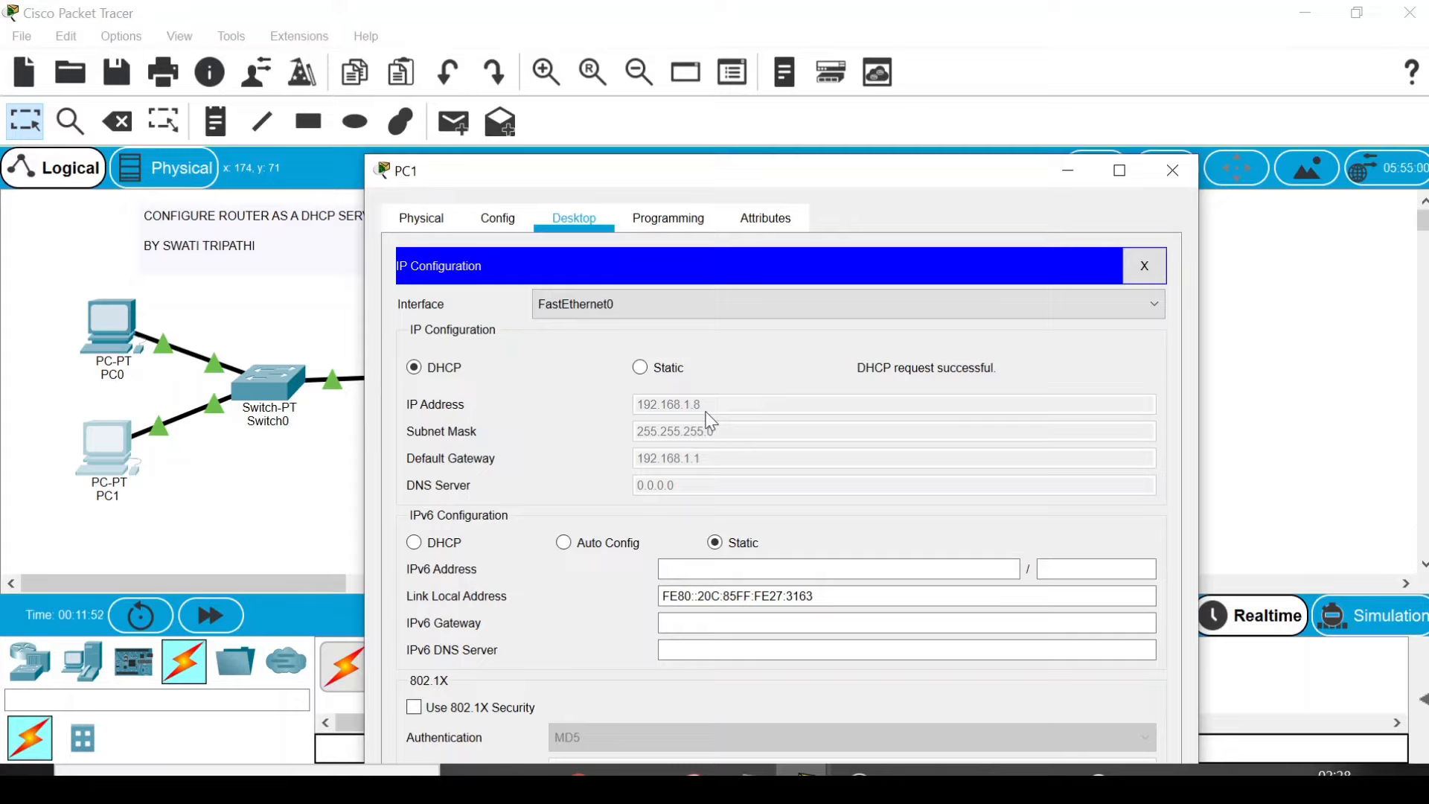
pyautogui.moveTo(661, 421)
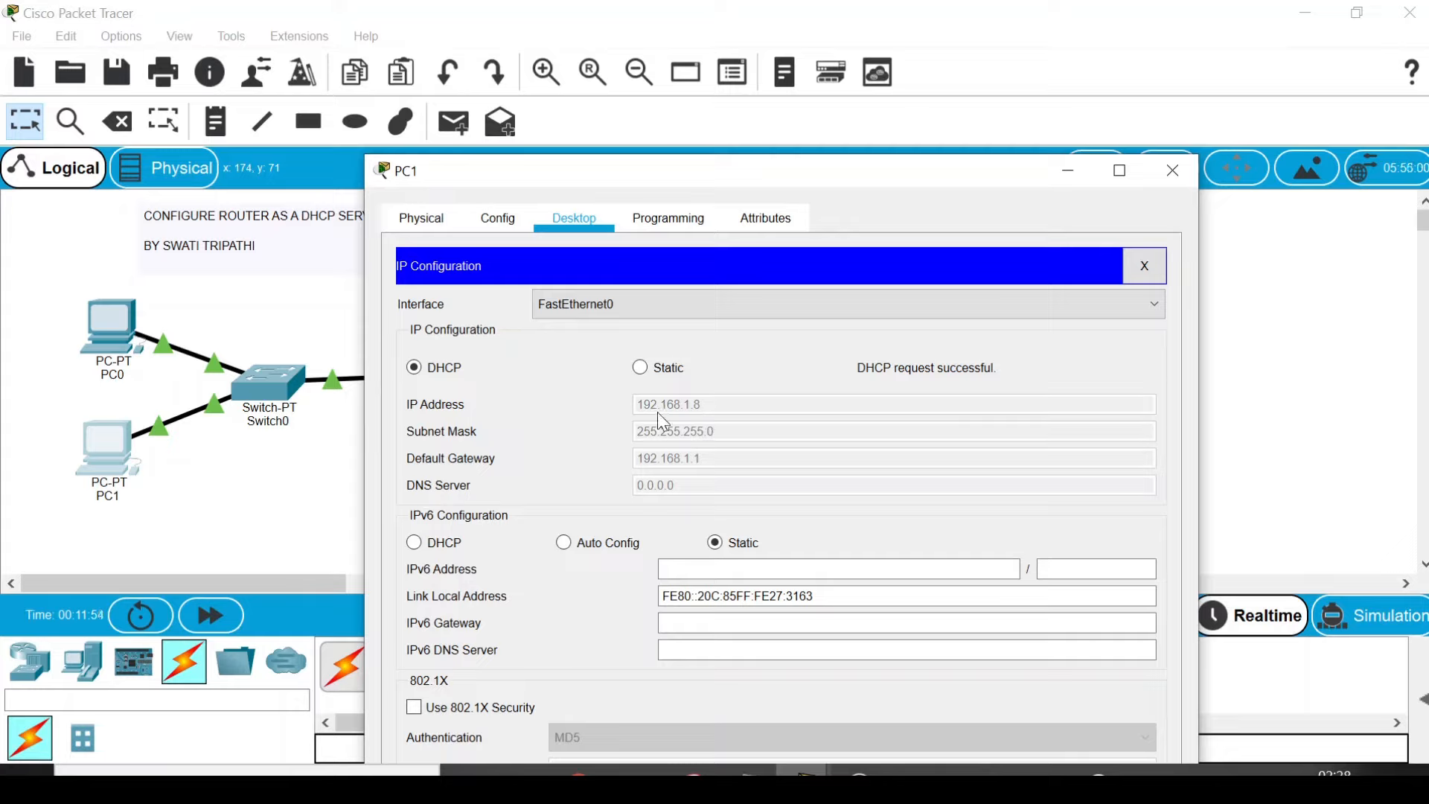